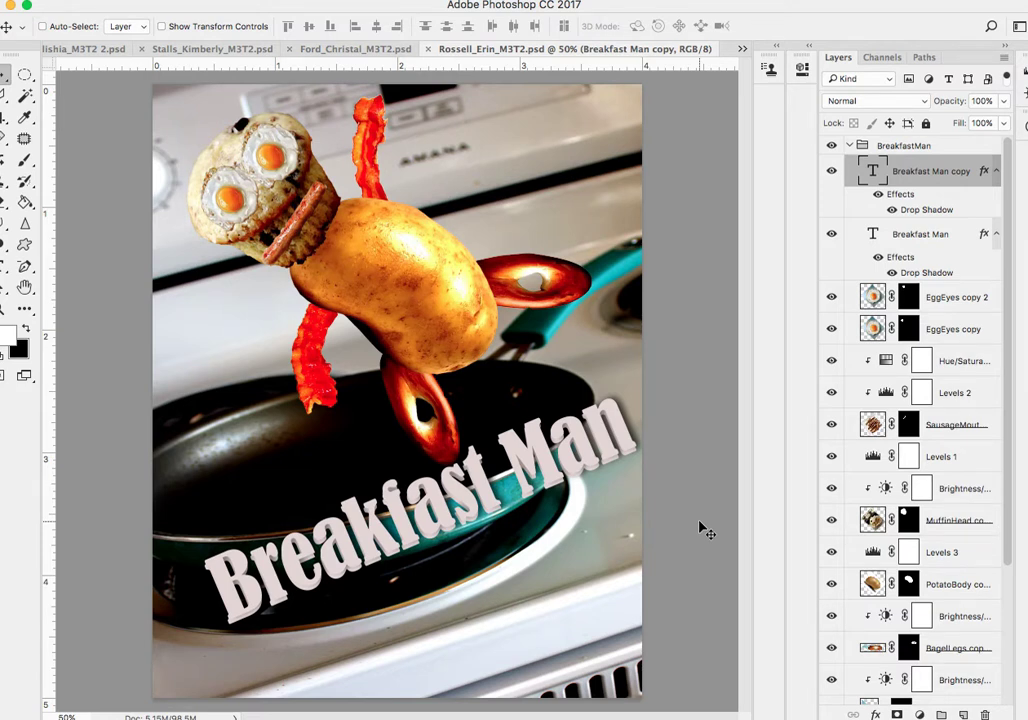
{"action": "mouse_move", "coordinate": [448, 292]}
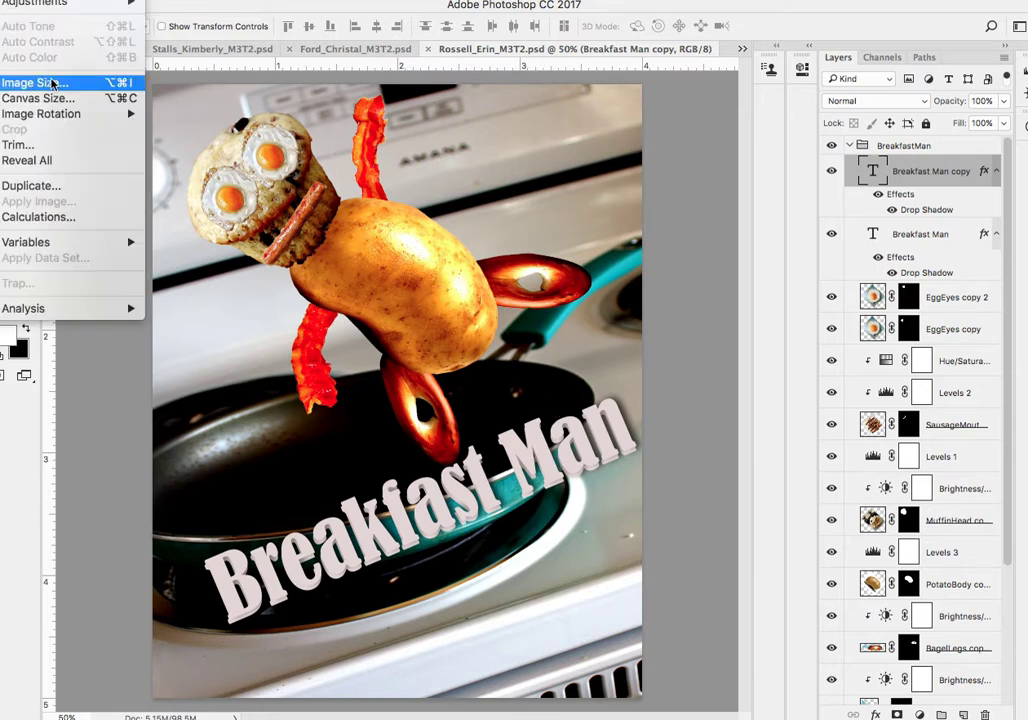
- Check the document's pixel size and resolution in Image Size without changing anything
{"action": "left_click", "coordinate": [32, 82]}
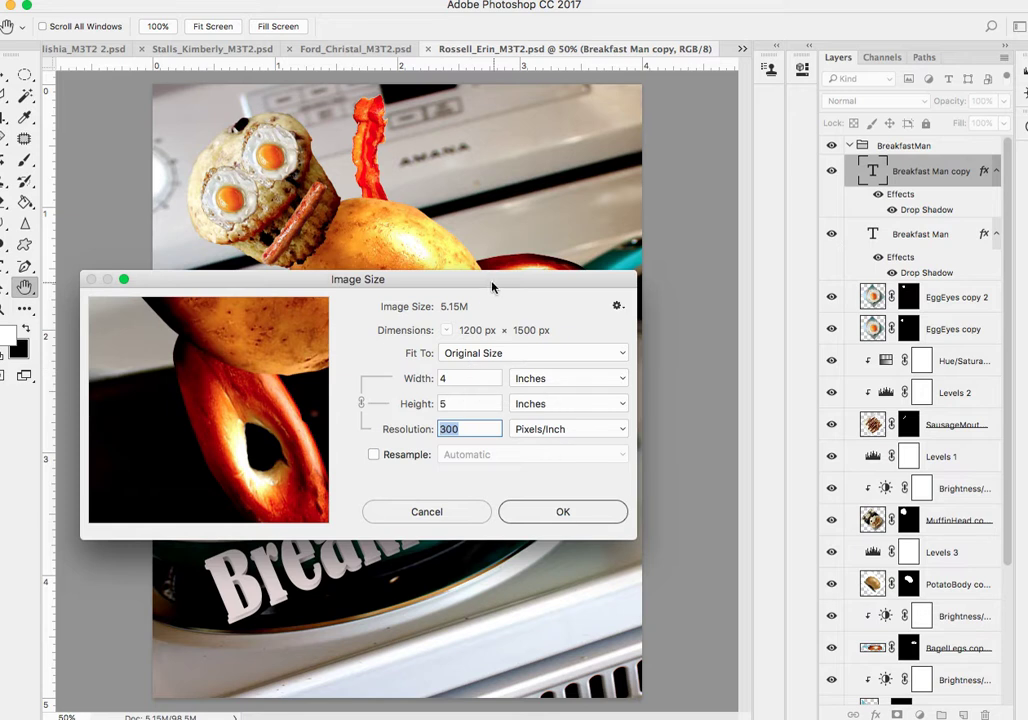
{"action": "mouse_move", "coordinate": [460, 374]}
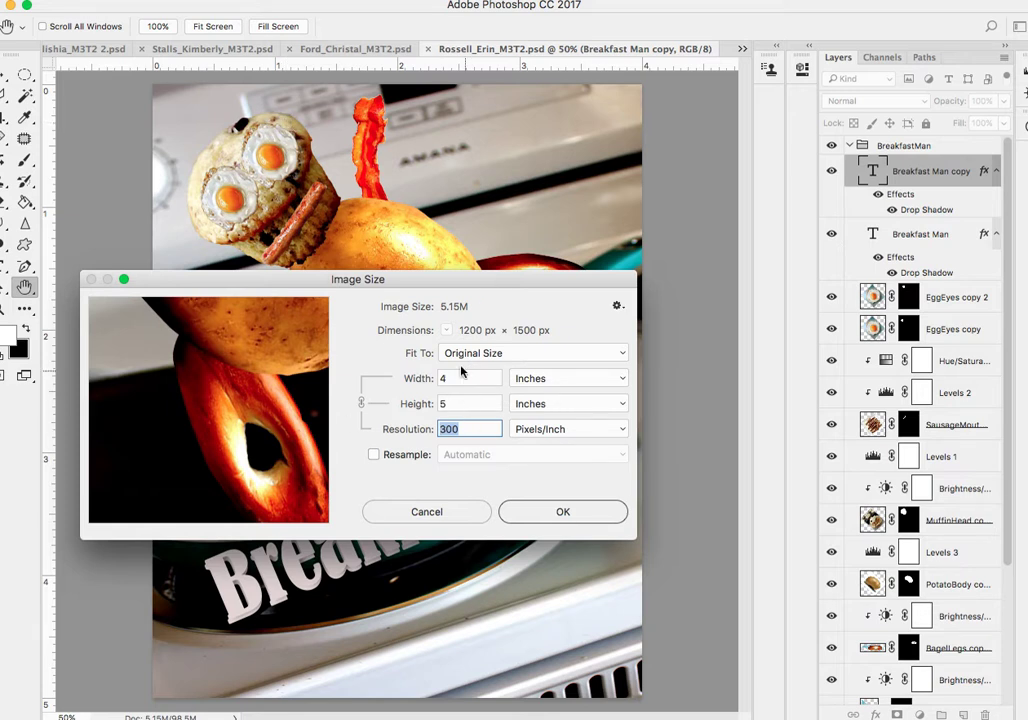
{"action": "mouse_move", "coordinate": [512, 442]}
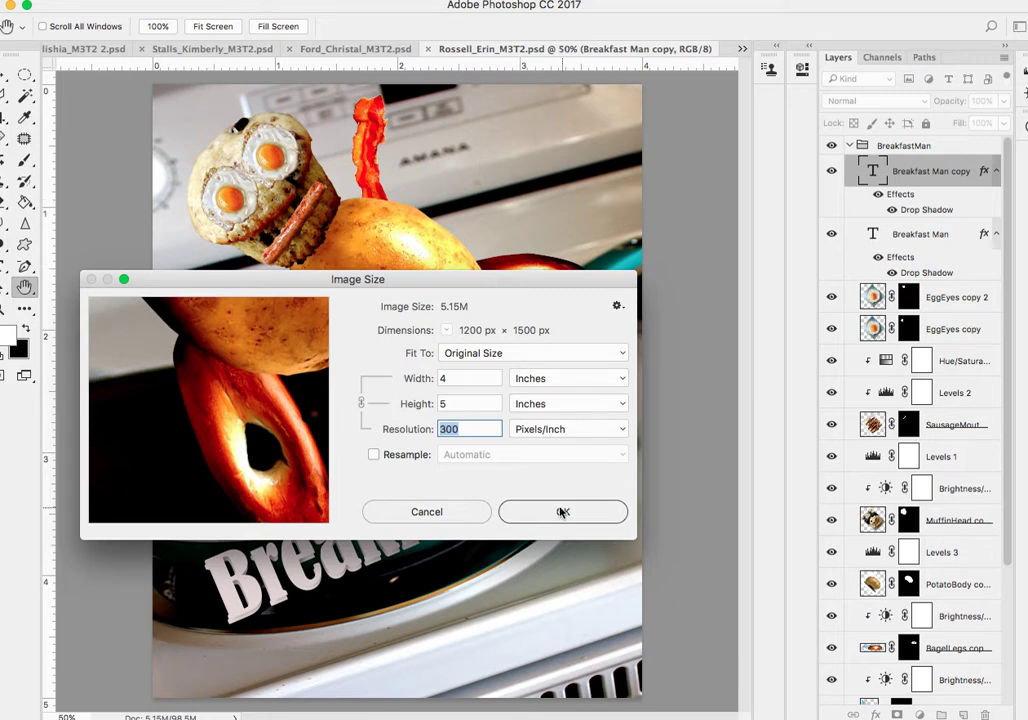
{"action": "left_click", "coordinate": [562, 512]}
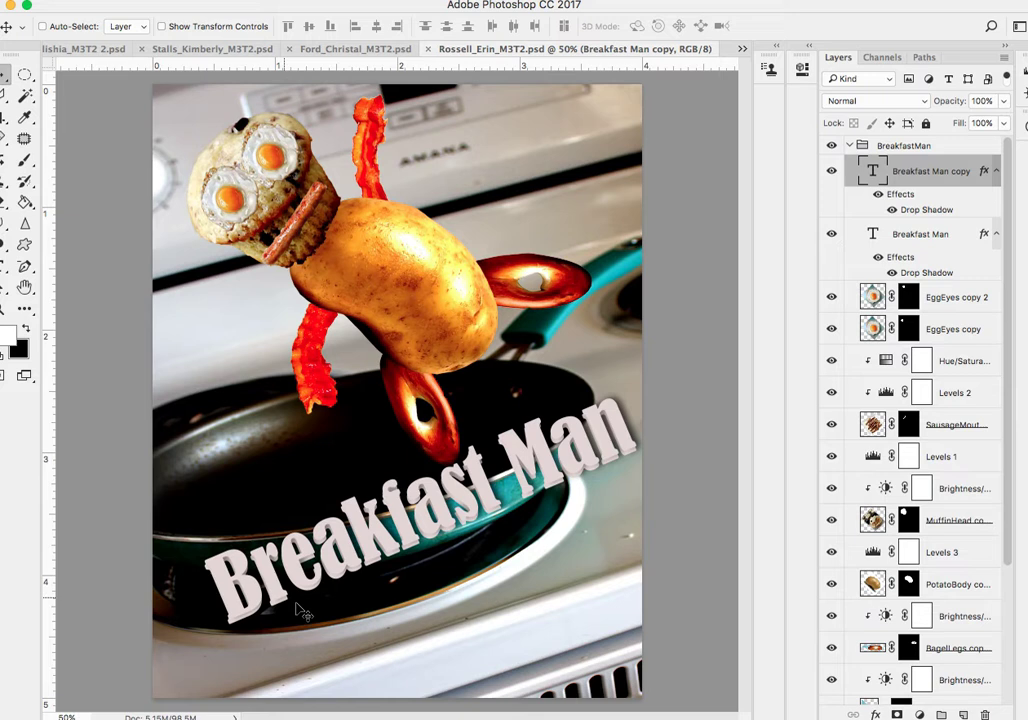
{"action": "mouse_move", "coordinate": [380, 540]}
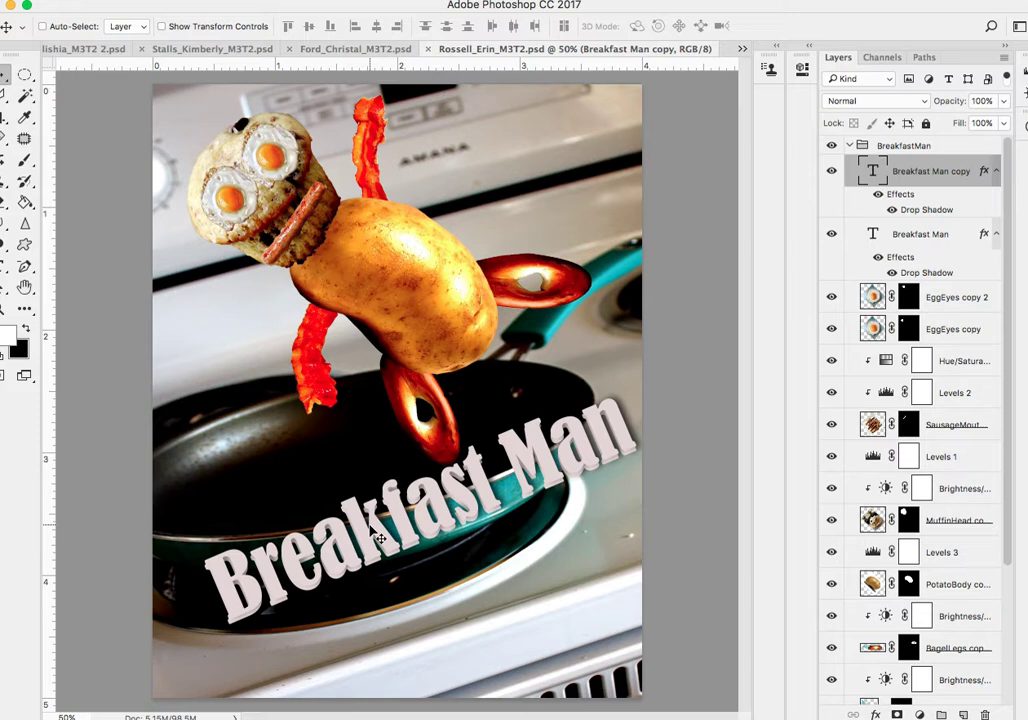
{"action": "mouse_move", "coordinate": [596, 518]}
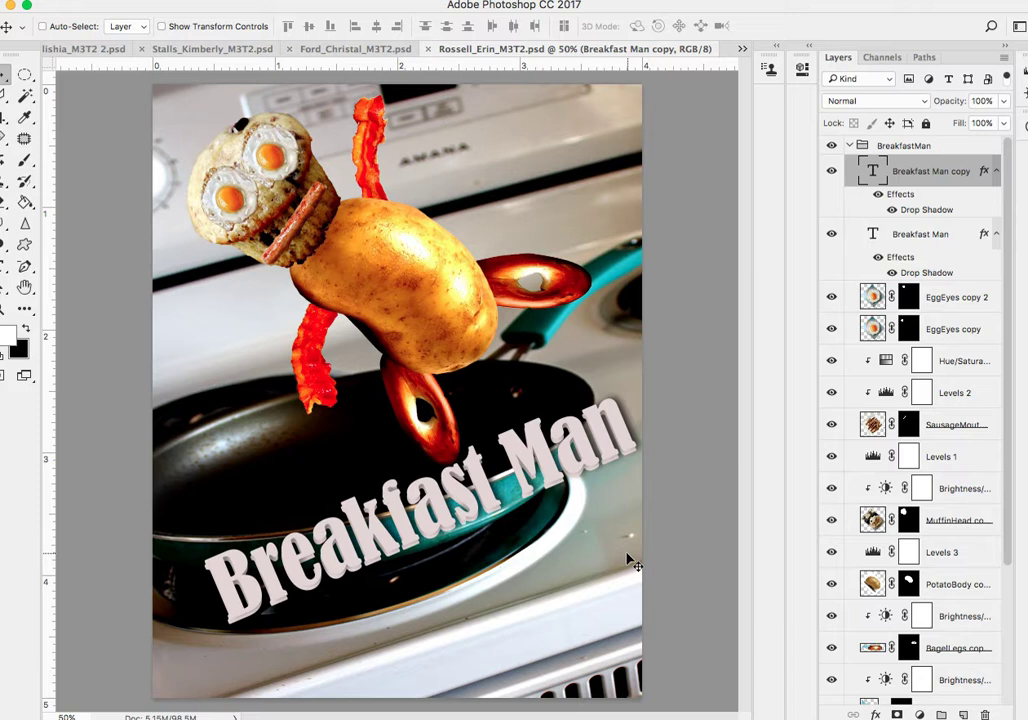
- Hide the StovePan_Background layer so the character and title sit on plain white
{"action": "scroll", "scroll_direction": "down", "scroll_amount": 3}
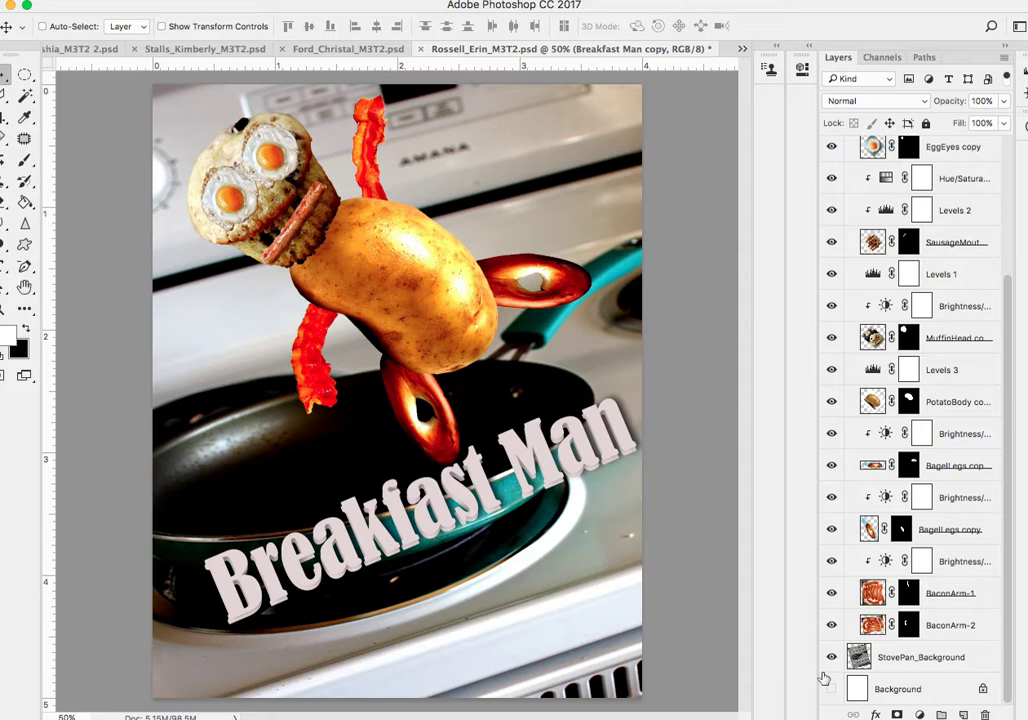
{"action": "left_click", "coordinate": [832, 656]}
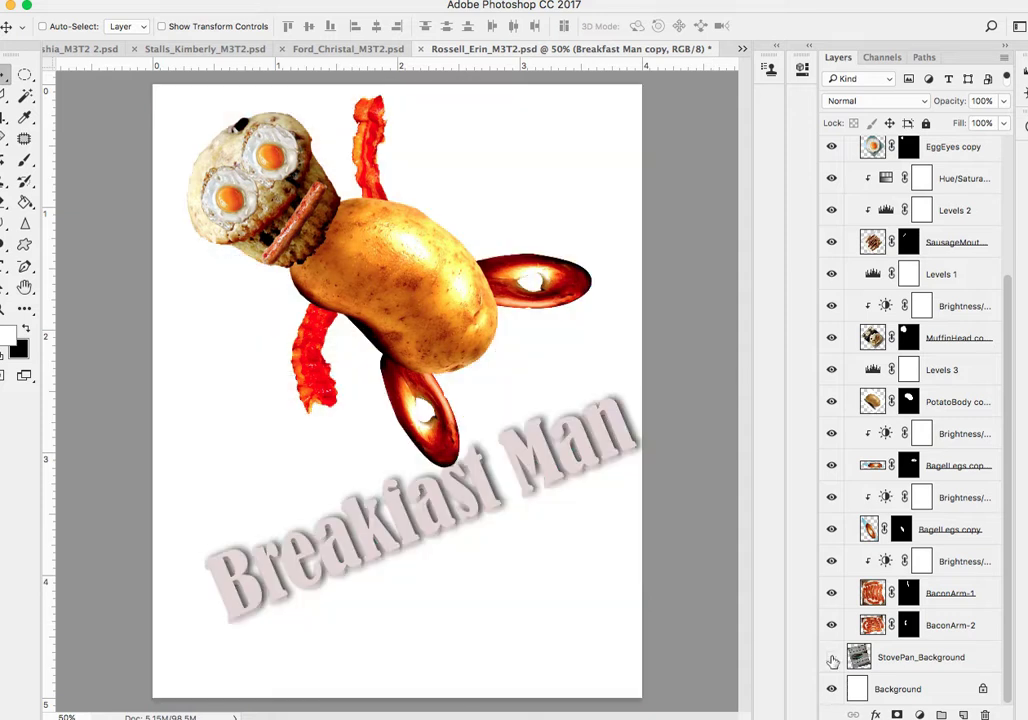
{"action": "left_click", "coordinate": [832, 656]}
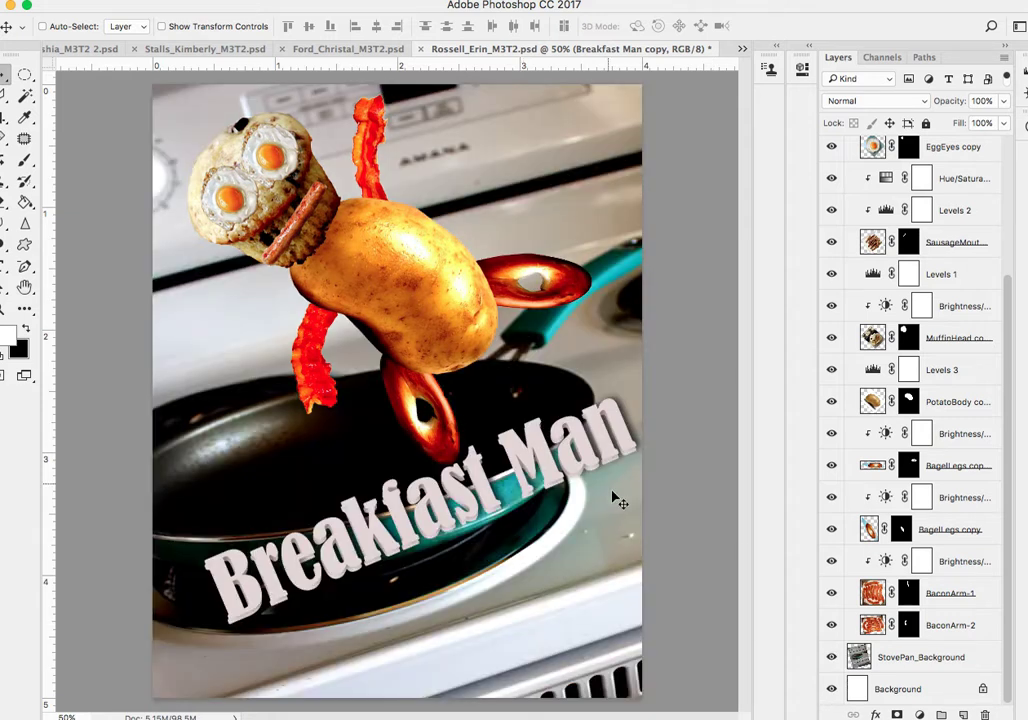
{"action": "mouse_move", "coordinate": [658, 404]}
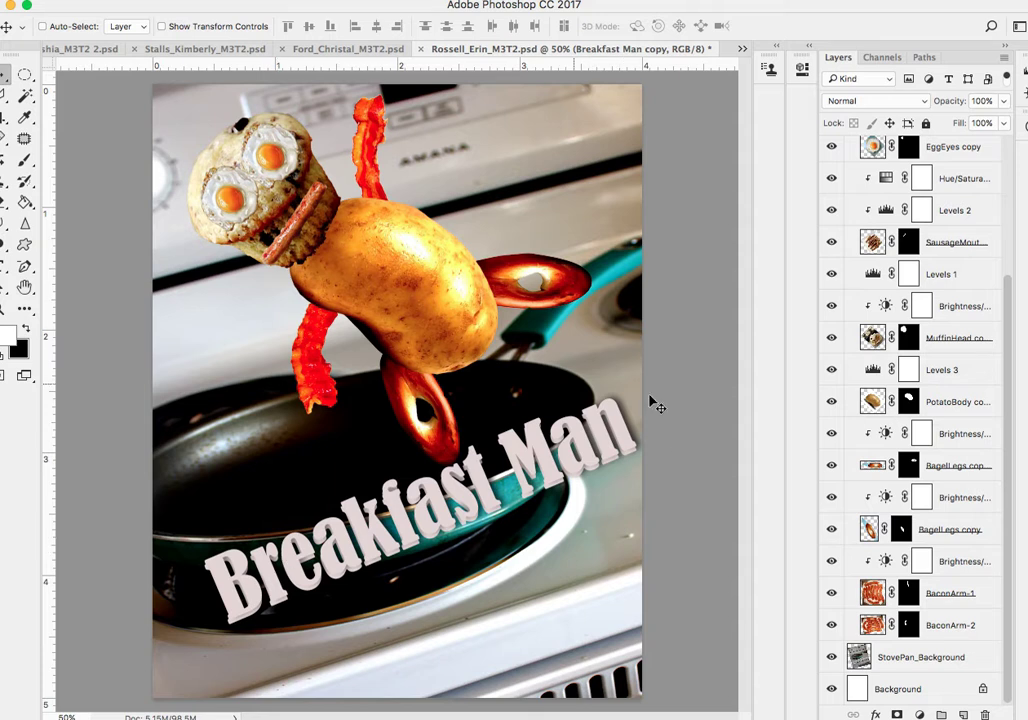
{"action": "left_click", "coordinate": [832, 656]}
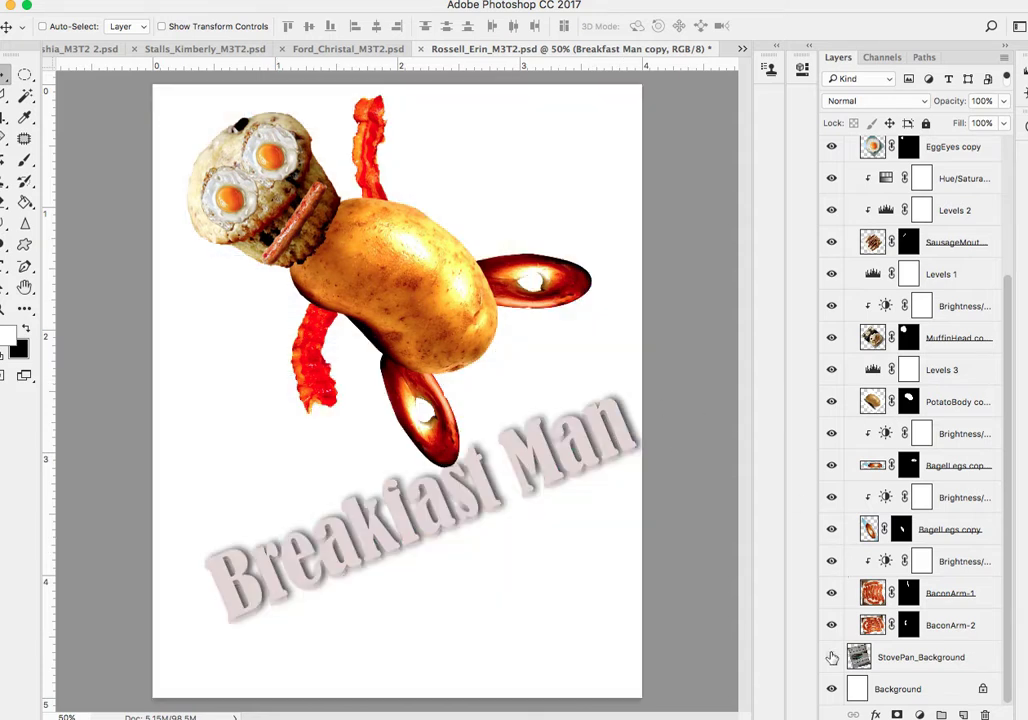
- Zoom to 200% on the right bagel leg and select the BagelLegs copy 2 layer
{"action": "left_click", "coordinate": [832, 656]}
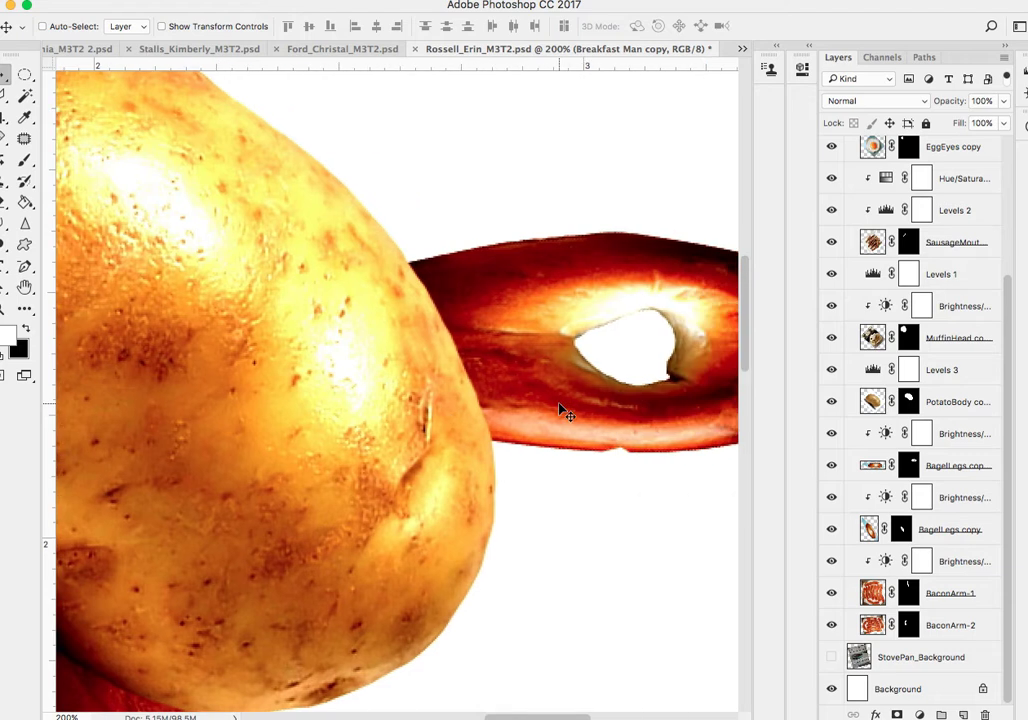
{"action": "mouse_move", "coordinate": [584, 260]}
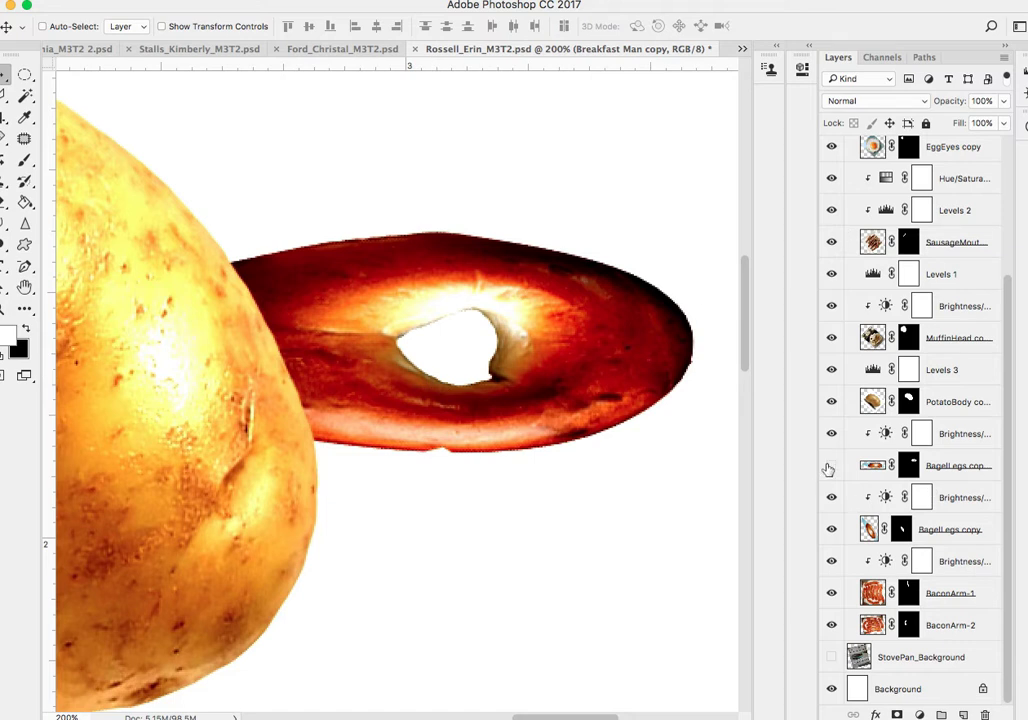
{"action": "left_click", "coordinate": [956, 464]}
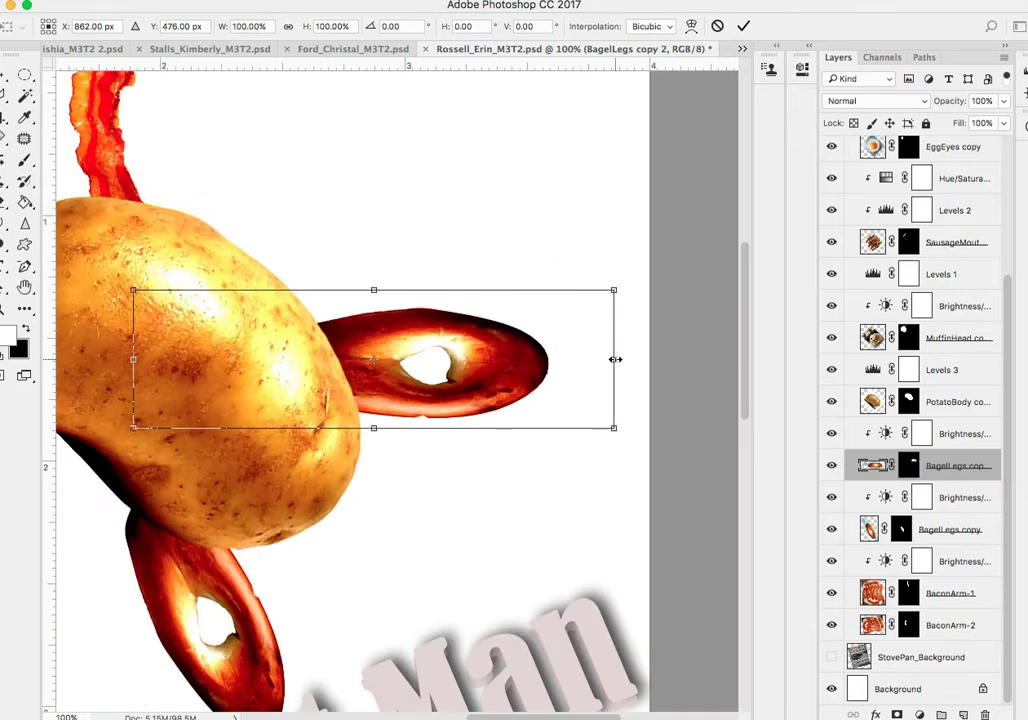
- Squash the right bagel leg narrower with Free Transform and tuck it against the potato body
{"action": "left_click_drag", "start_coordinate": [614, 360], "coordinate": [560, 356]}
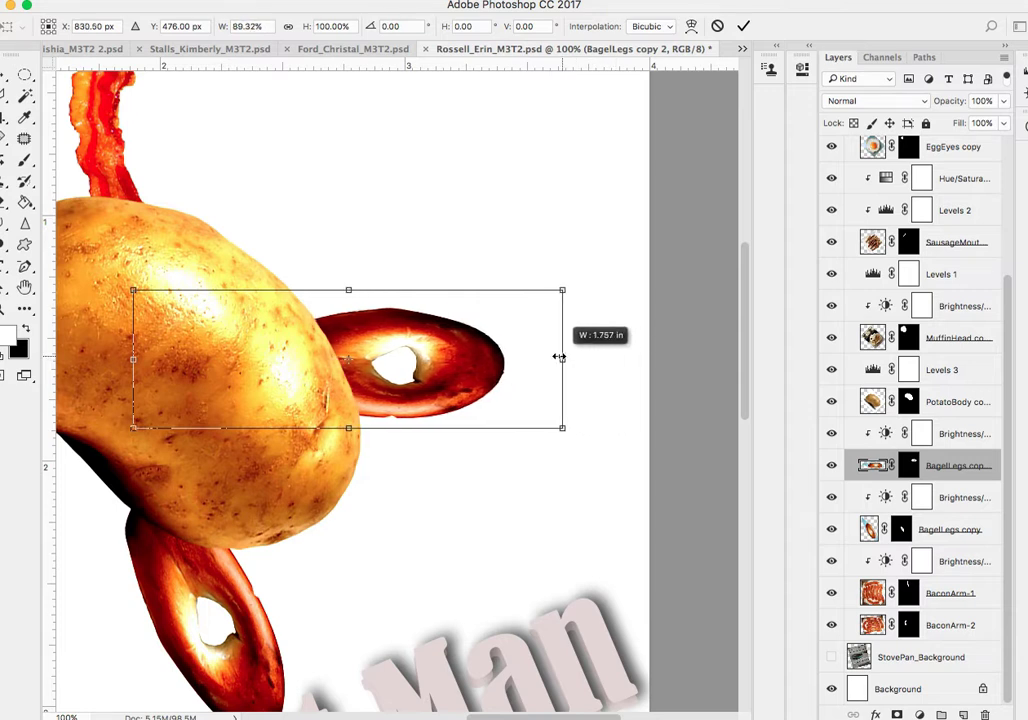
{"action": "left_click_drag", "start_coordinate": [562, 358], "coordinate": [462, 358]}
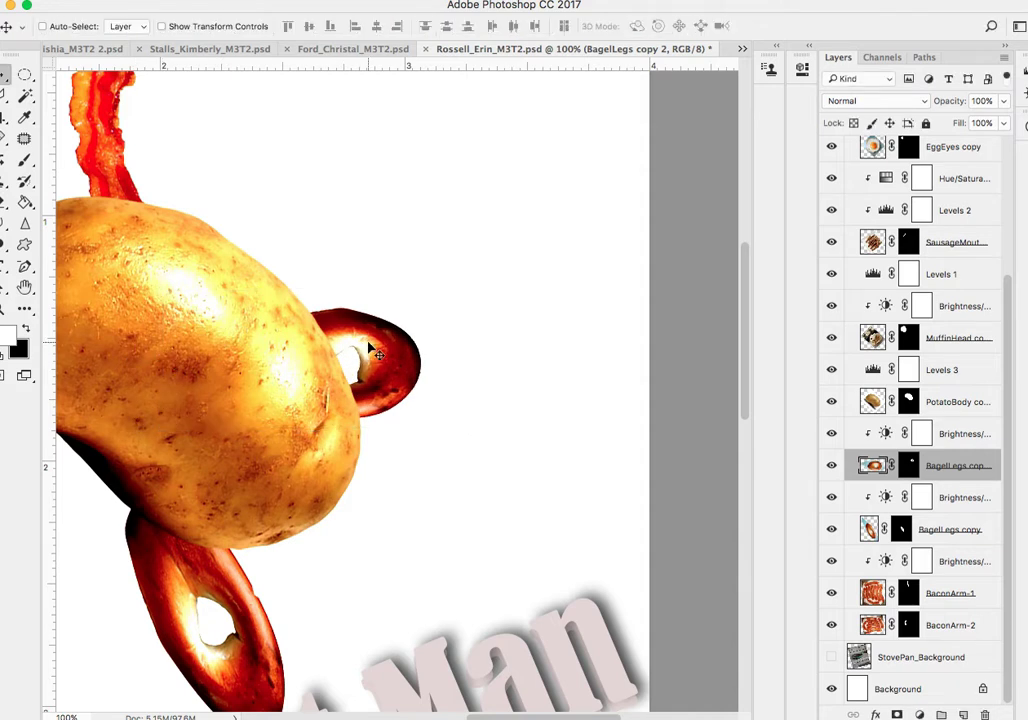
{"action": "left_click_drag", "start_coordinate": [364, 356], "coordinate": [444, 370]}
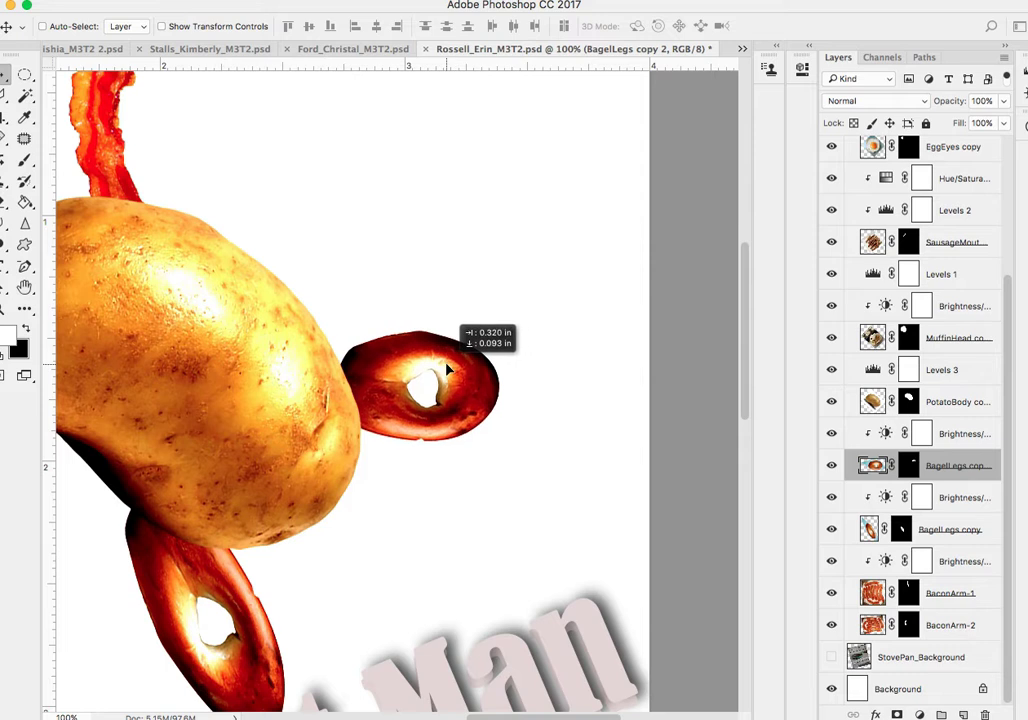
{"action": "left_click_drag", "start_coordinate": [430, 384], "coordinate": [440, 376]}
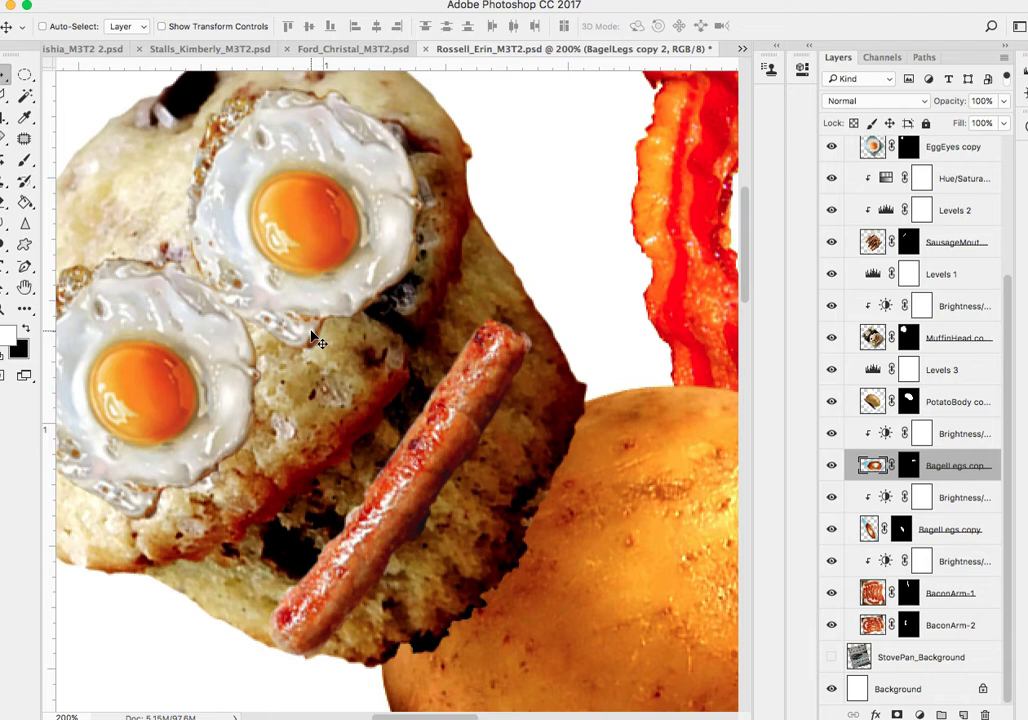
{"action": "scroll", "scroll_direction": "down", "scroll_amount": 3}
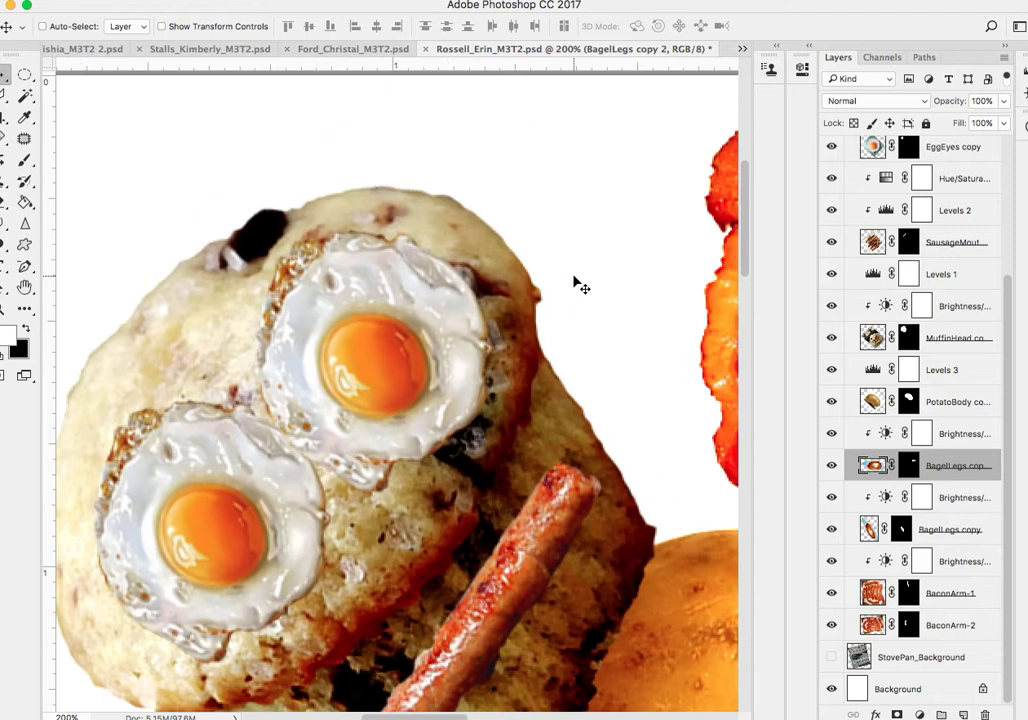
{"action": "mouse_move", "coordinate": [240, 240]}
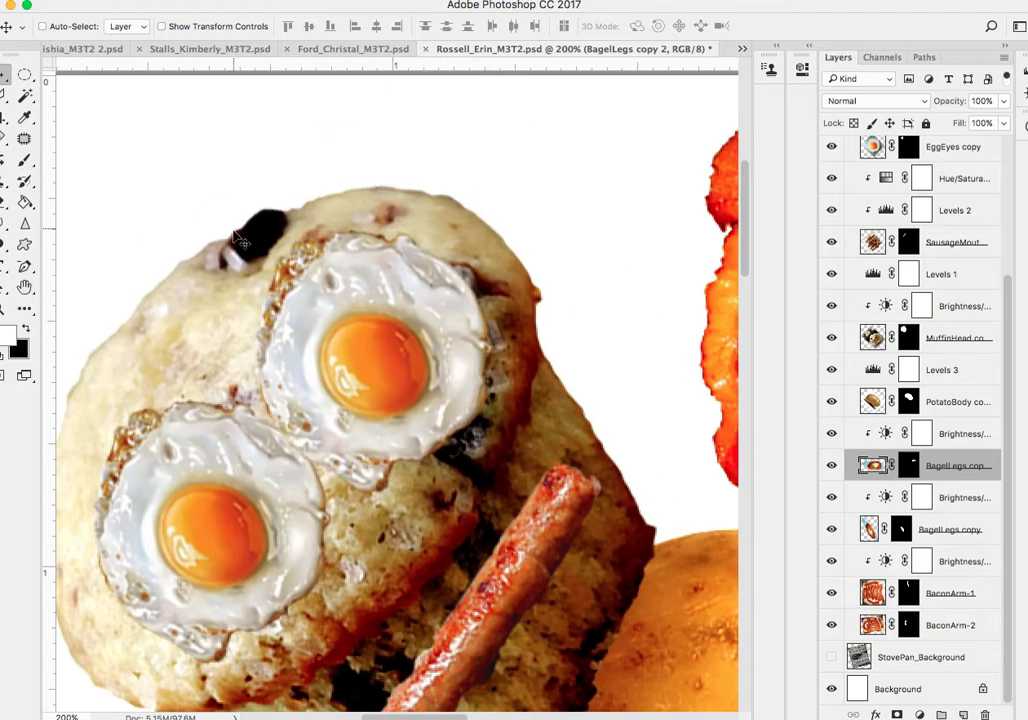
{"action": "scroll", "scroll_direction": "down", "scroll_amount": 3}
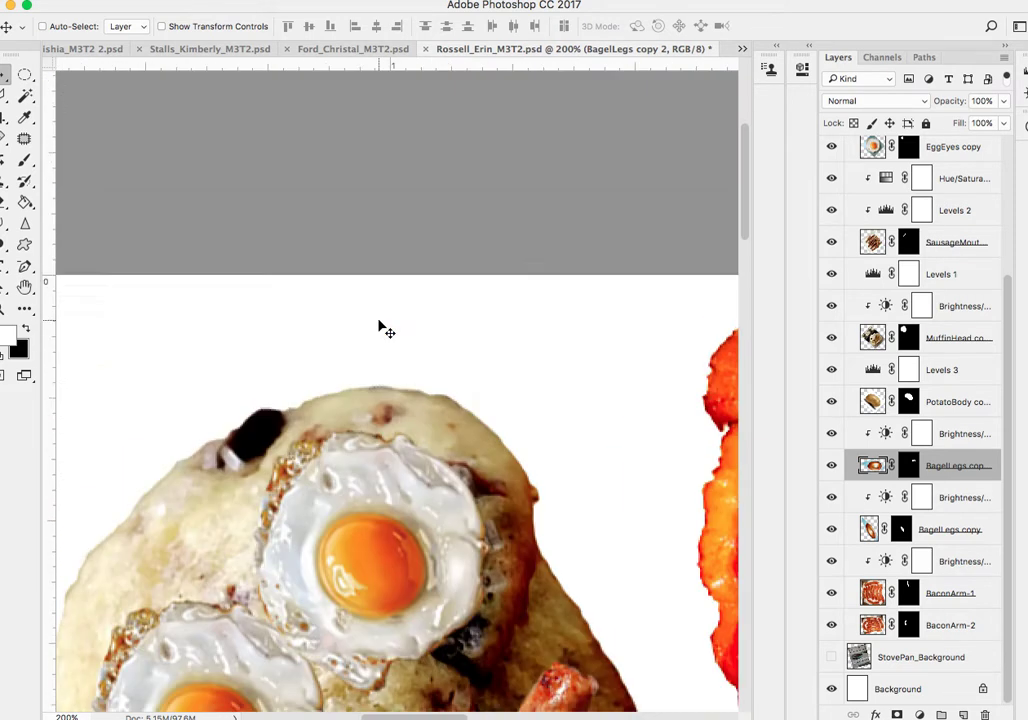
{"action": "scroll", "scroll_direction": "up", "scroll_amount": 3}
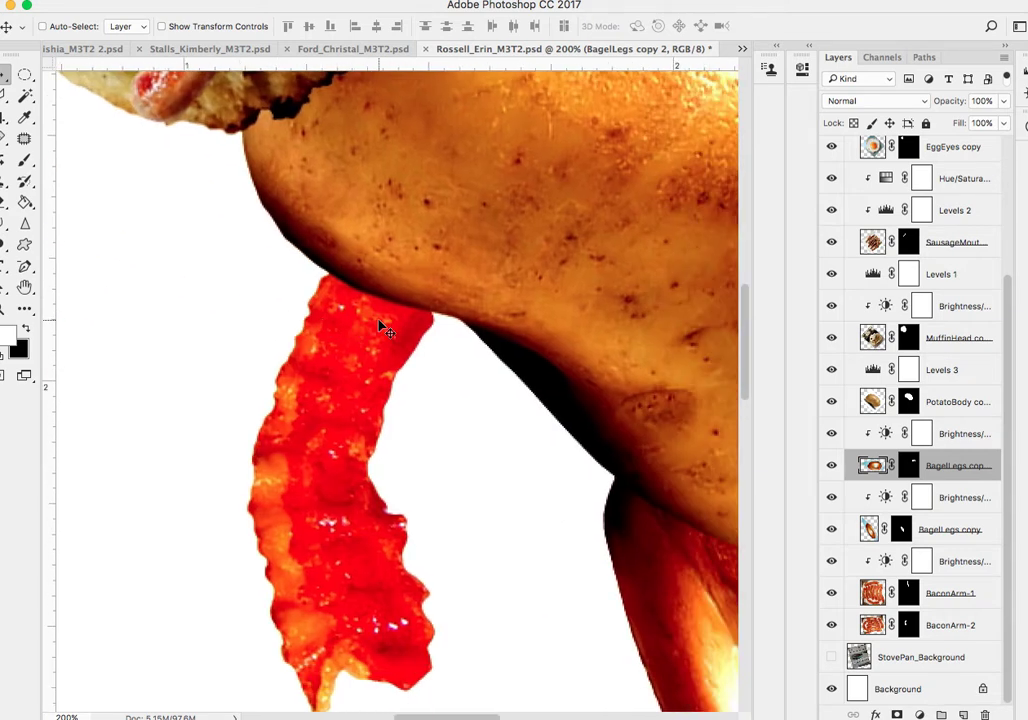
{"action": "mouse_move", "coordinate": [364, 362]}
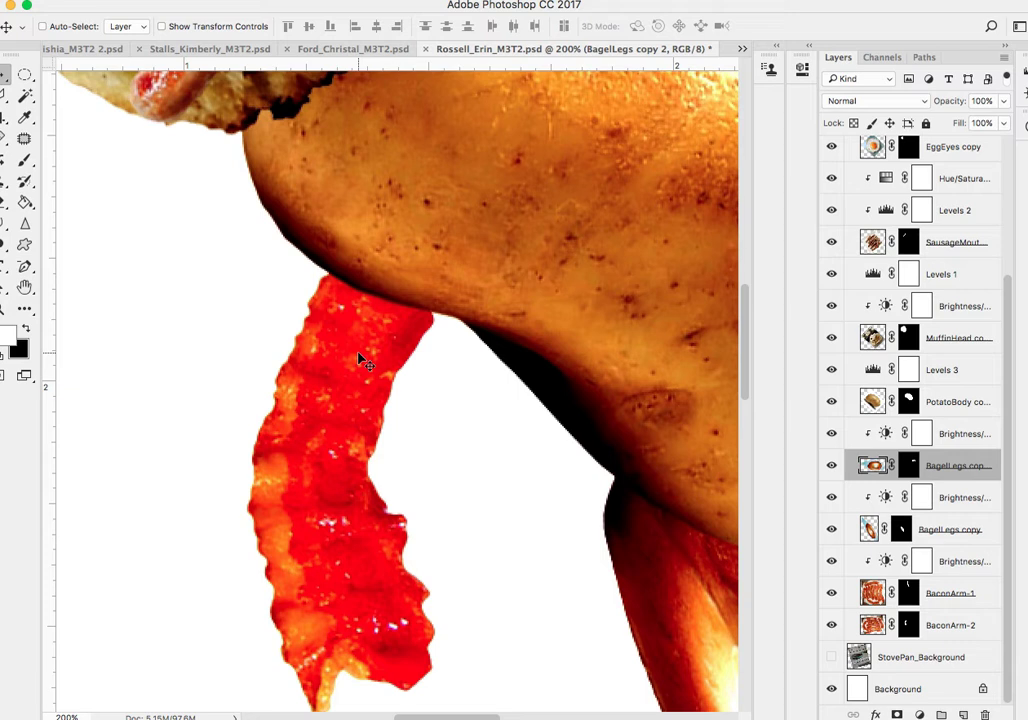
{"action": "mouse_move", "coordinate": [488, 420]}
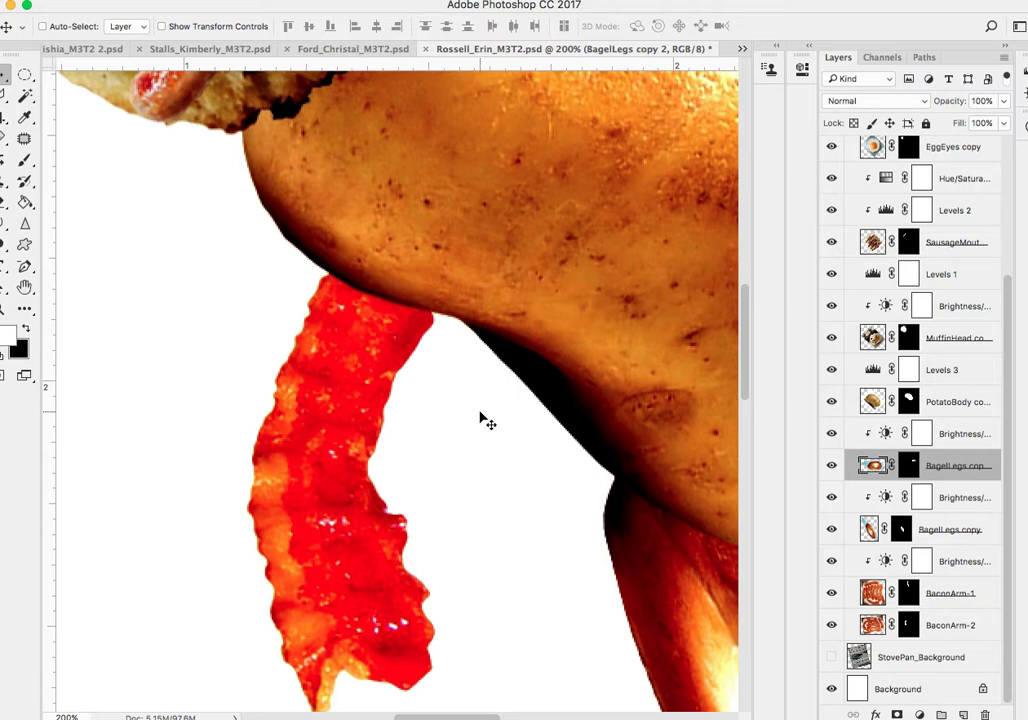
{"action": "mouse_move", "coordinate": [888, 578]}
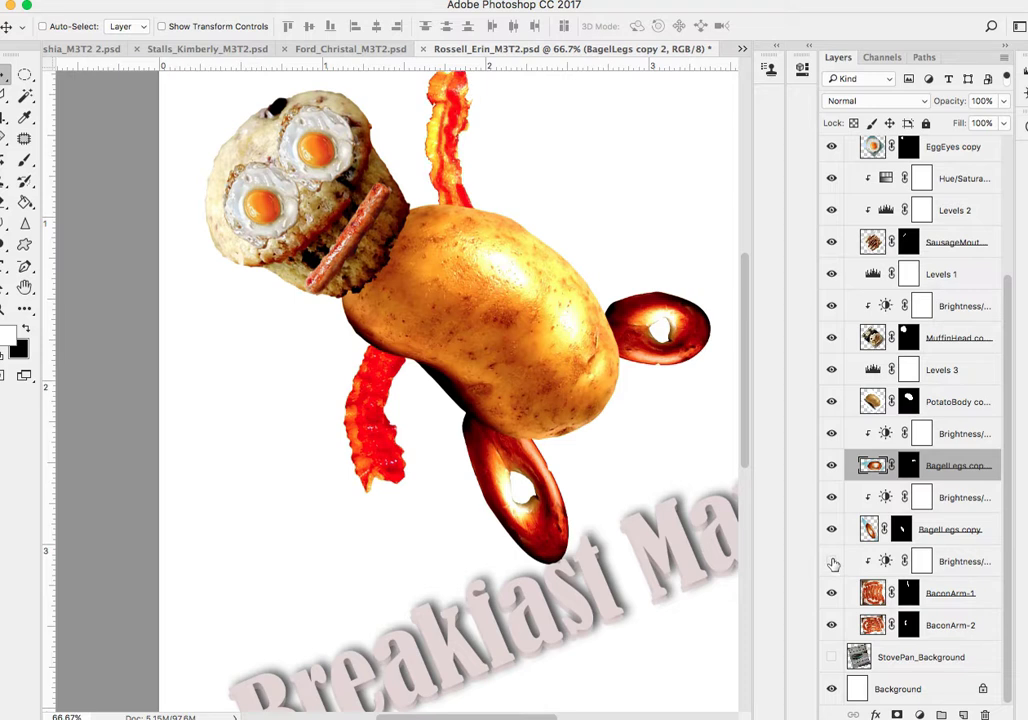
- Adjust the title text layer, then identify and select BaconArm-2 by toggling its visibility
{"action": "left_click", "coordinate": [832, 560]}
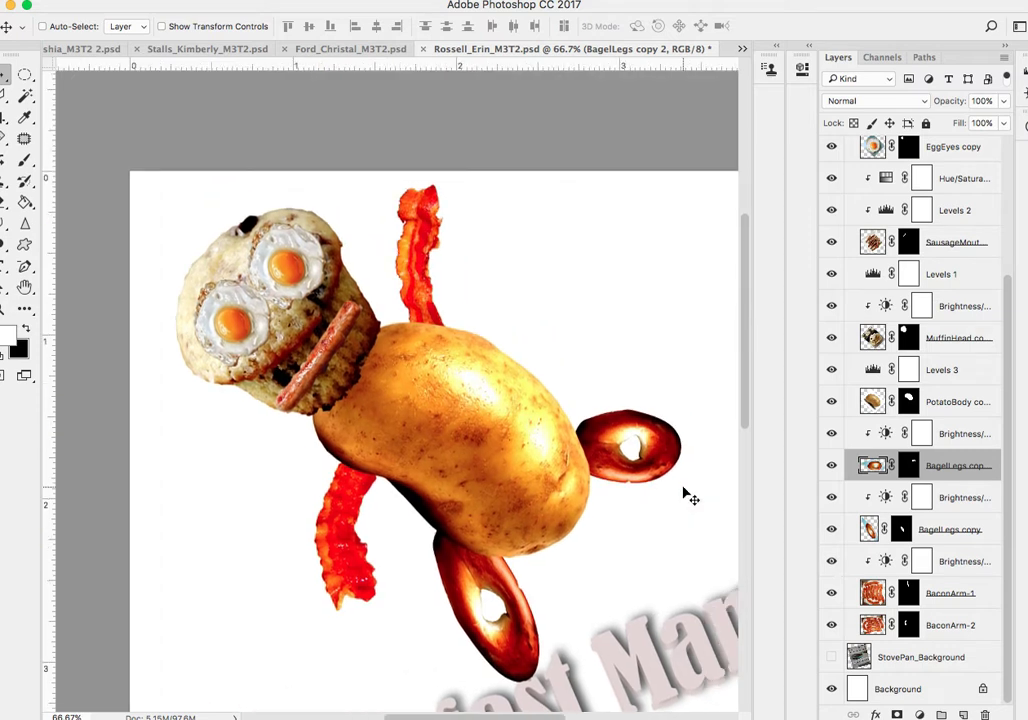
{"action": "mouse_move", "coordinate": [616, 410]}
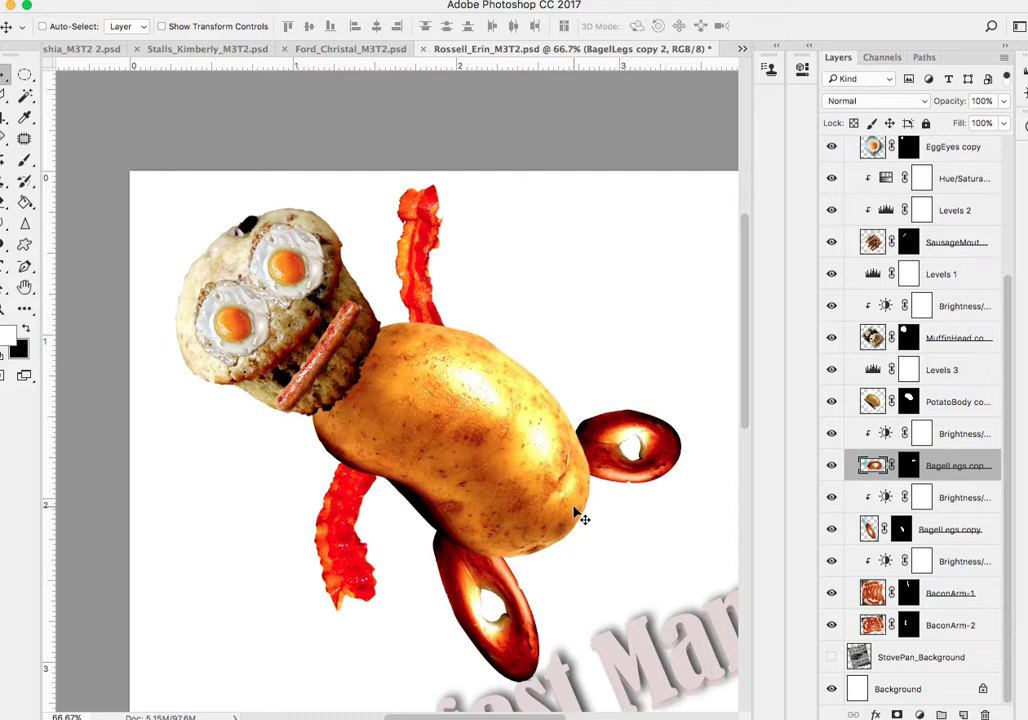
{"action": "mouse_move", "coordinate": [558, 348]}
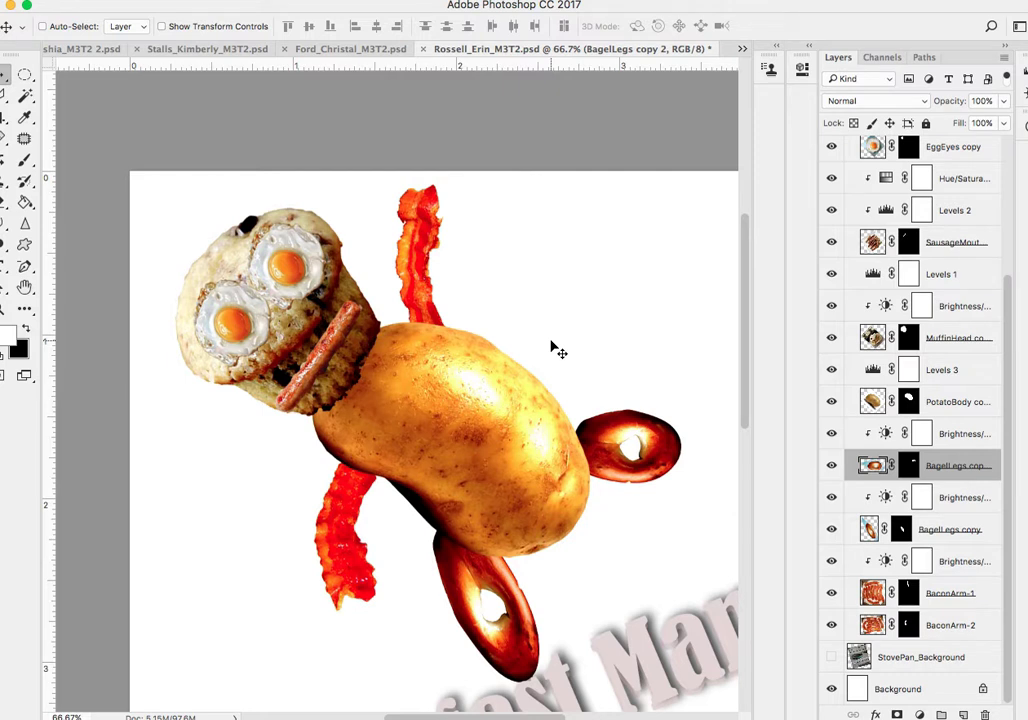
{"action": "mouse_move", "coordinate": [496, 490]}
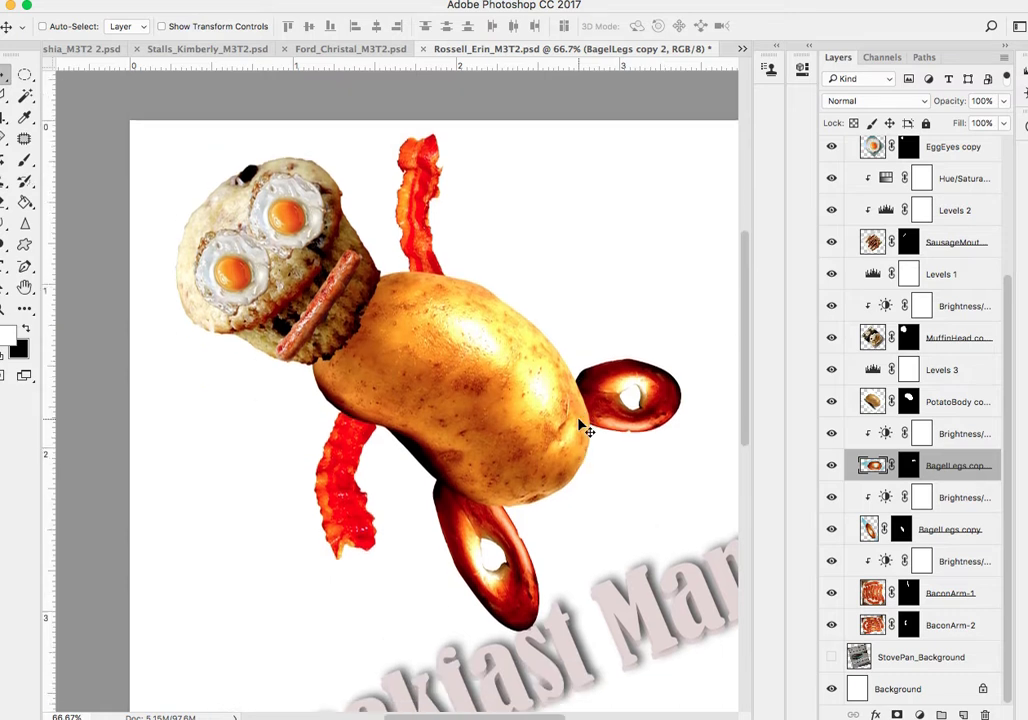
{"action": "mouse_move", "coordinate": [364, 296]}
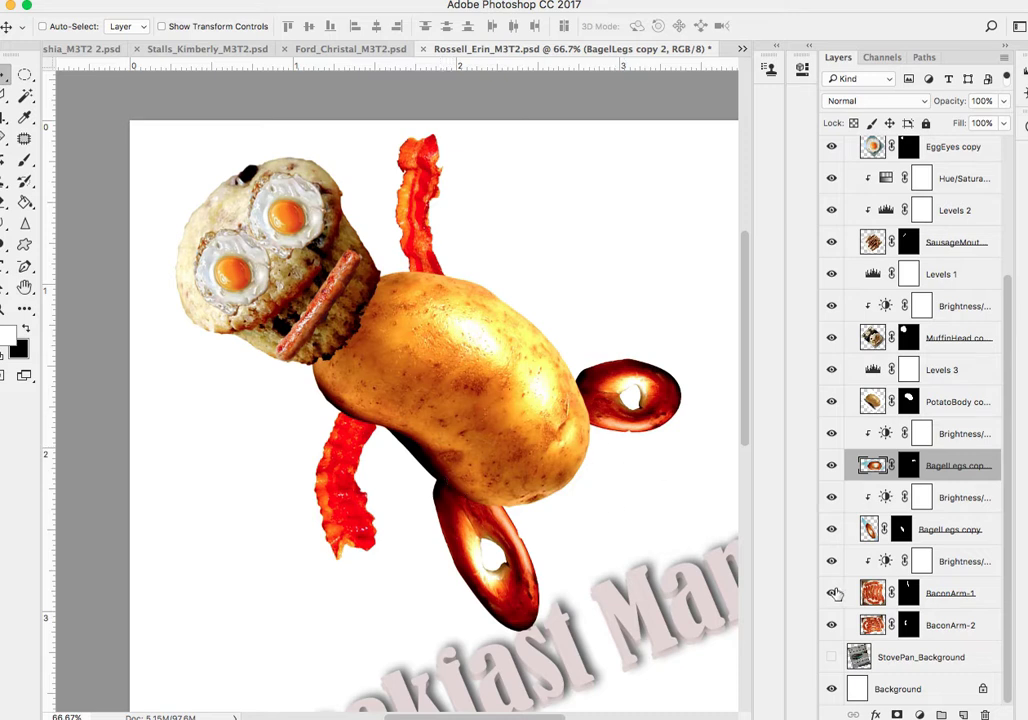
{"action": "left_click", "coordinate": [832, 592]}
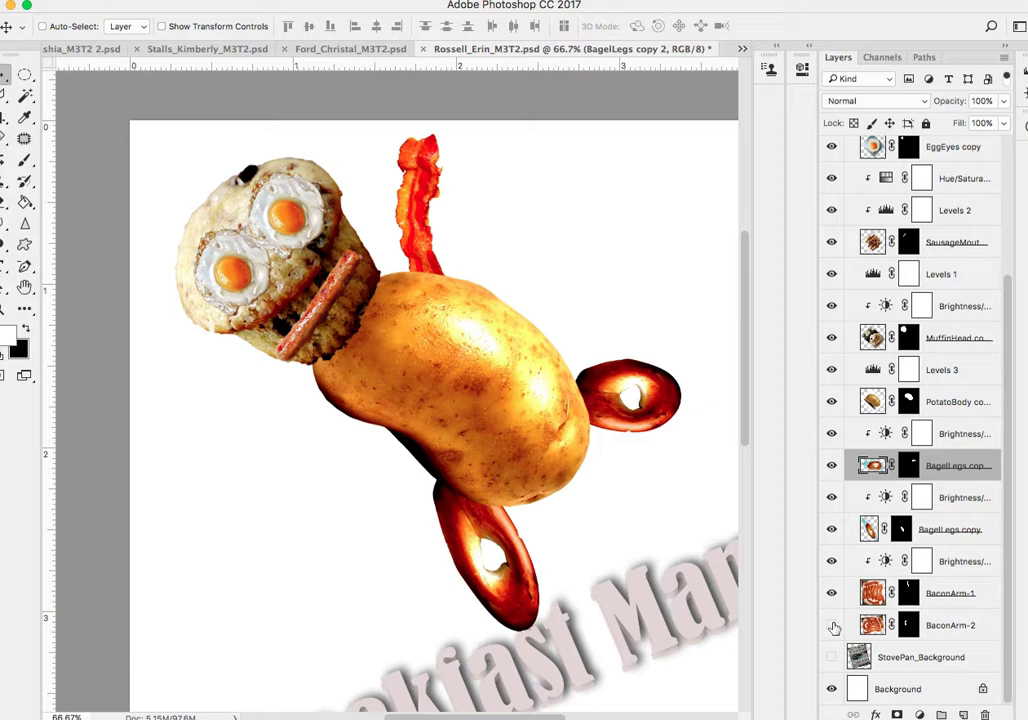
{"action": "left_click", "coordinate": [832, 624]}
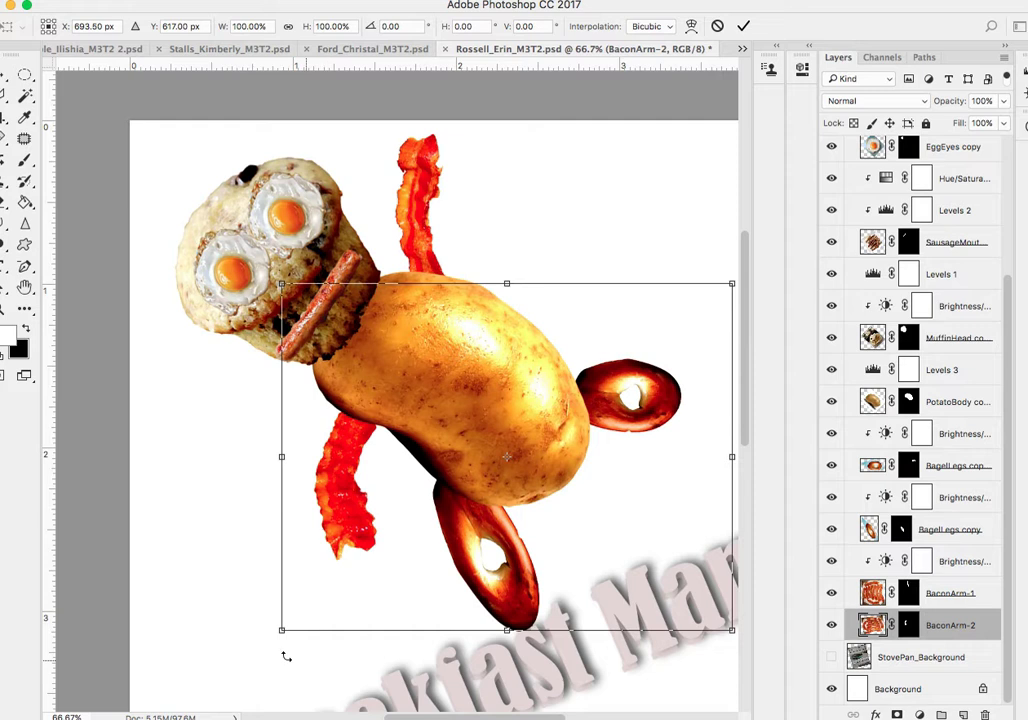
- Rotate BaconArm-2 outward and move it against the potato's side above PotatoBody
{"action": "left_click_drag", "start_coordinate": [280, 628], "coordinate": [242, 660]}
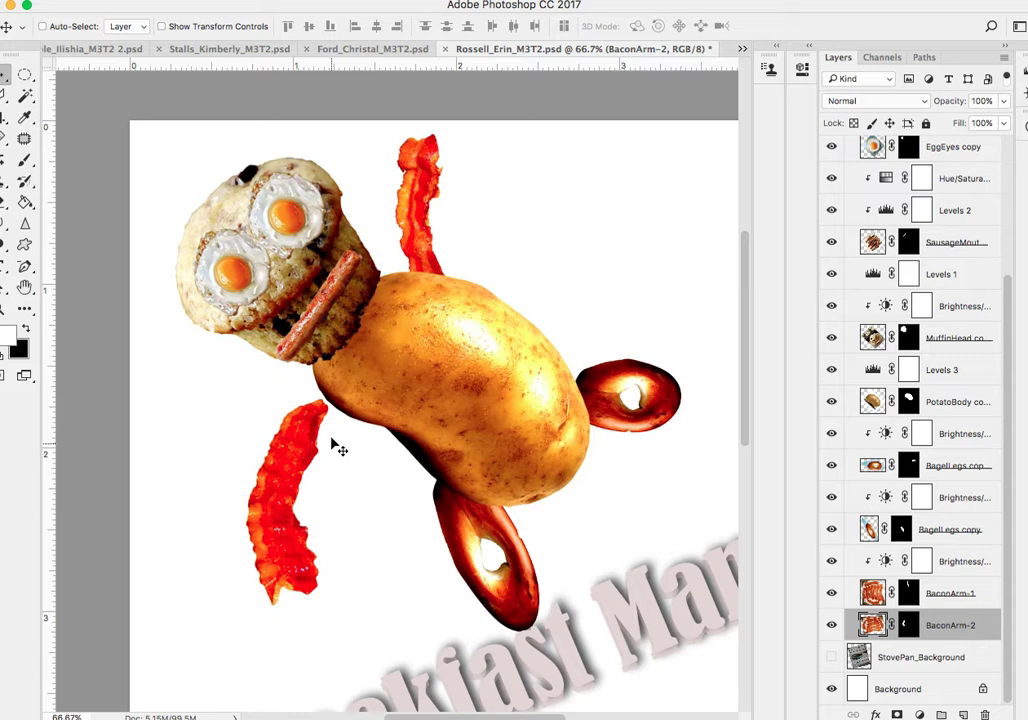
{"action": "mouse_move", "coordinate": [824, 404]}
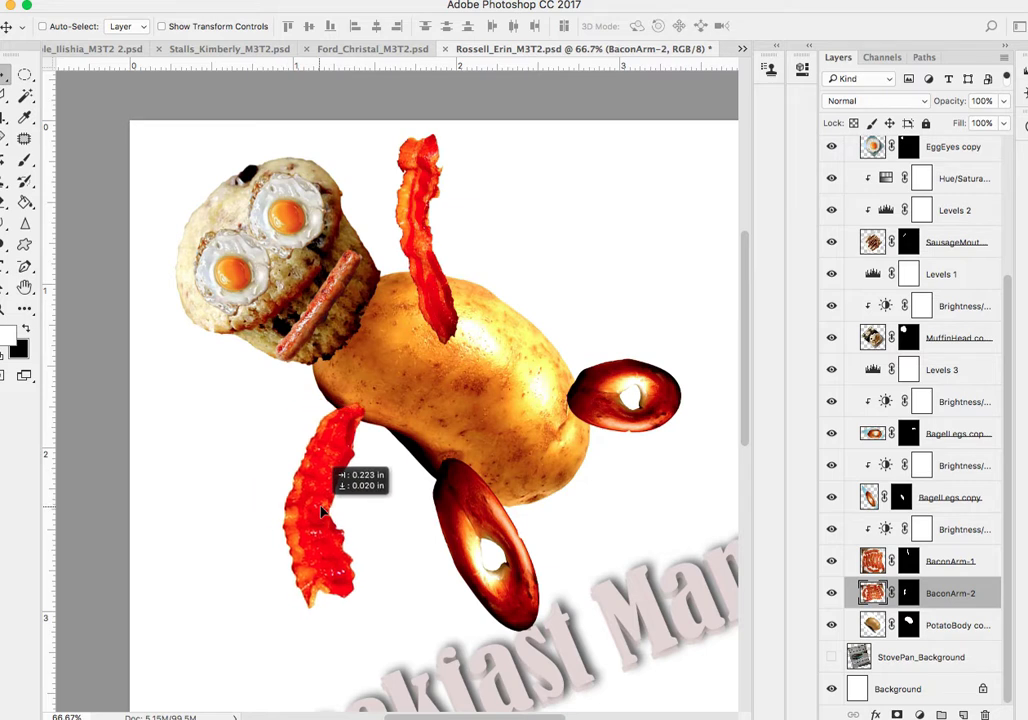
{"action": "left_click_drag", "start_coordinate": [324, 510], "coordinate": [460, 292]}
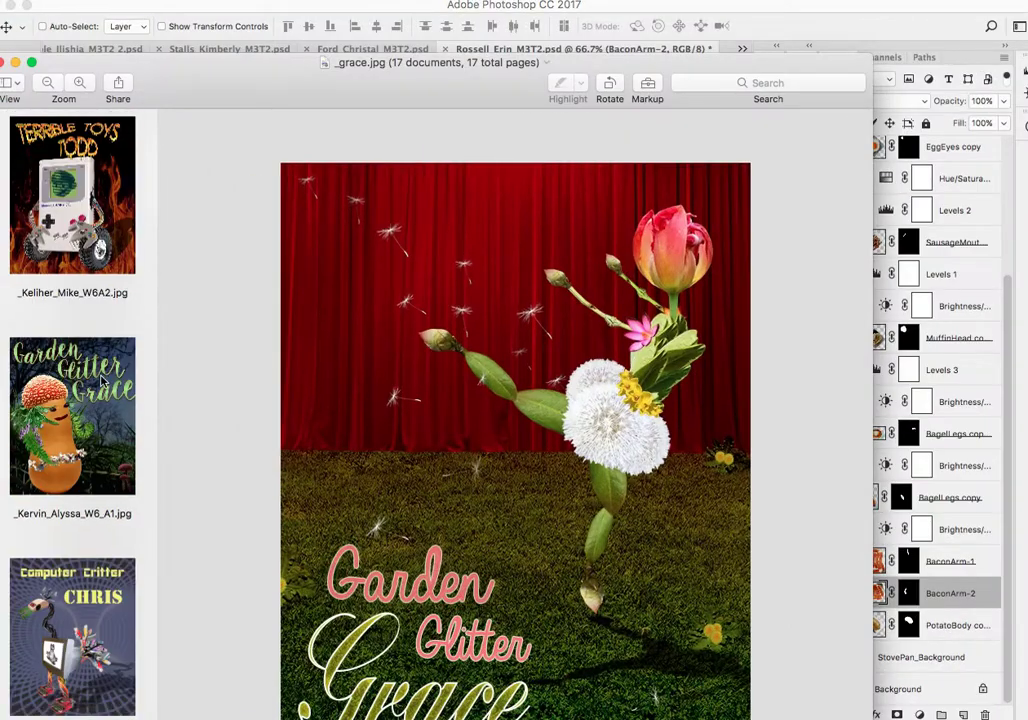
{"action": "left_click", "coordinate": [72, 196]}
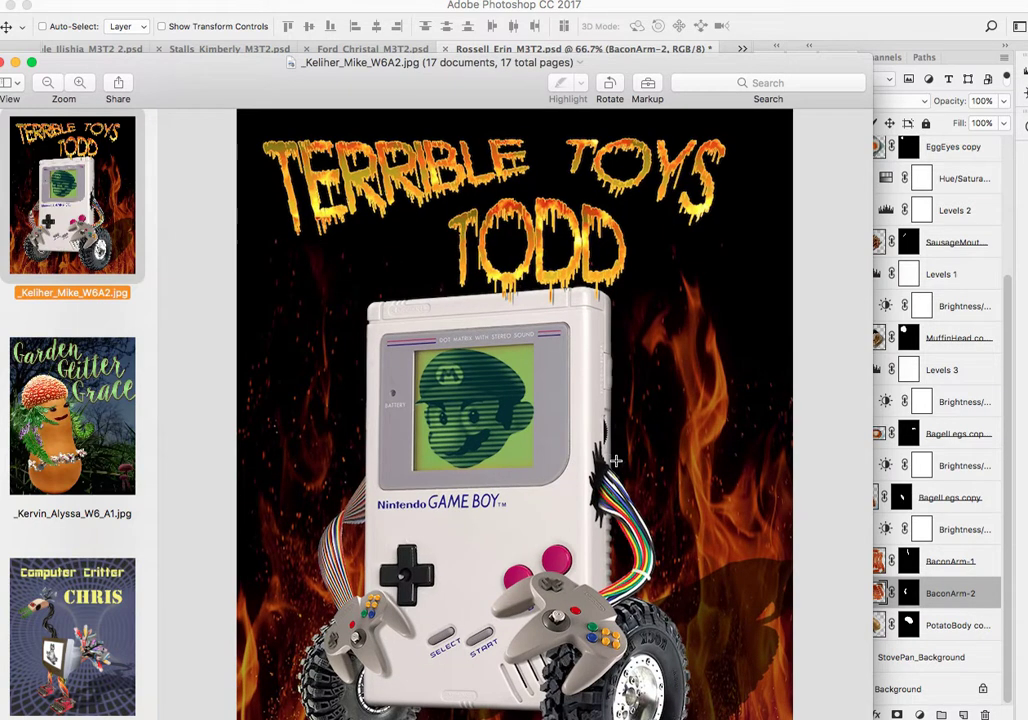
{"action": "mouse_move", "coordinate": [600, 504]}
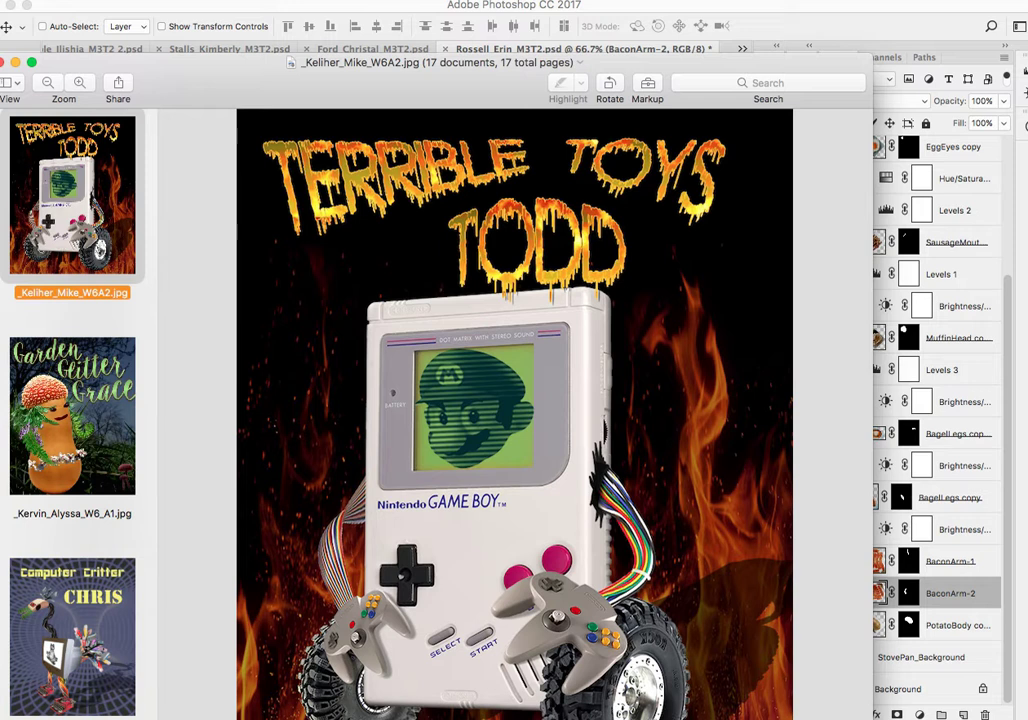
{"action": "left_click", "coordinate": [580, 48]}
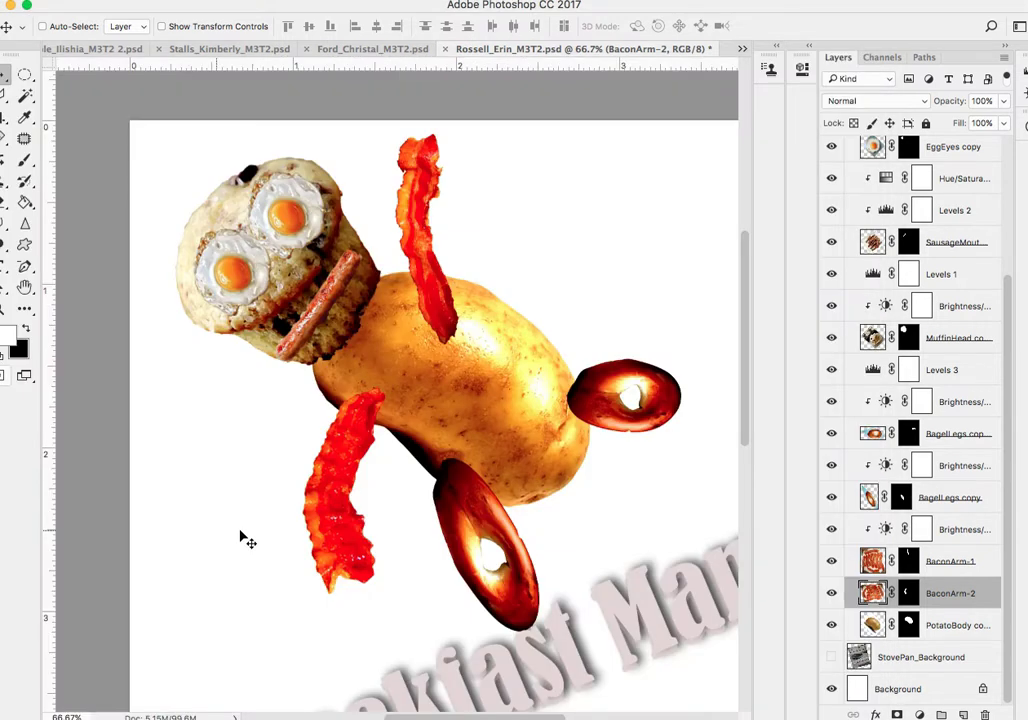
{"action": "mouse_move", "coordinate": [660, 532]}
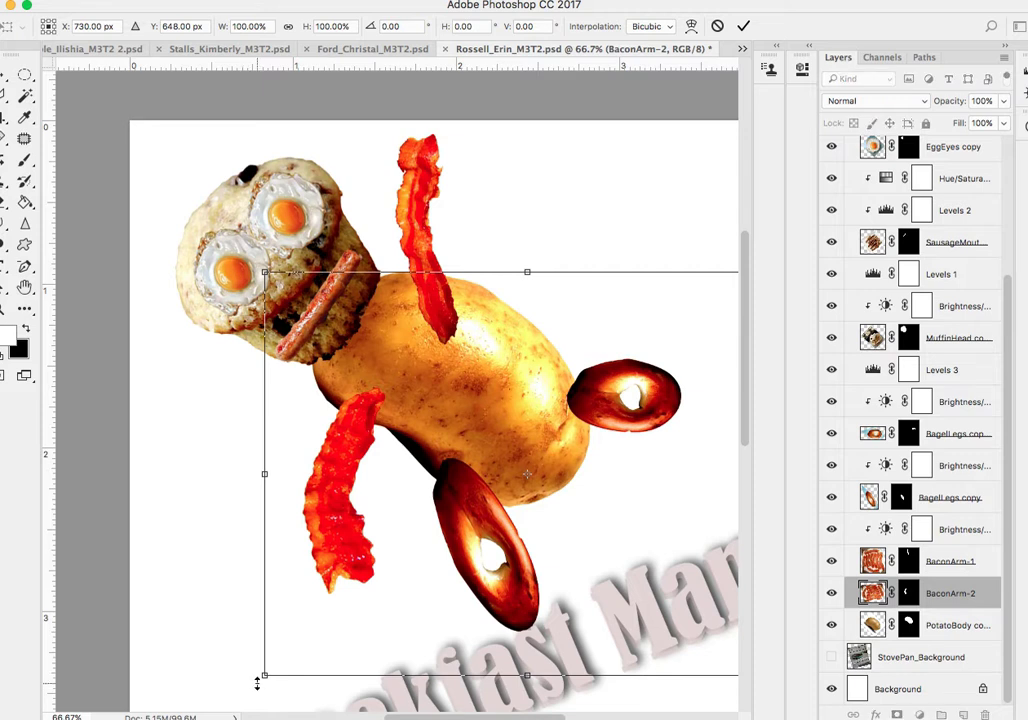
- Reposition BaconArm-2 with Free Transform and flip it vertically so it sticks out like an arm
{"action": "left_click_drag", "start_coordinate": [264, 676], "coordinate": [230, 660]}
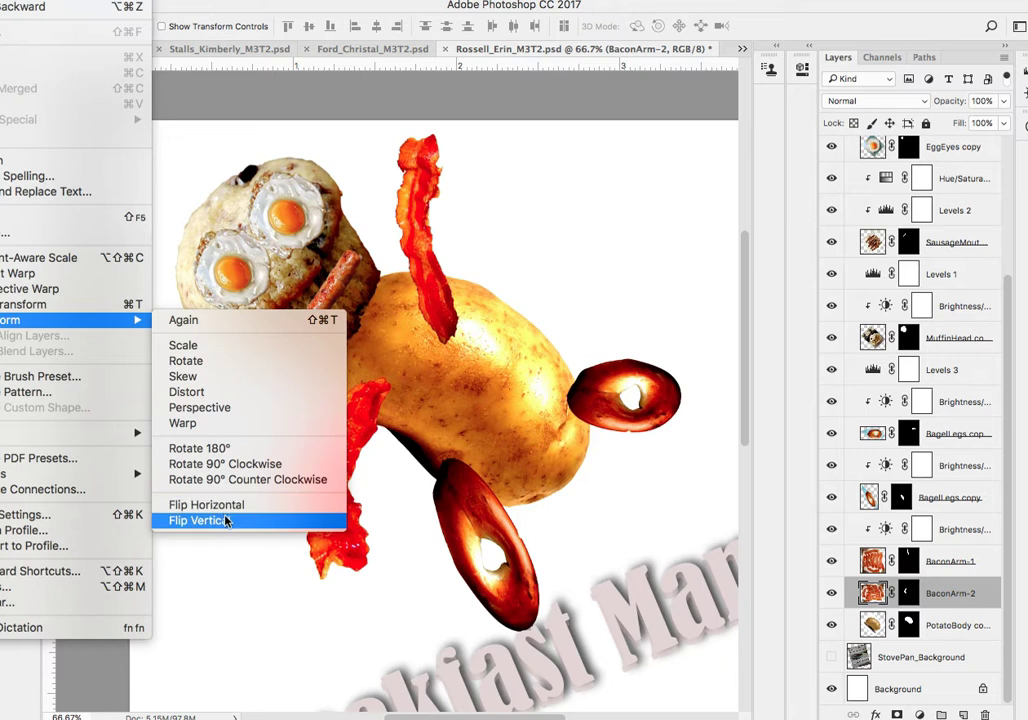
{"action": "left_click", "coordinate": [204, 520]}
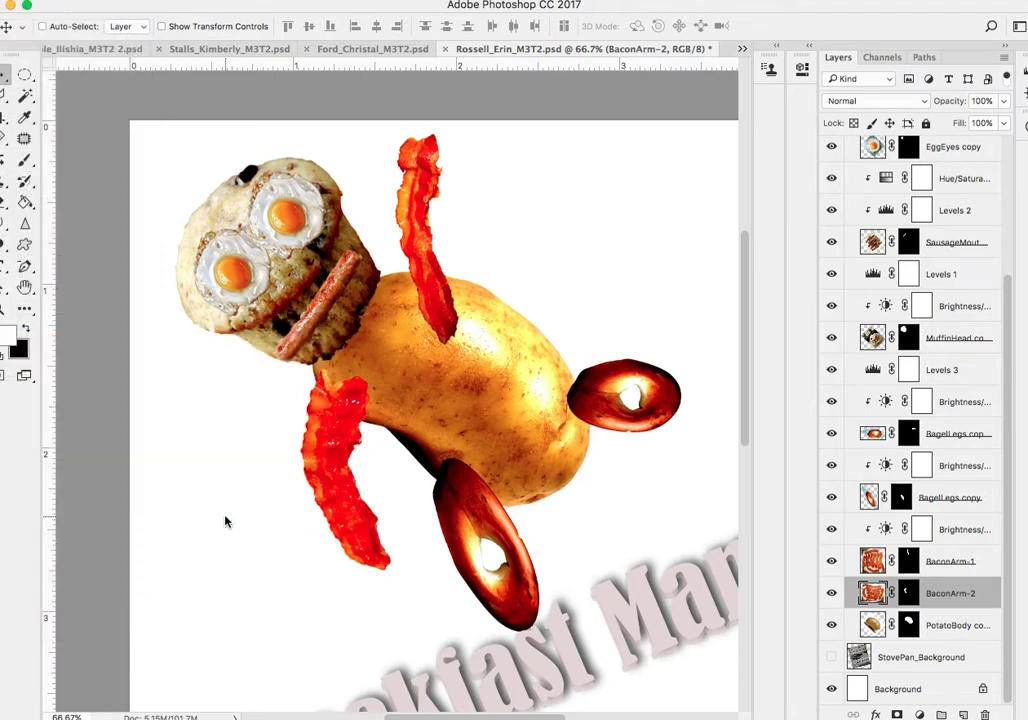
{"action": "mouse_move", "coordinate": [232, 524]}
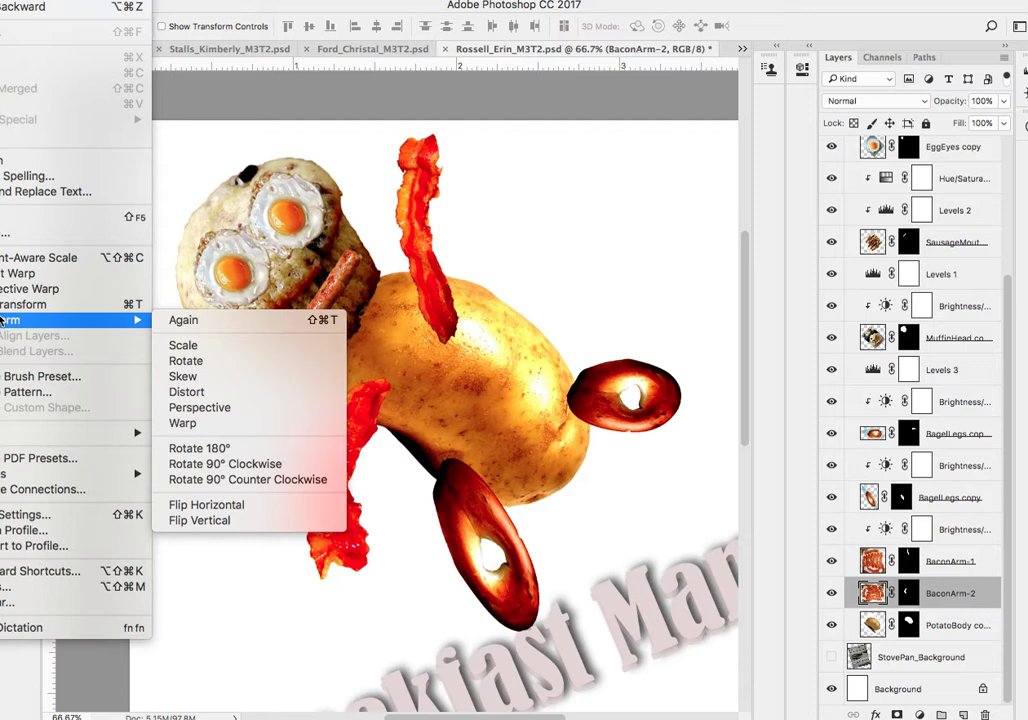
{"action": "mouse_move", "coordinate": [204, 504]}
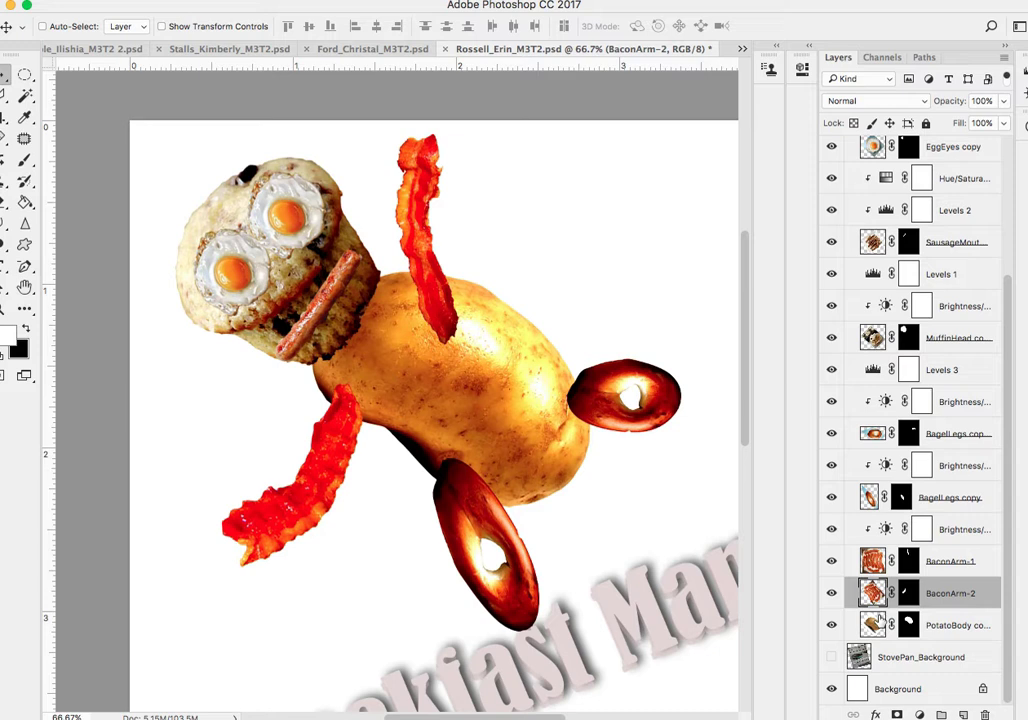
{"action": "mouse_move", "coordinate": [572, 390]}
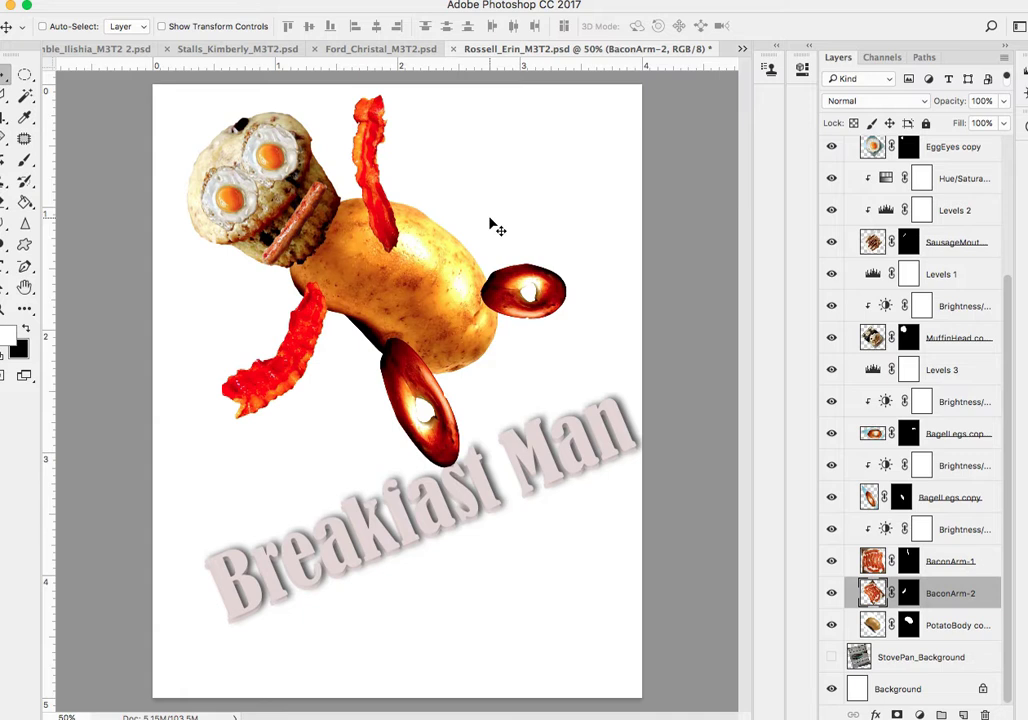
{"action": "mouse_move", "coordinate": [560, 368]}
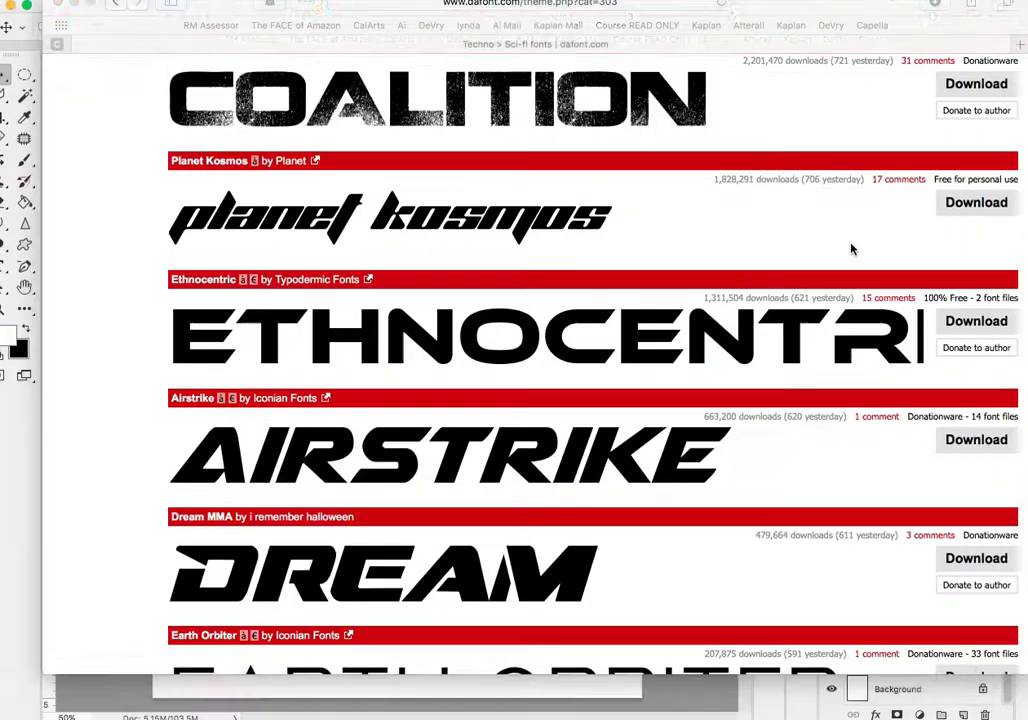
- Browse the Groovy and Decorative font categories on dafont.com
{"action": "scroll", "scroll_direction": "up", "scroll_amount": 3}
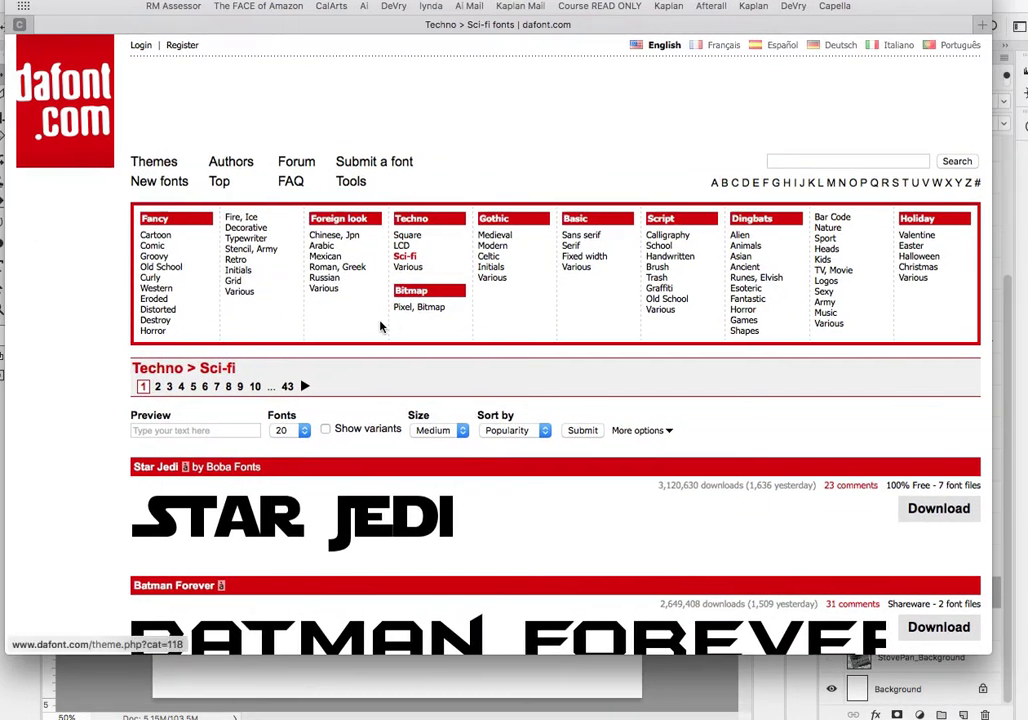
{"action": "mouse_move", "coordinate": [156, 256]}
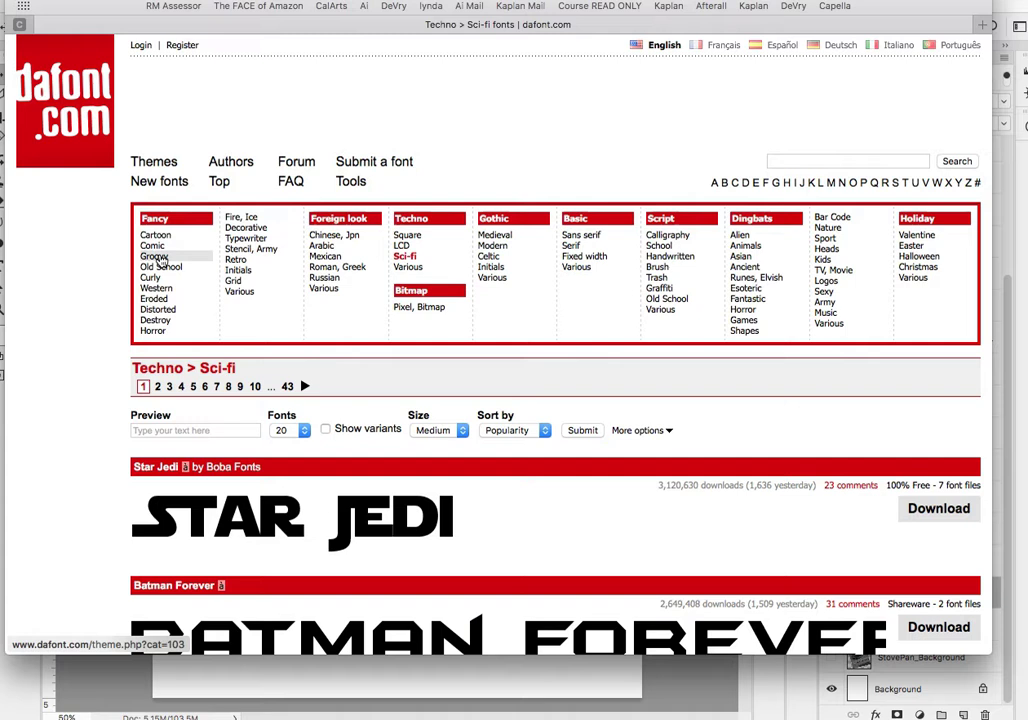
{"action": "left_click", "coordinate": [154, 256]}
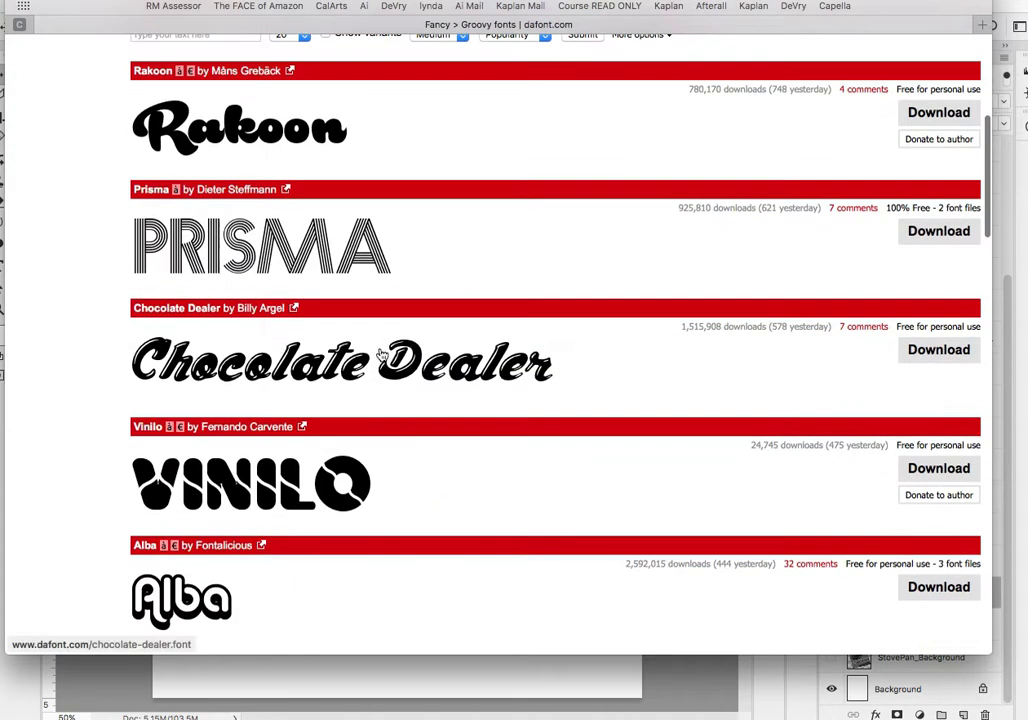
{"action": "scroll", "scroll_direction": "down", "scroll_amount": 3}
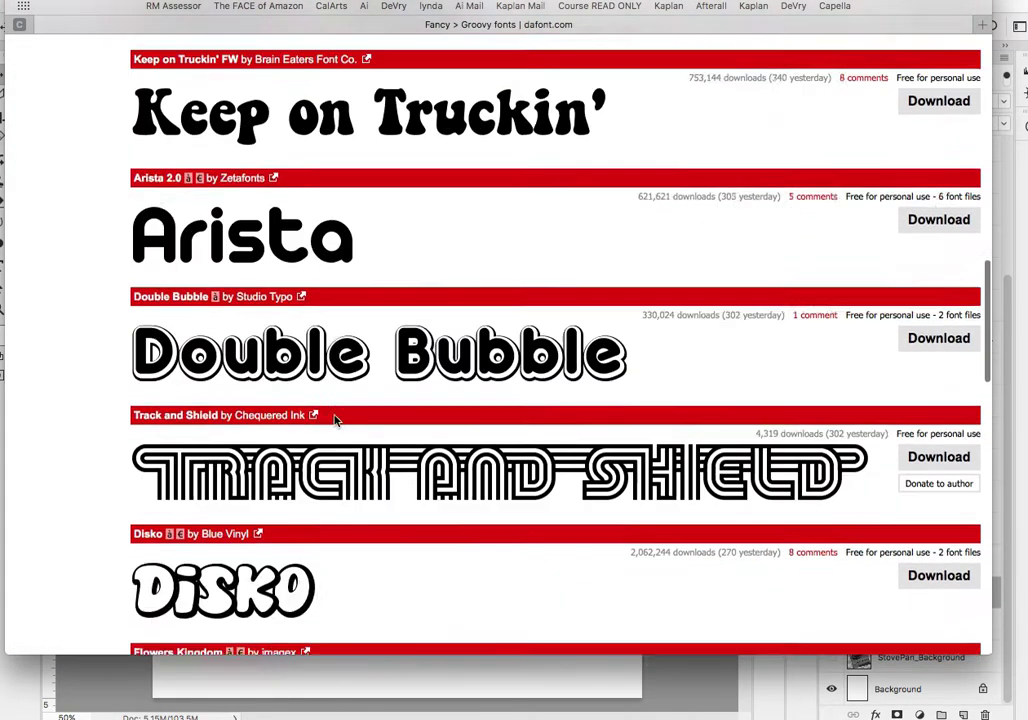
{"action": "scroll", "scroll_direction": "up", "scroll_amount": 3}
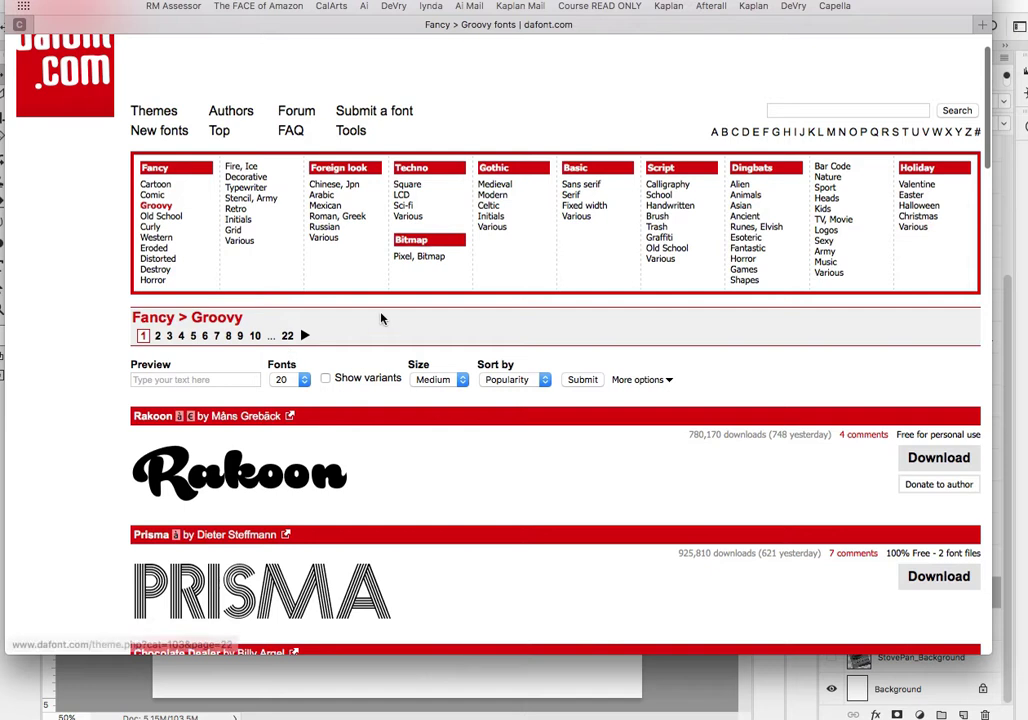
{"action": "mouse_move", "coordinate": [244, 166]}
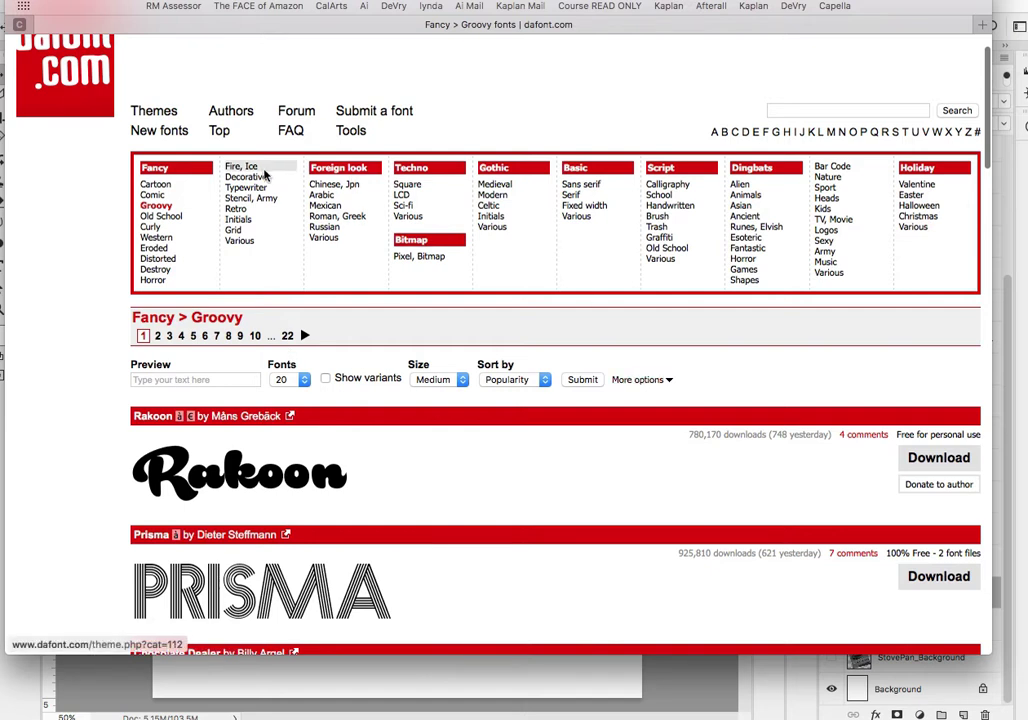
{"action": "left_click", "coordinate": [248, 176]}
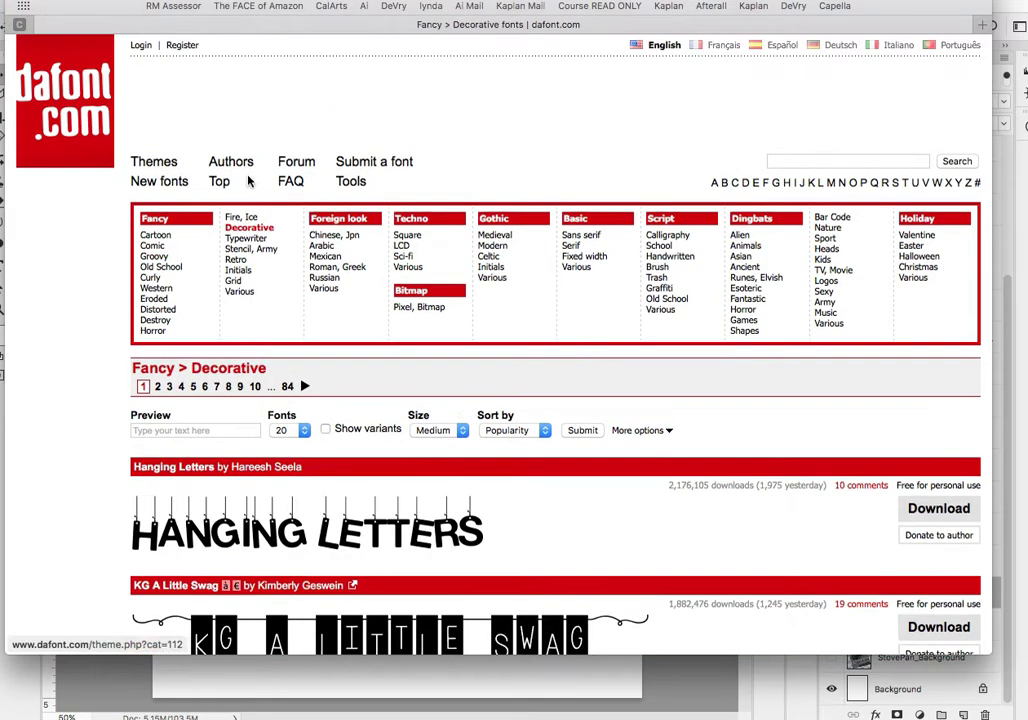
{"action": "scroll", "scroll_direction": "down", "scroll_amount": 3}
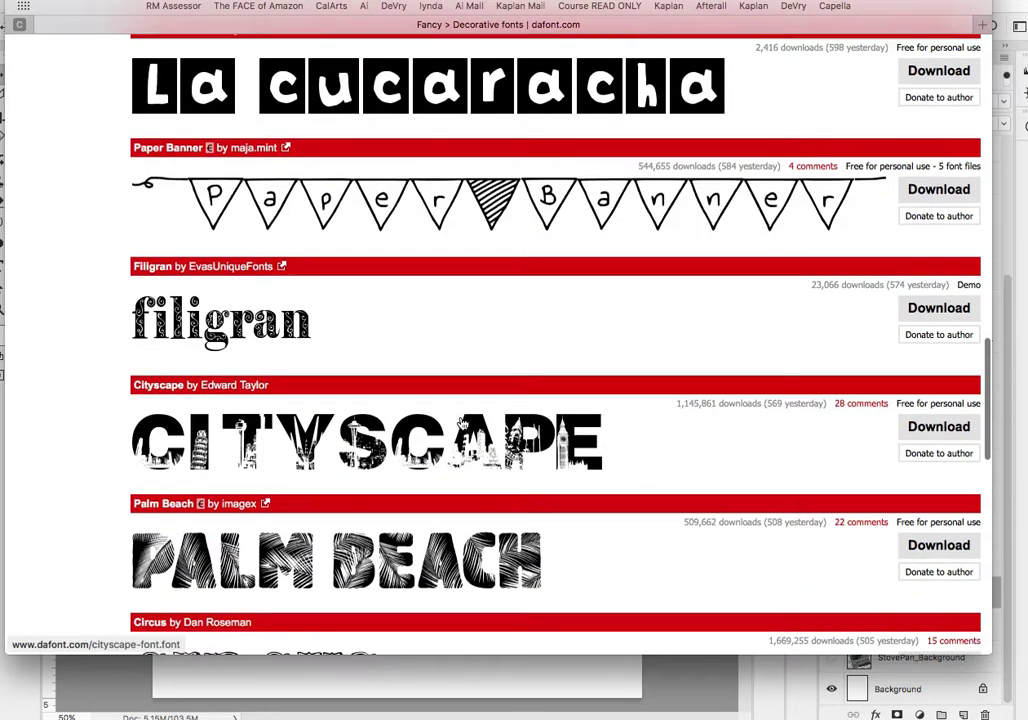
{"action": "scroll", "scroll_direction": "up", "scroll_amount": 3}
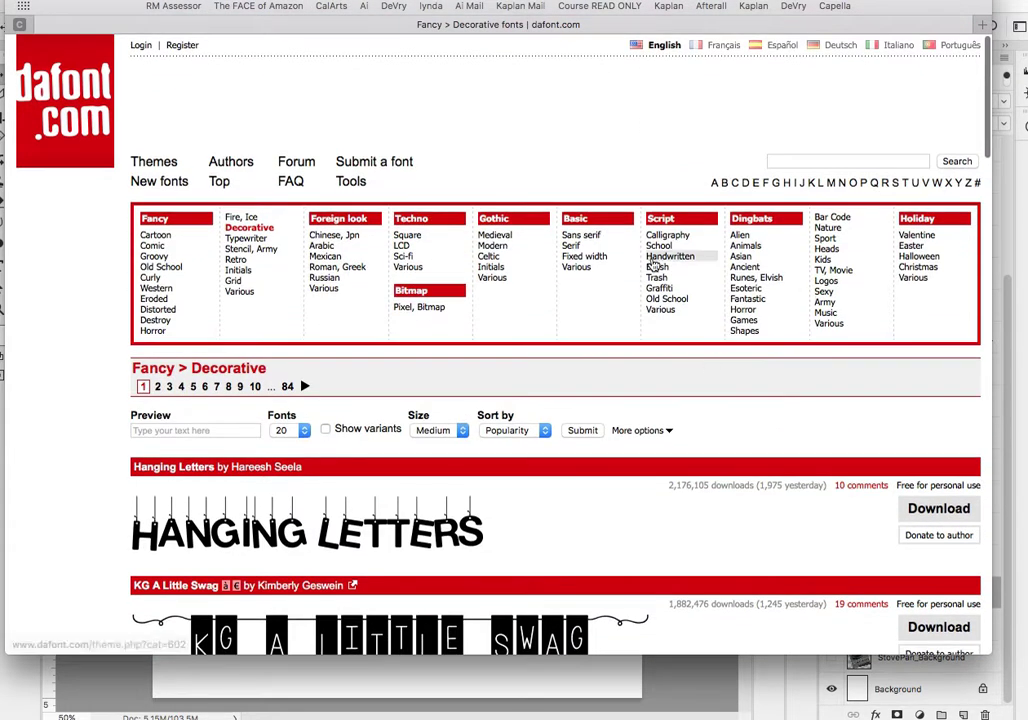
- Browse the Handwritten, Initials and Fire, Ice font categories on dafont.com
{"action": "left_click", "coordinate": [668, 256]}
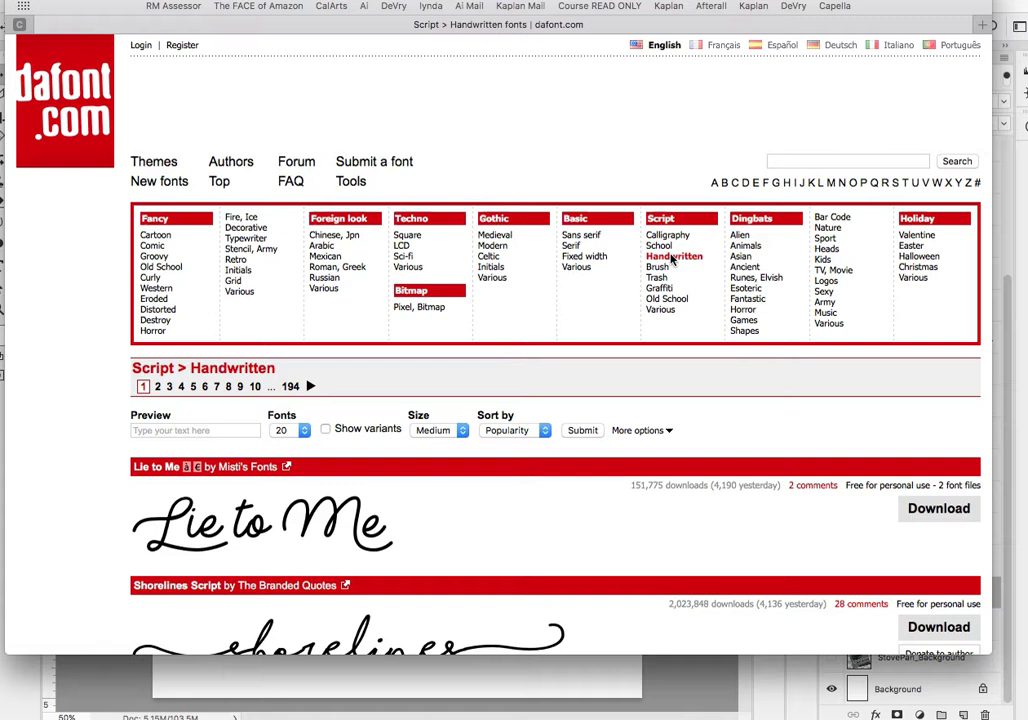
{"action": "scroll", "scroll_direction": "down", "scroll_amount": 3}
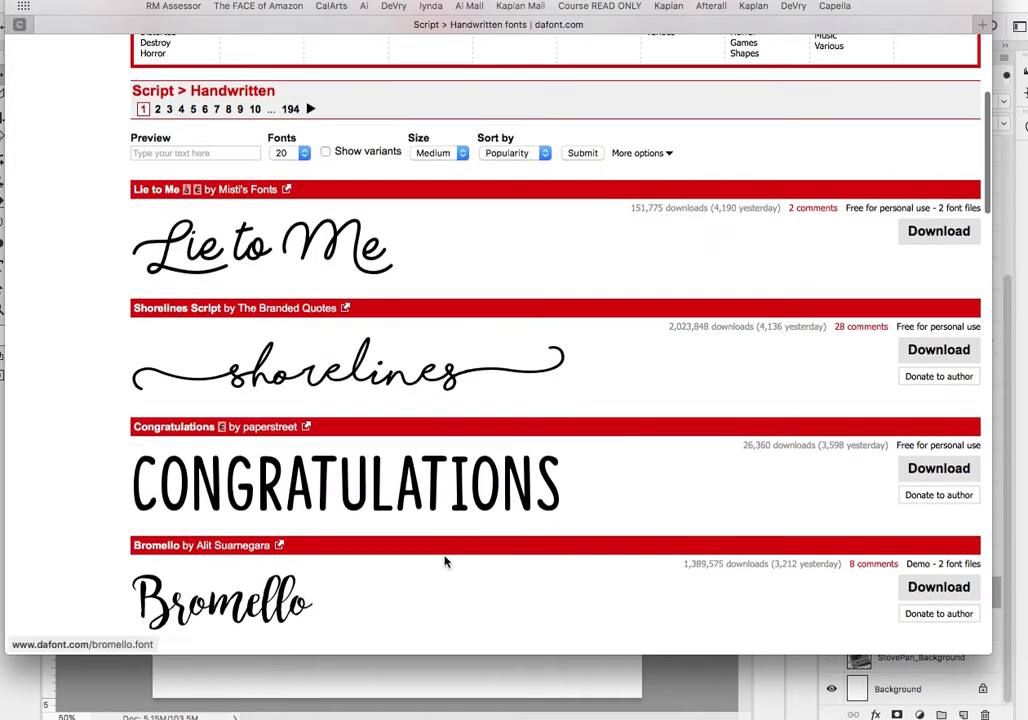
{"action": "scroll", "scroll_direction": "up", "scroll_amount": 3}
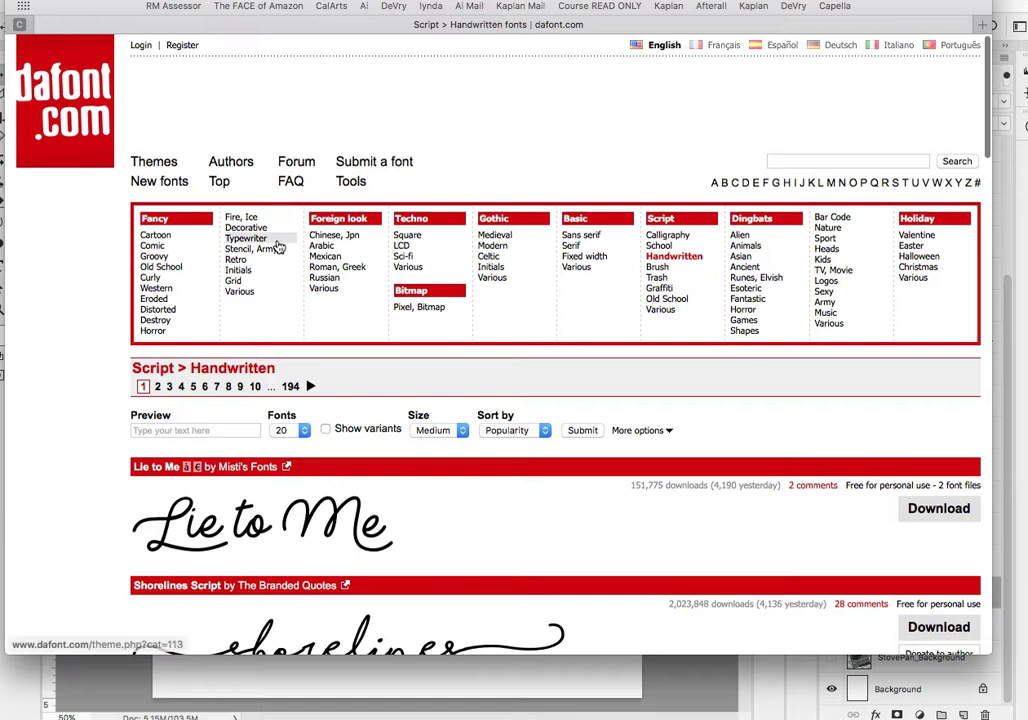
{"action": "mouse_move", "coordinate": [240, 270]}
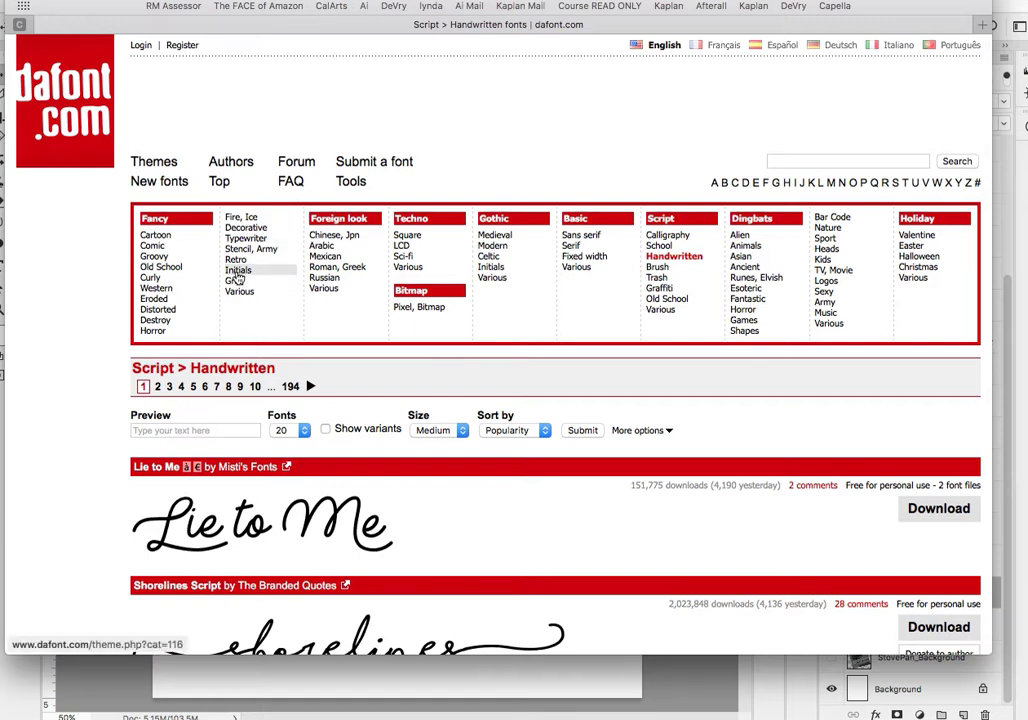
{"action": "left_click", "coordinate": [238, 270]}
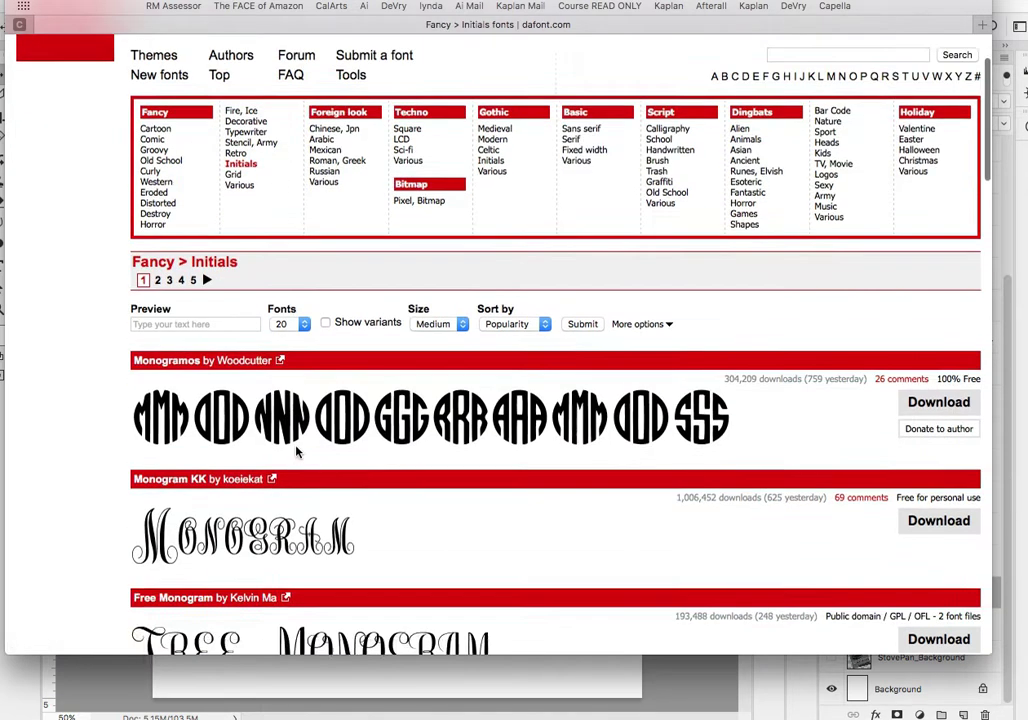
{"action": "scroll", "scroll_direction": "up", "scroll_amount": 3}
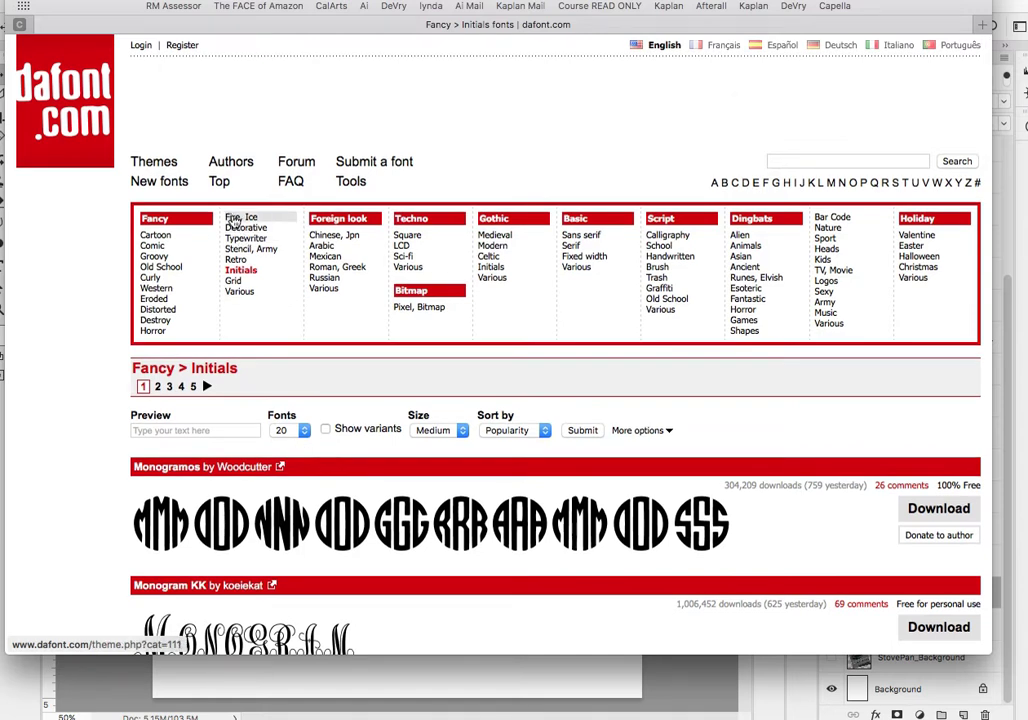
{"action": "left_click", "coordinate": [240, 216]}
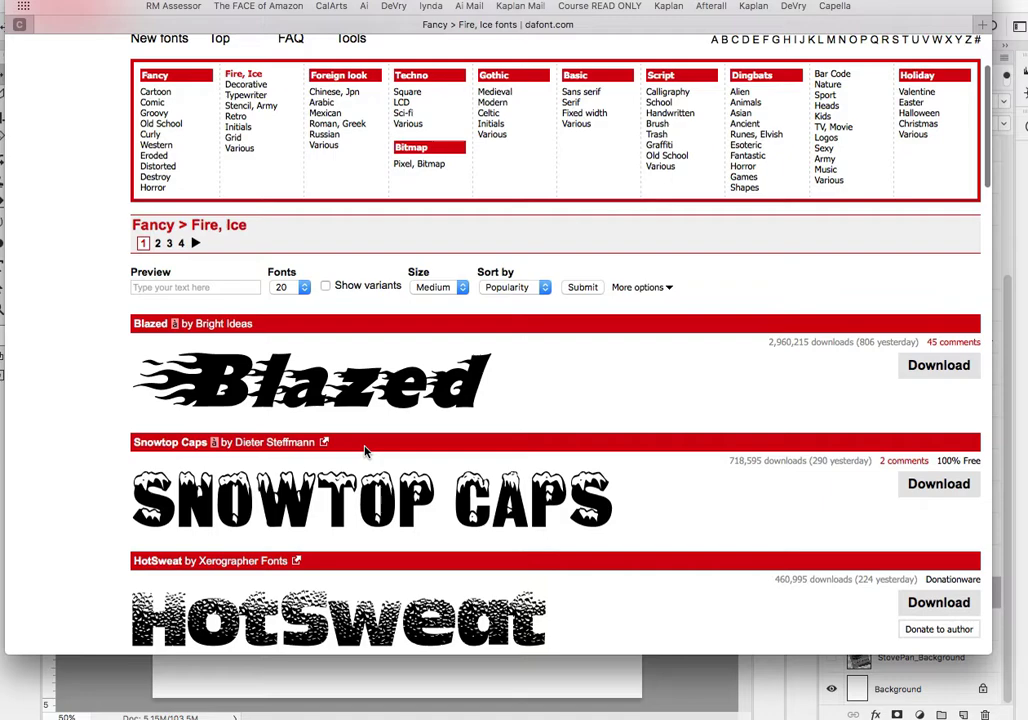
{"action": "scroll", "scroll_direction": "up", "scroll_amount": 3}
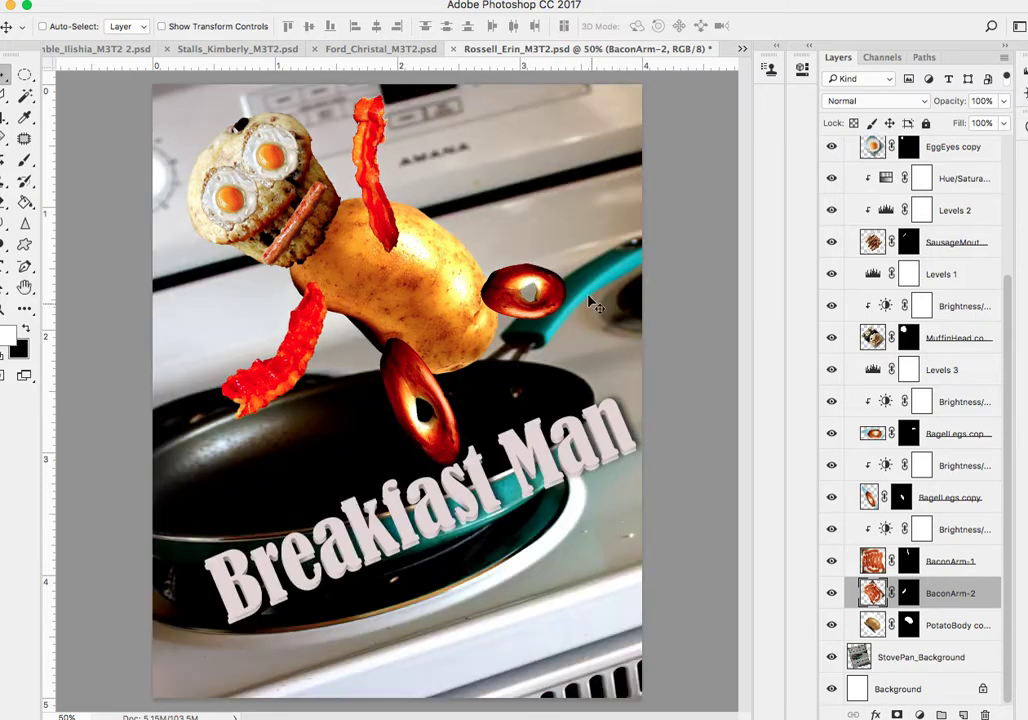
{"action": "mouse_move", "coordinate": [544, 414]}
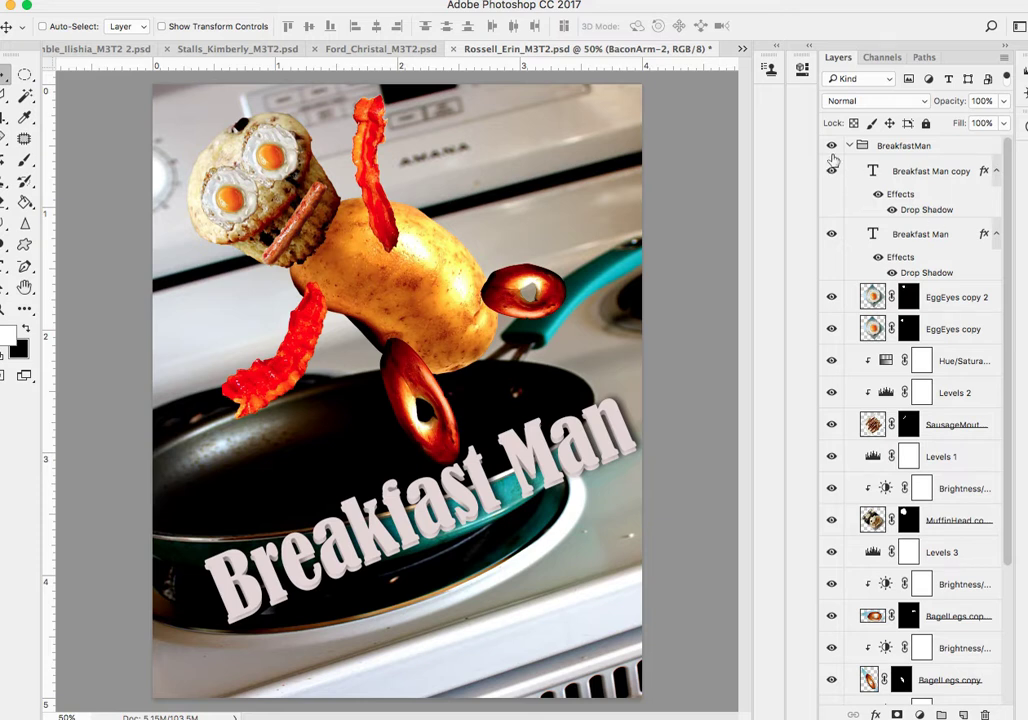
- Collapse, re-expand and toggle the BreakfastMan group's visibility to check its contents
{"action": "left_click", "coordinate": [850, 144]}
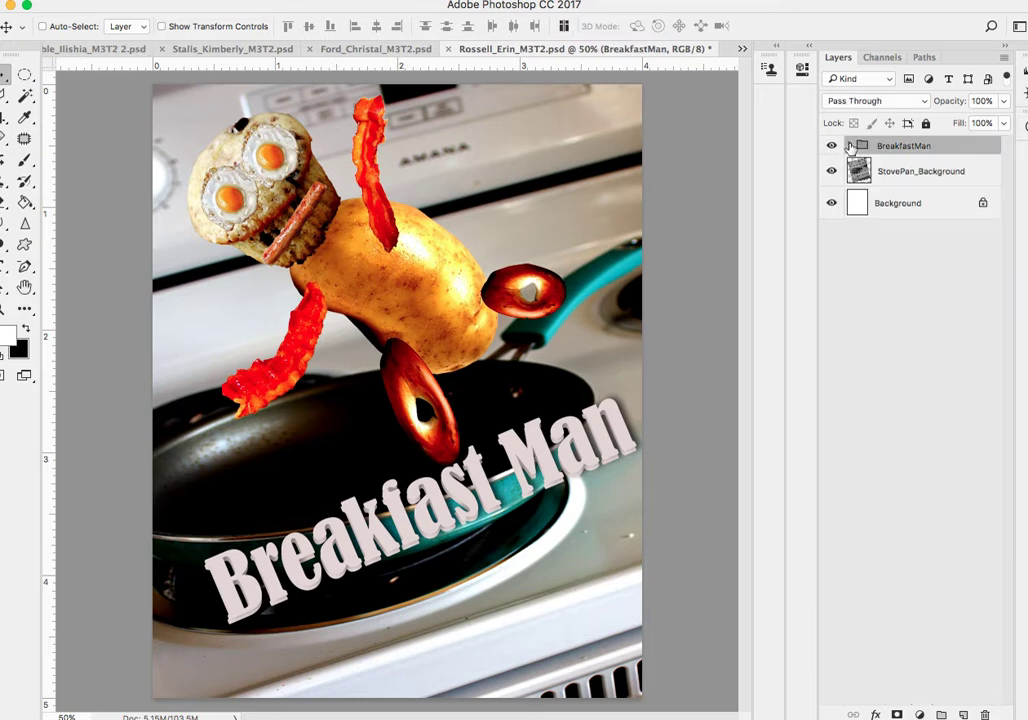
{"action": "left_click", "coordinate": [848, 144]}
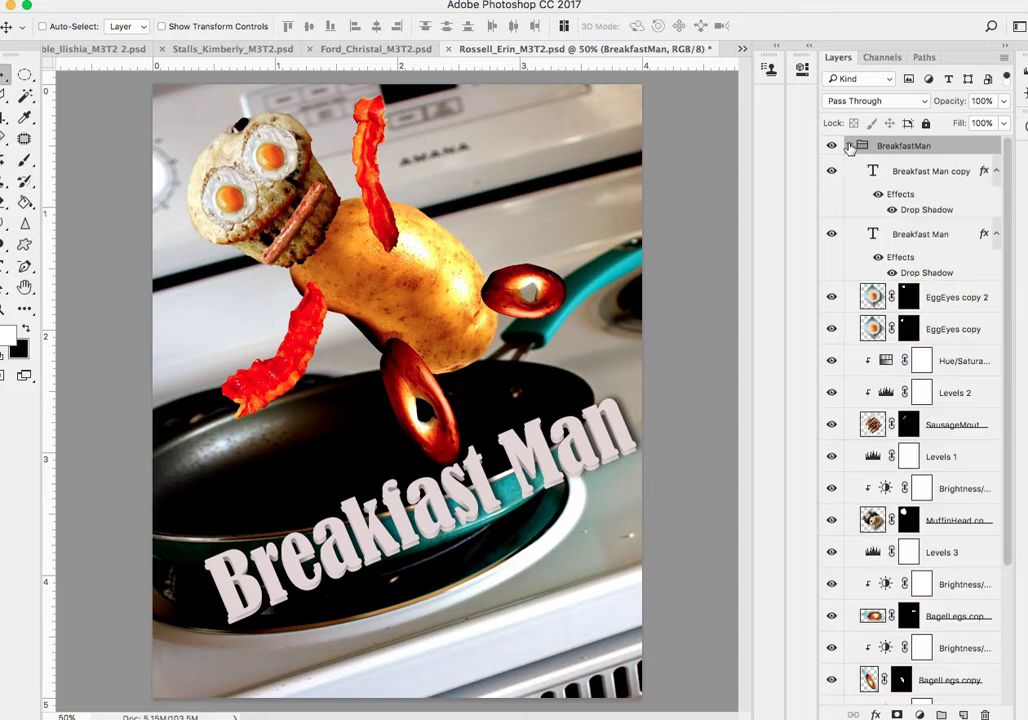
{"action": "left_click", "coordinate": [832, 144]}
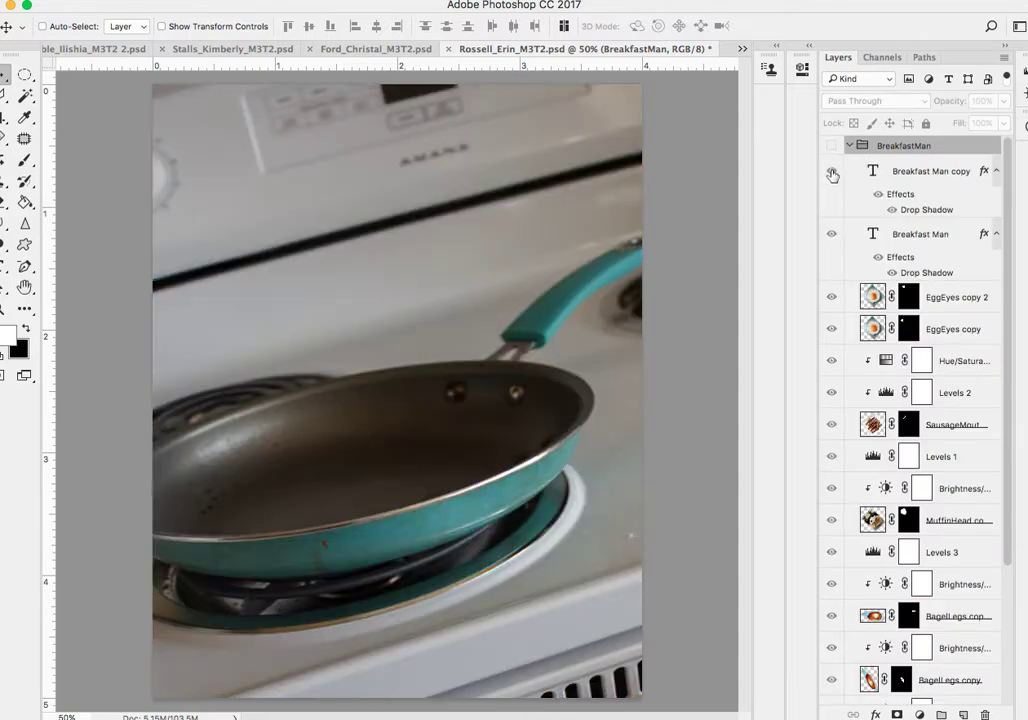
{"action": "left_click", "coordinate": [832, 144]}
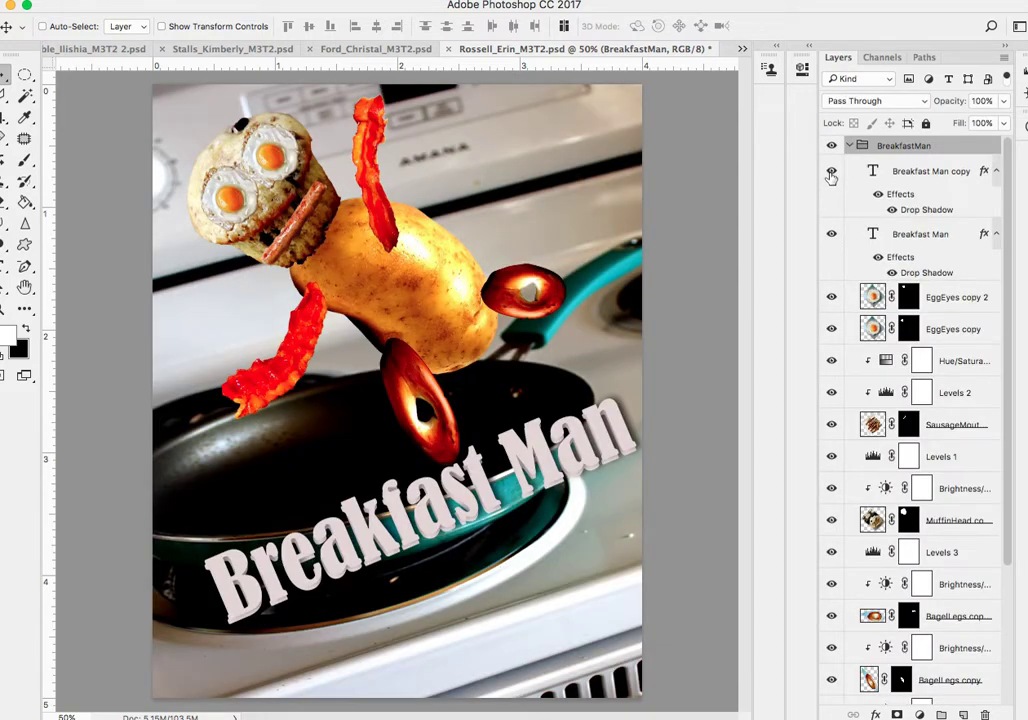
- Hide the Breakfast Man title text and toggle Group 1 off and on to compare the character
{"action": "left_click", "coordinate": [832, 172]}
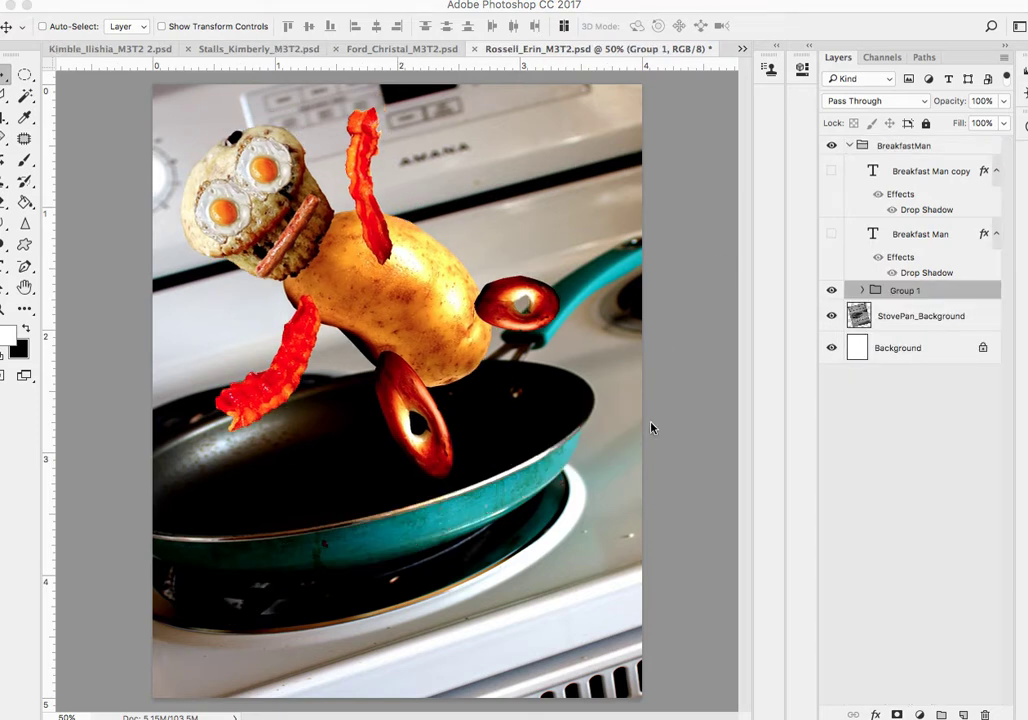
{"action": "left_click", "coordinate": [832, 290]}
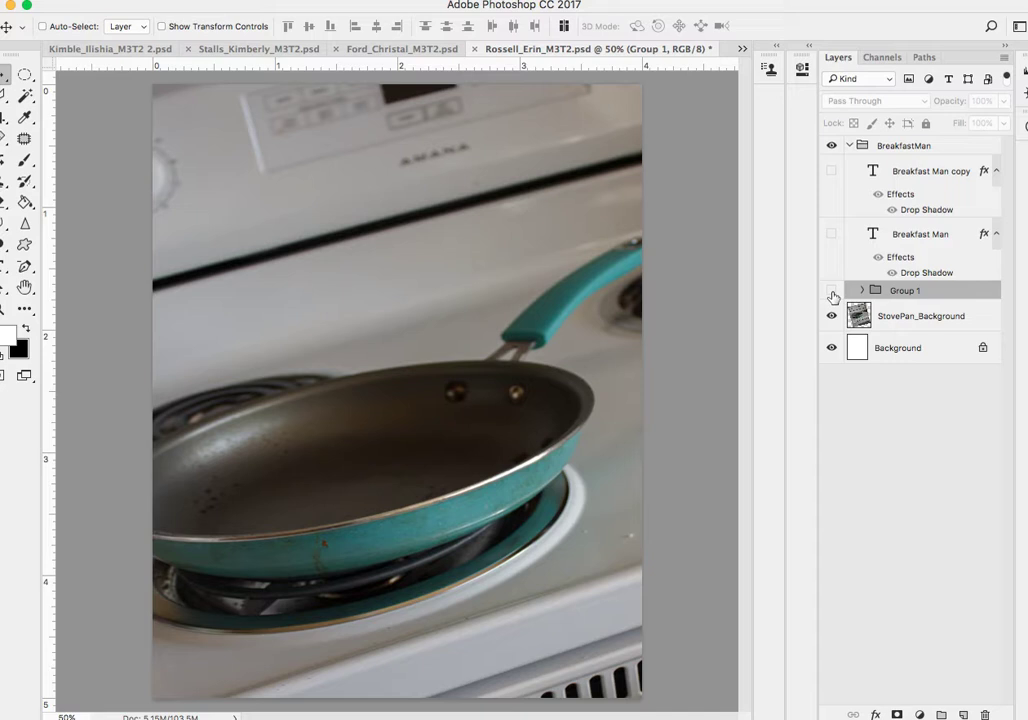
{"action": "left_click", "coordinate": [832, 290]}
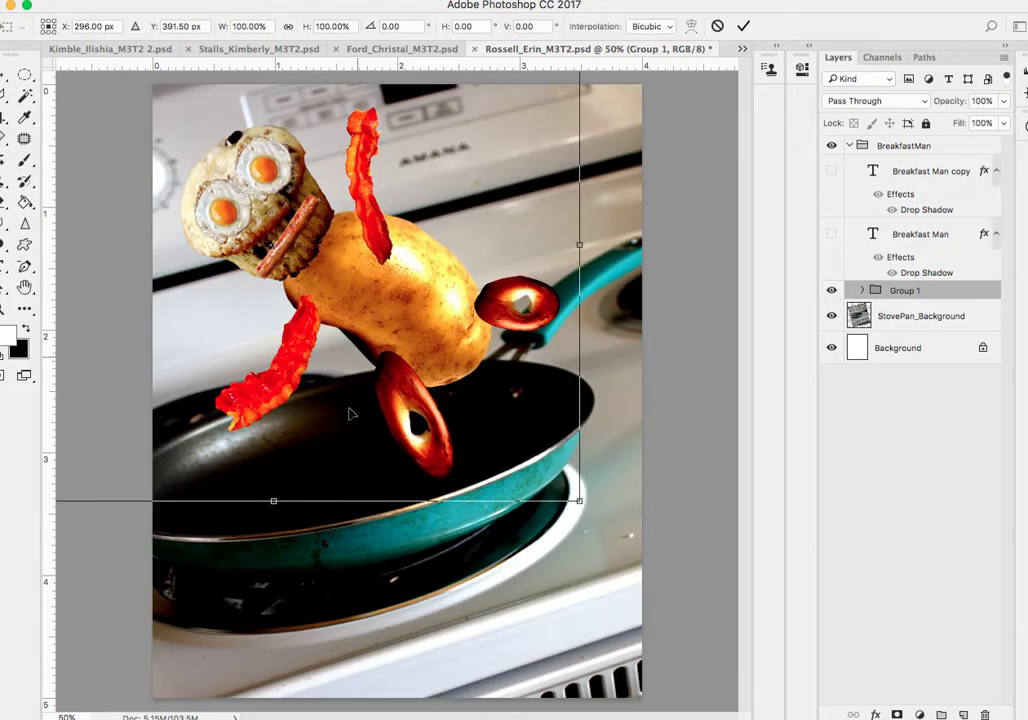
- Scale Group 1 up and shift the potato character slightly right over the frying pan, then commit
{"action": "left_click_drag", "start_coordinate": [578, 500], "coordinate": [608, 524]}
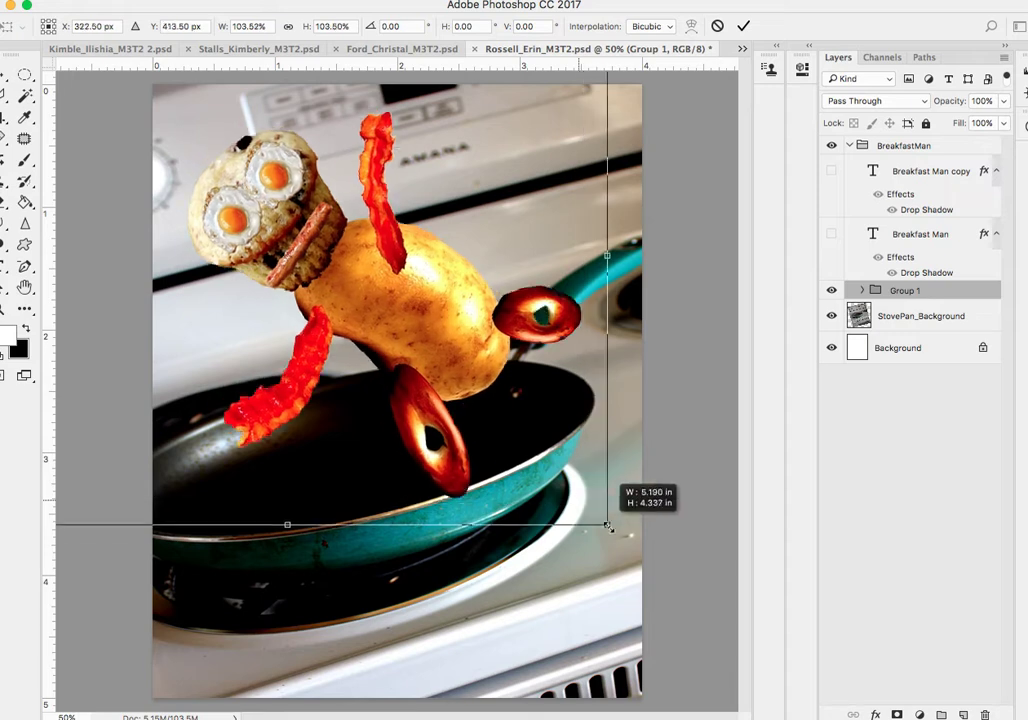
{"action": "left_click_drag", "start_coordinate": [608, 524], "coordinate": [668, 576]}
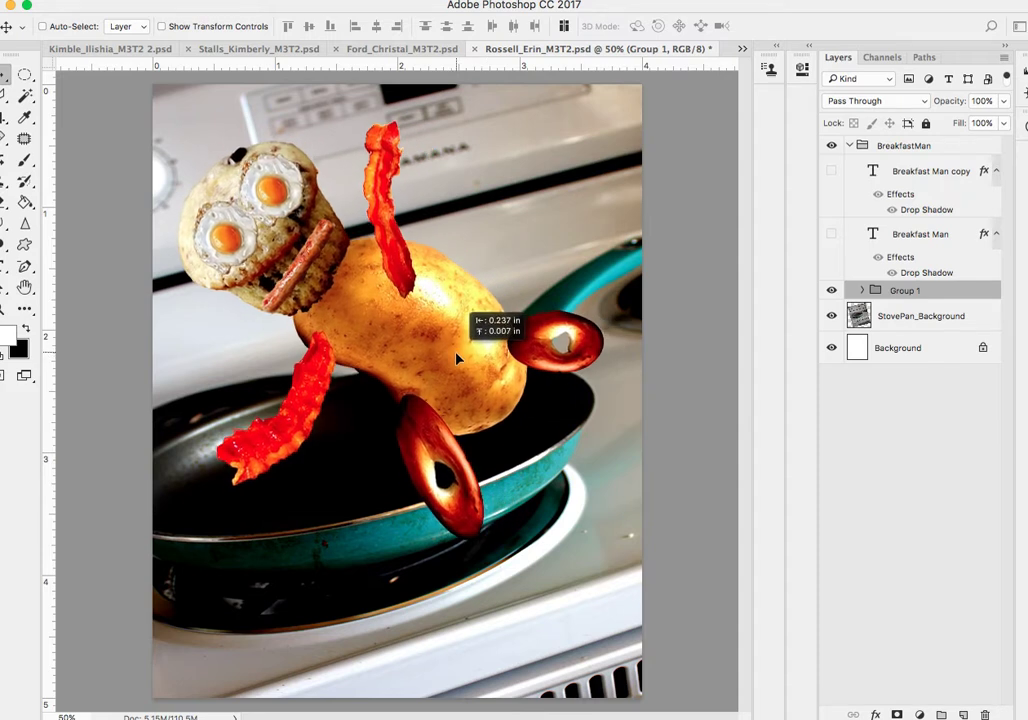
{"action": "left_click_drag", "start_coordinate": [456, 358], "coordinate": [590, 384]}
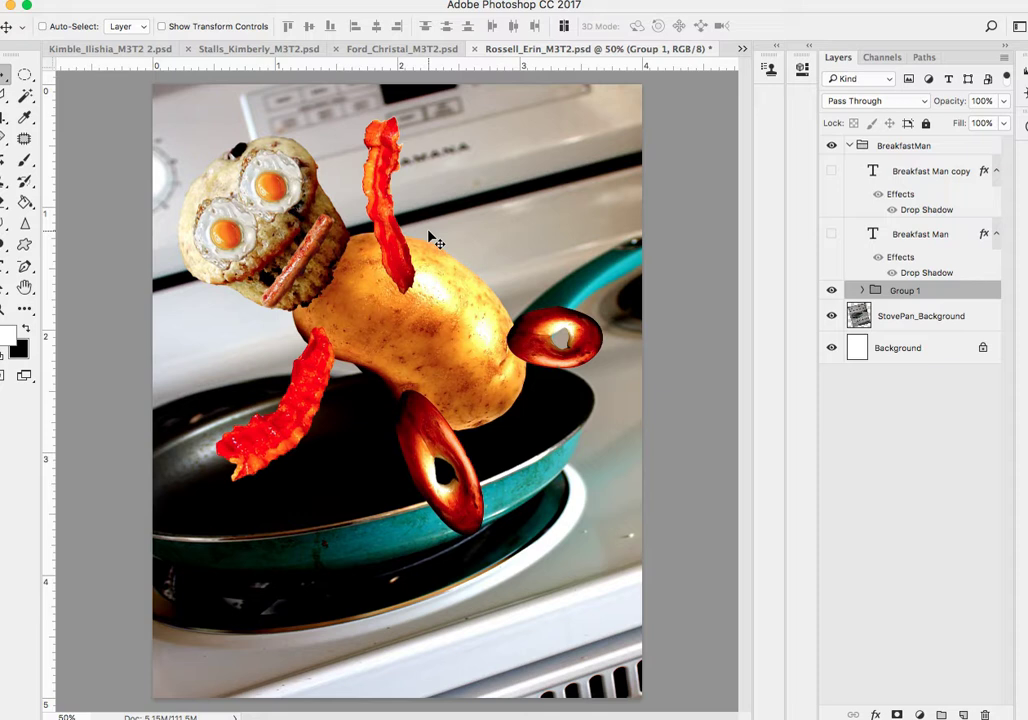
{"action": "mouse_move", "coordinate": [384, 152]}
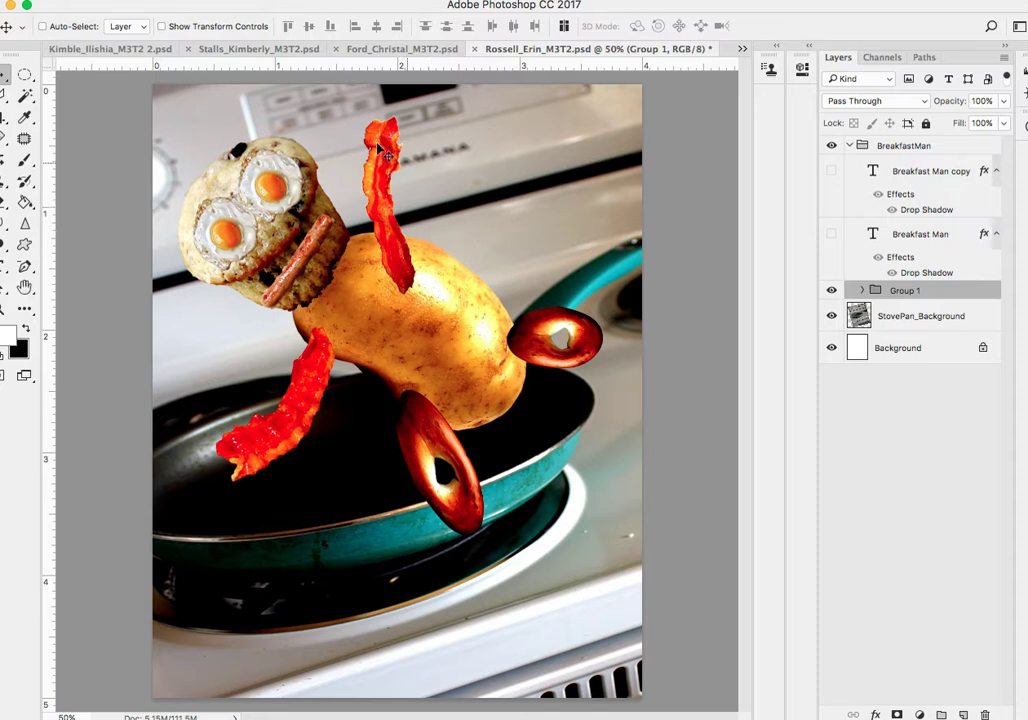
{"action": "mouse_move", "coordinate": [444, 228]}
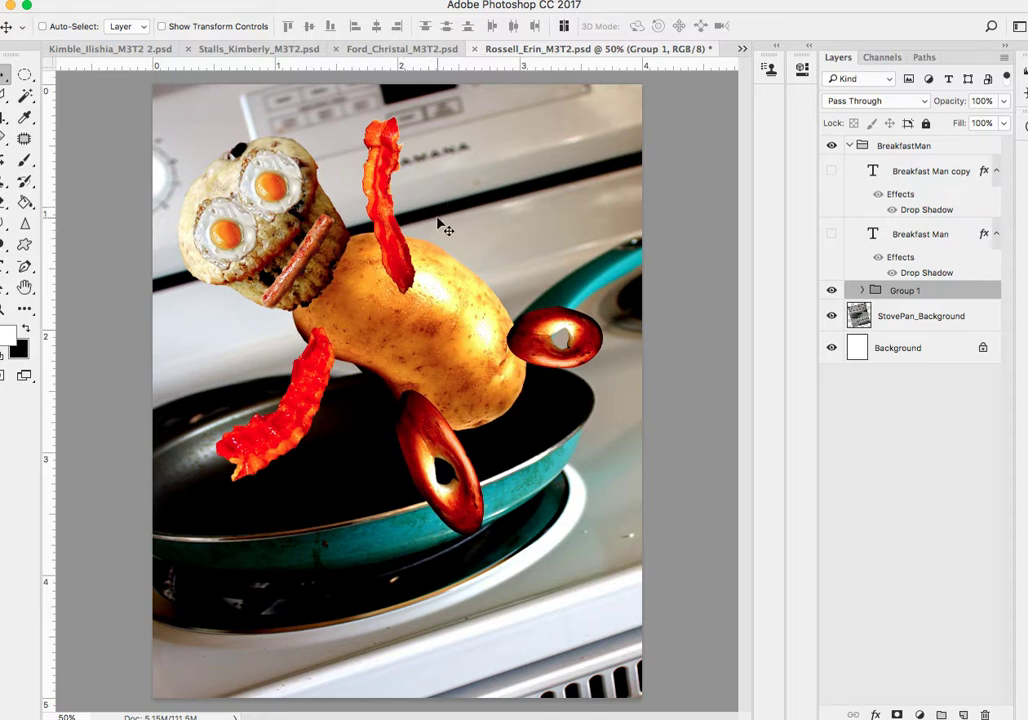
{"action": "mouse_move", "coordinate": [404, 570]}
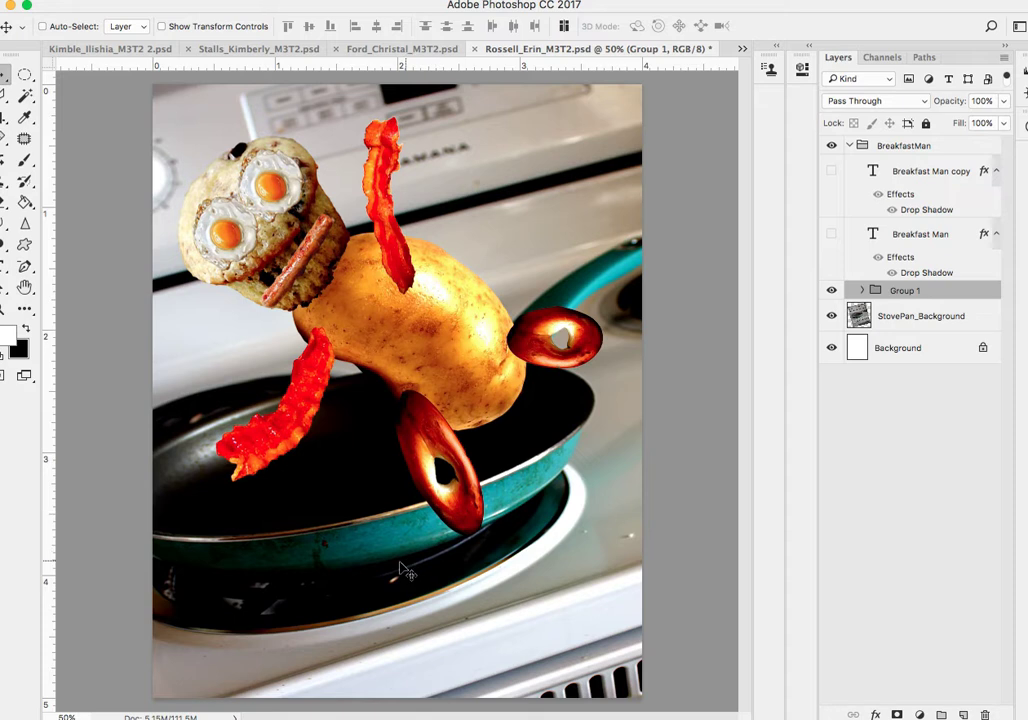
{"action": "mouse_move", "coordinate": [288, 496]}
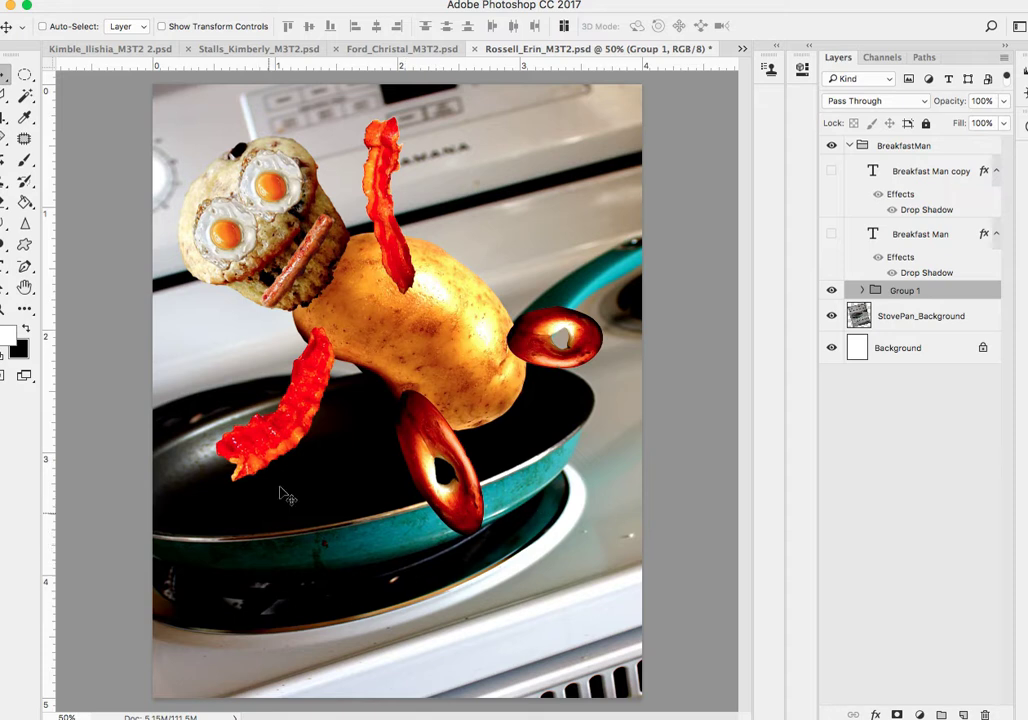
{"action": "mouse_move", "coordinate": [318, 498]}
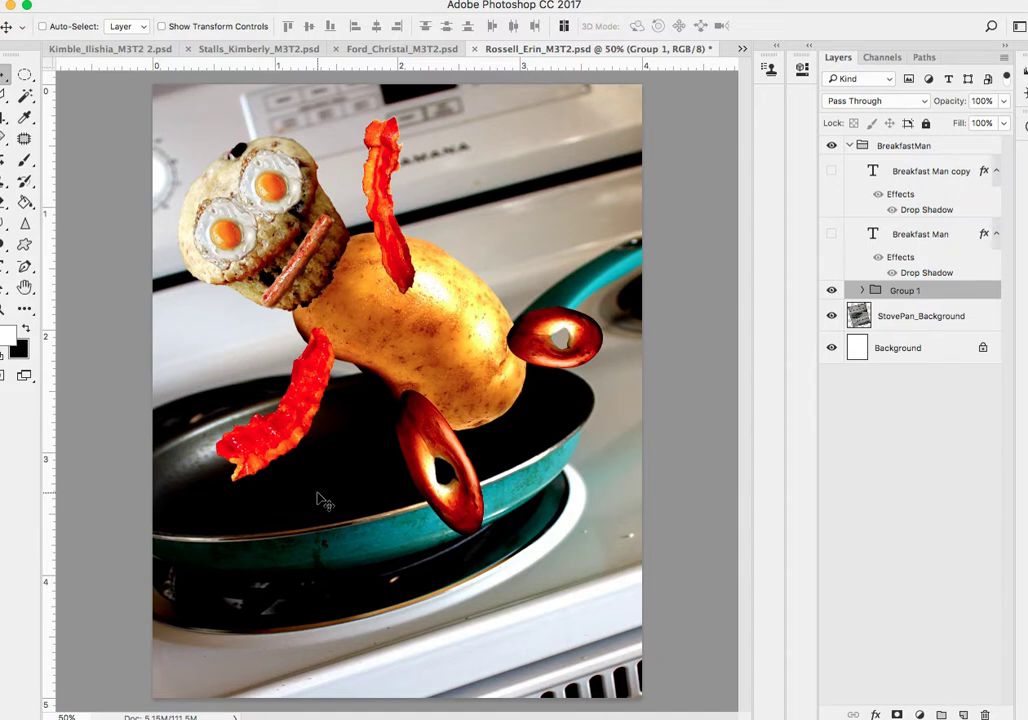
{"action": "mouse_move", "coordinate": [632, 548]}
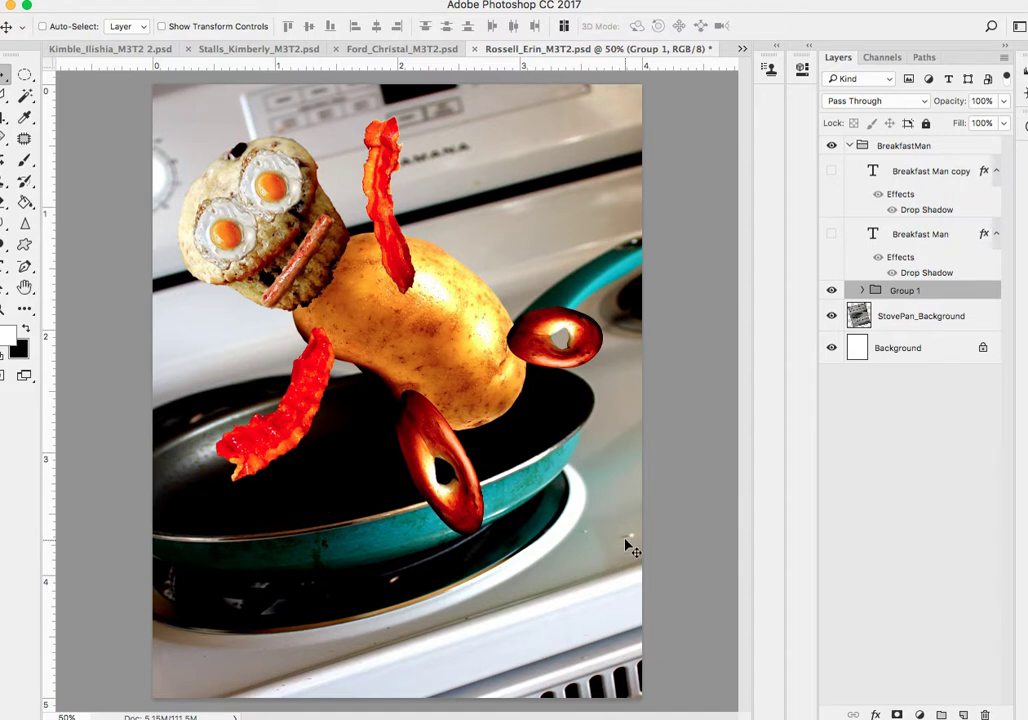
{"action": "left_click", "coordinate": [920, 316]}
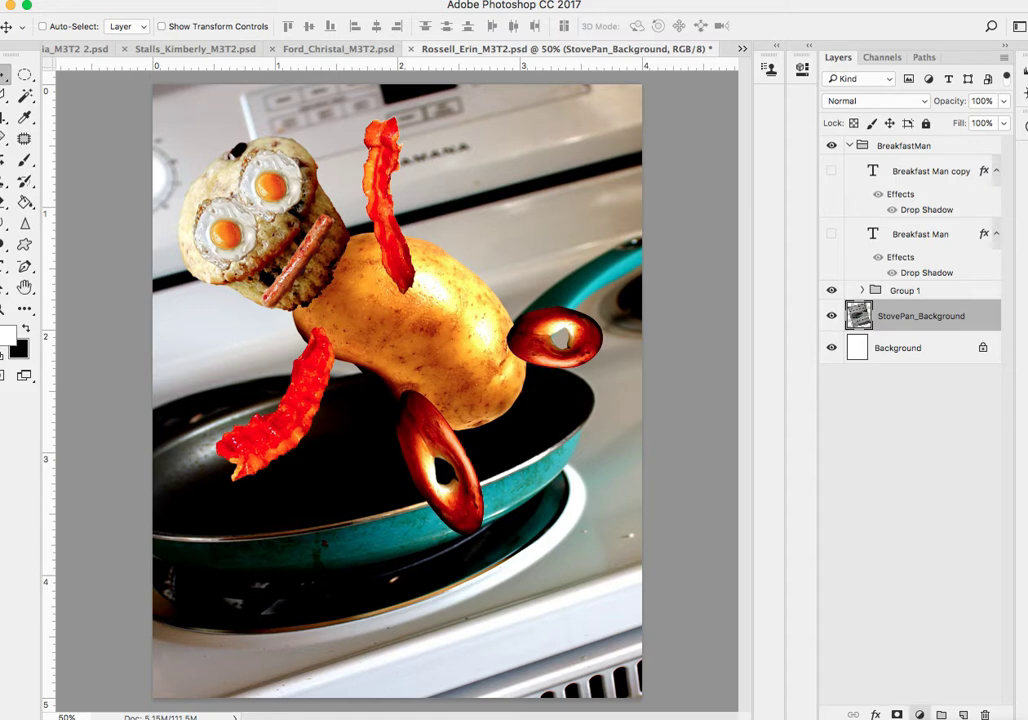
- Add a Levels adjustment above StovePan_Background with the black input slider at about 38
{"action": "left_click", "coordinate": [920, 714]}
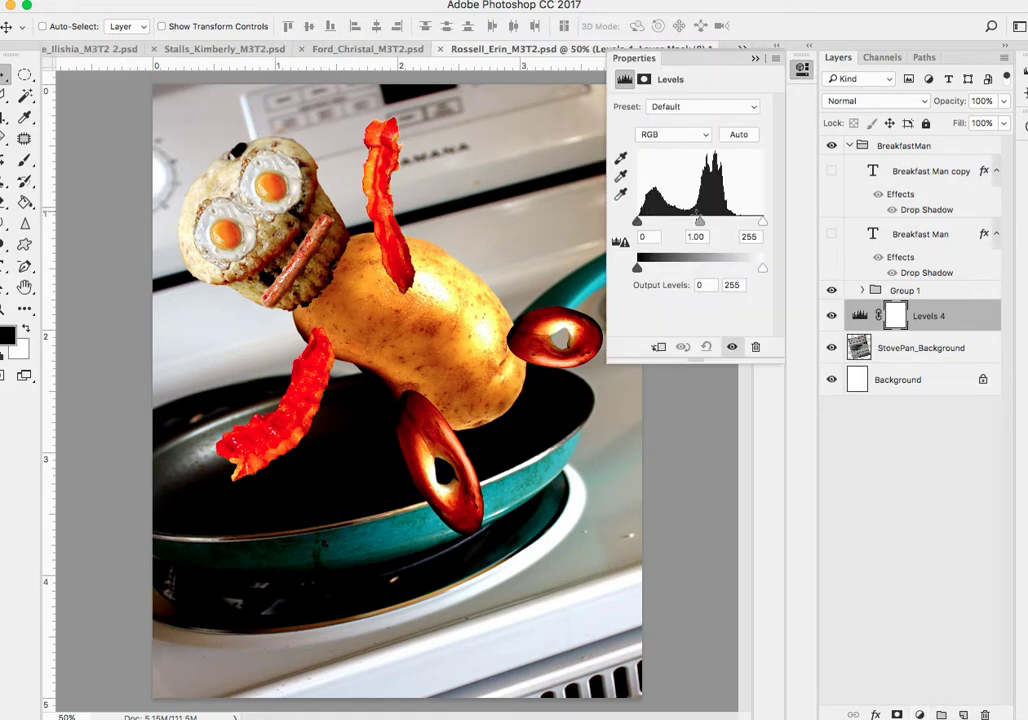
{"action": "left_click_drag", "start_coordinate": [636, 220], "coordinate": [652, 220]}
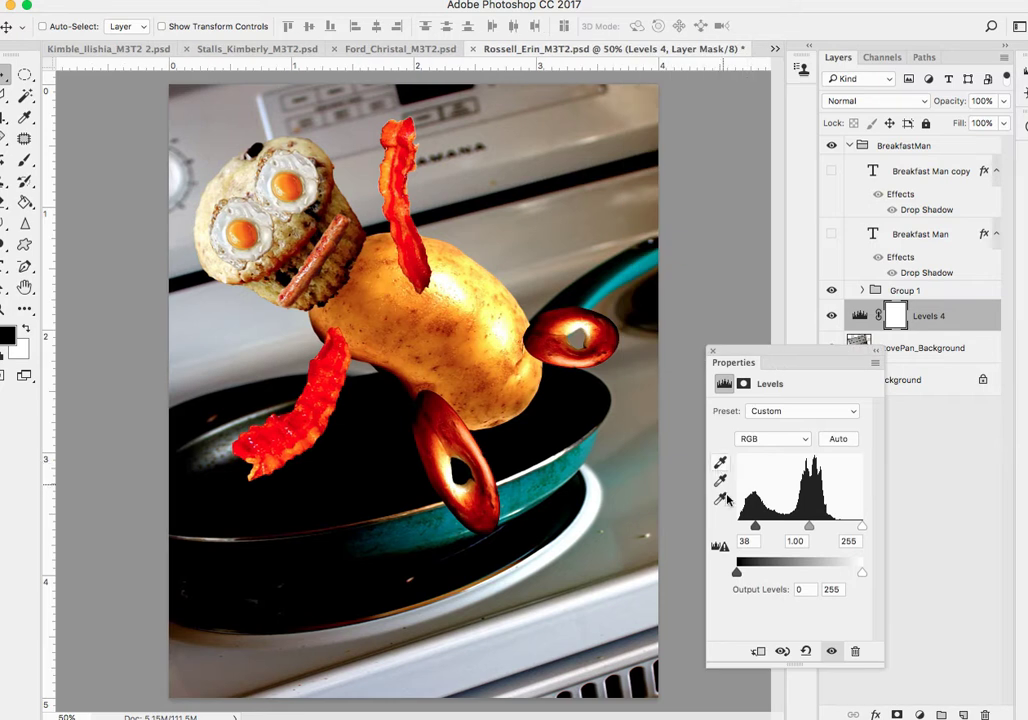
{"action": "mouse_move", "coordinate": [862, 530]}
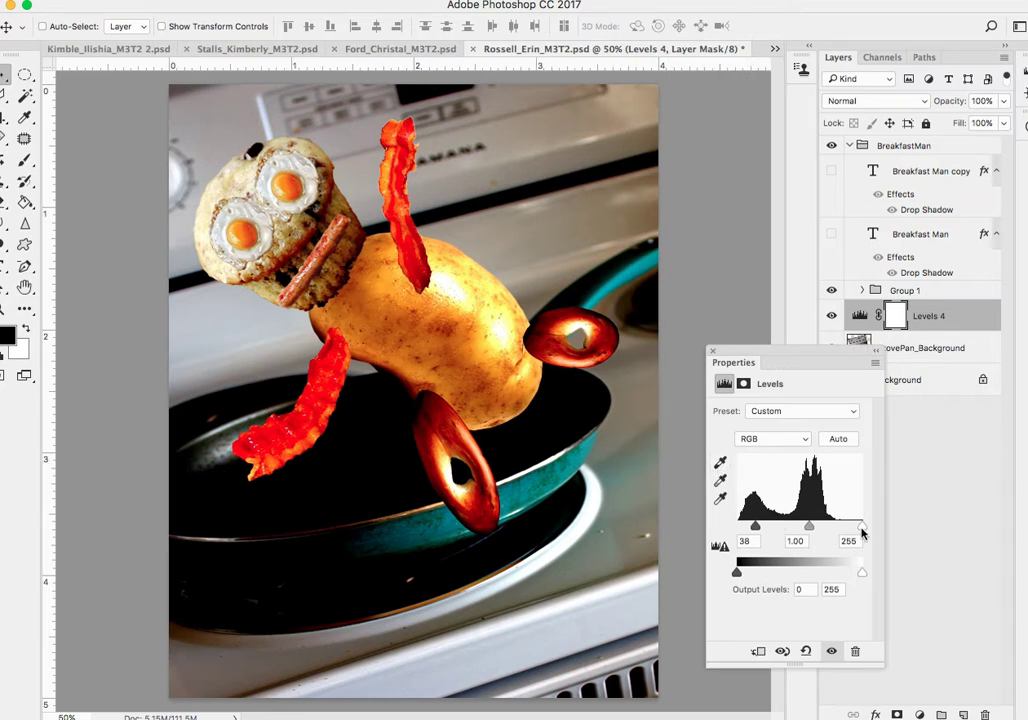
{"action": "left_click_drag", "start_coordinate": [862, 528], "coordinate": [850, 528]}
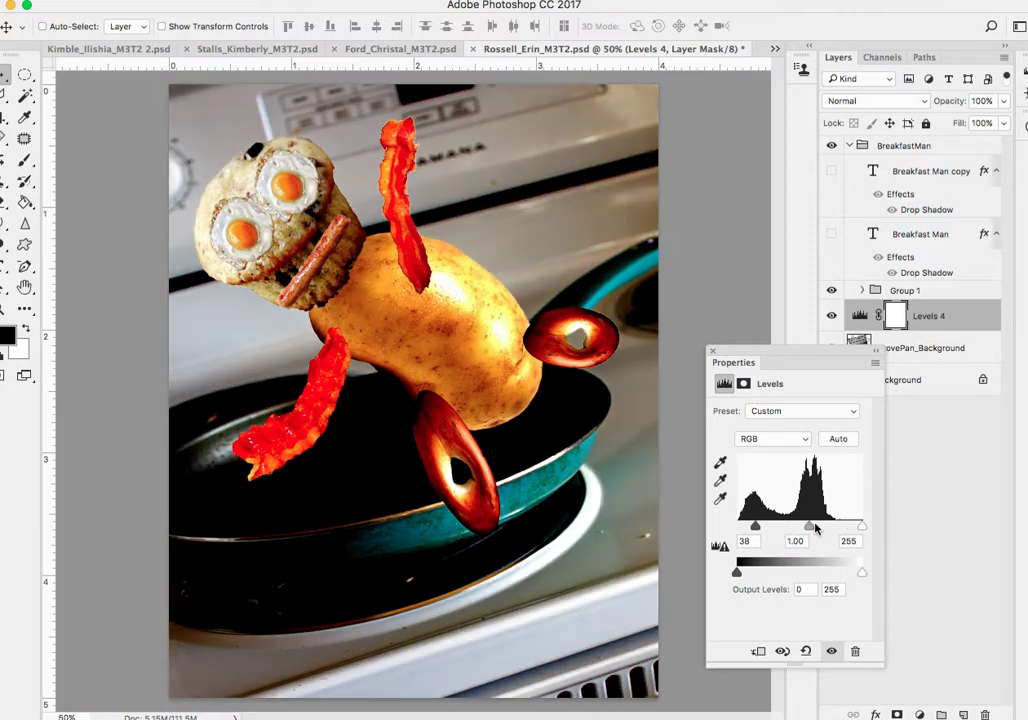
{"action": "left_click_drag", "start_coordinate": [810, 524], "coordinate": [756, 524]}
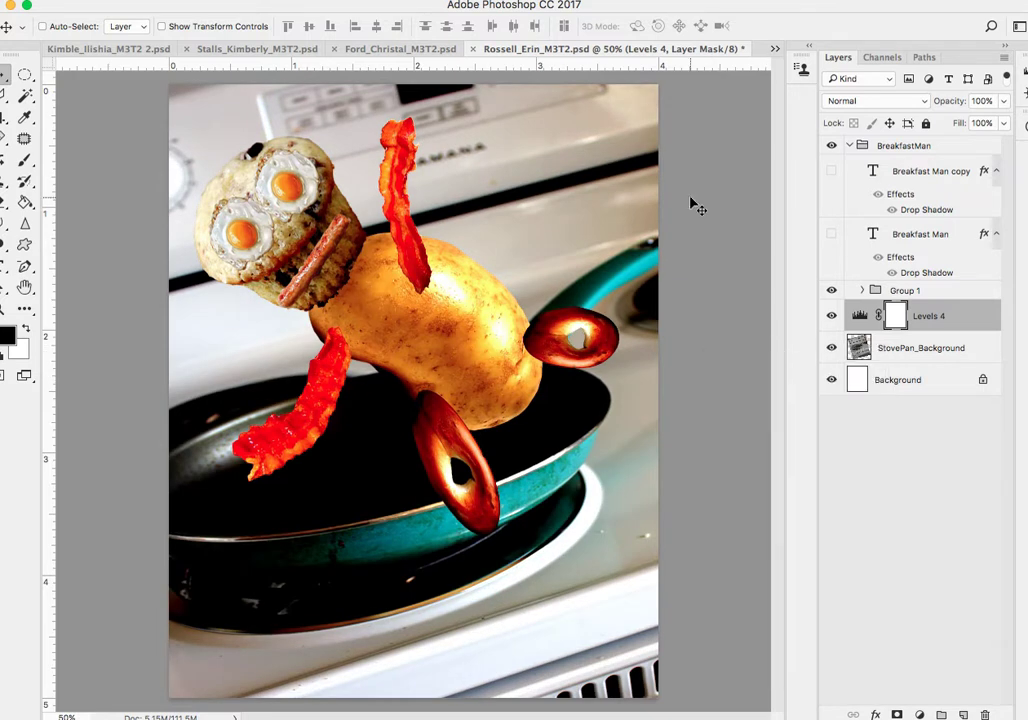
{"action": "mouse_move", "coordinate": [772, 424]}
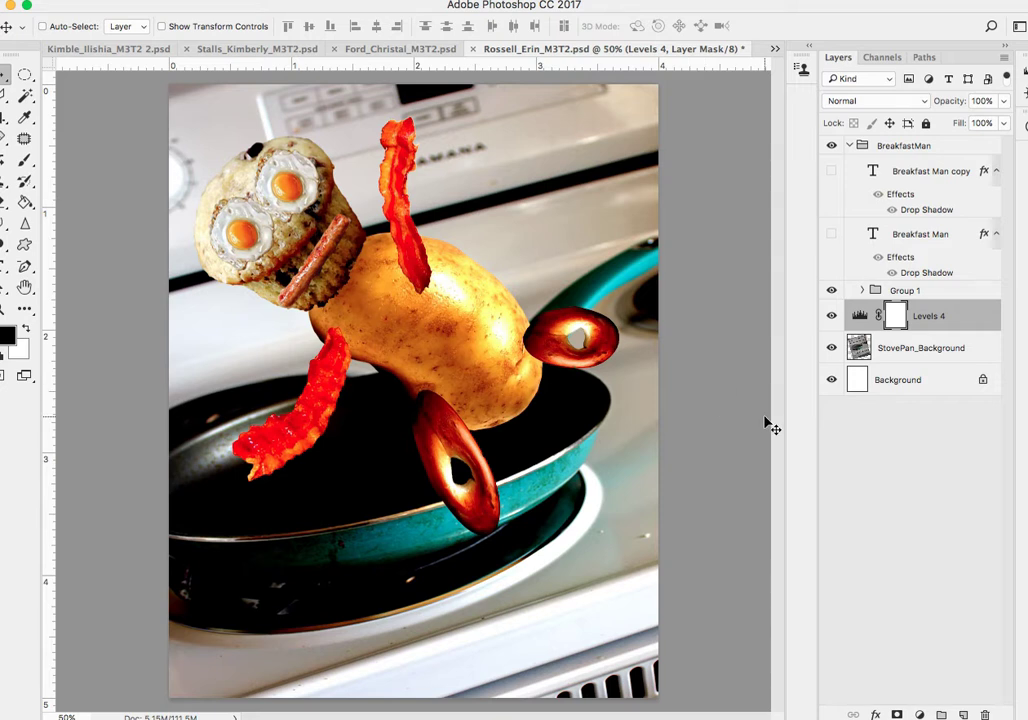
{"action": "mouse_move", "coordinate": [584, 584]}
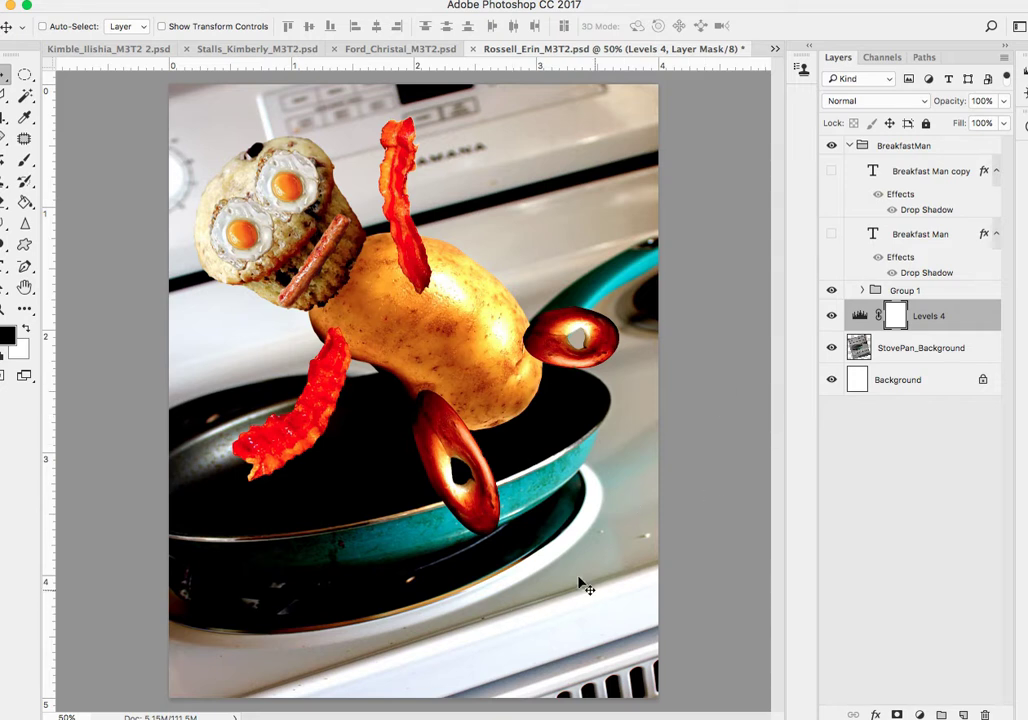
{"action": "mouse_move", "coordinate": [576, 340]}
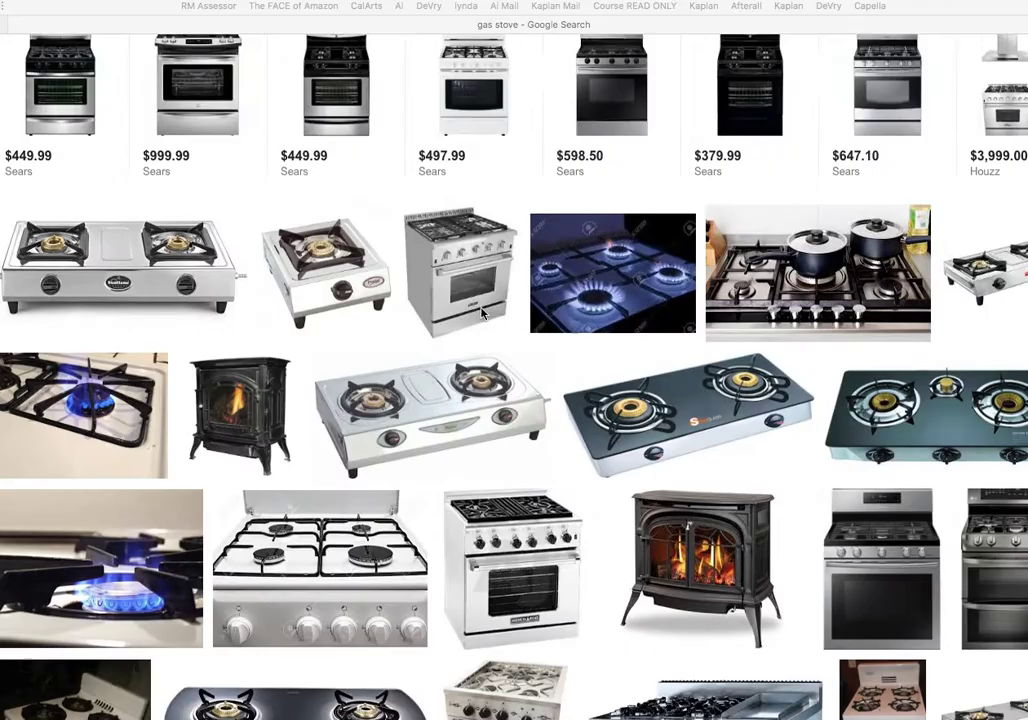
- Preview the blue burner flames photo and a related close-up of a burner flame
{"action": "scroll", "scroll_direction": "up", "scroll_amount": 3}
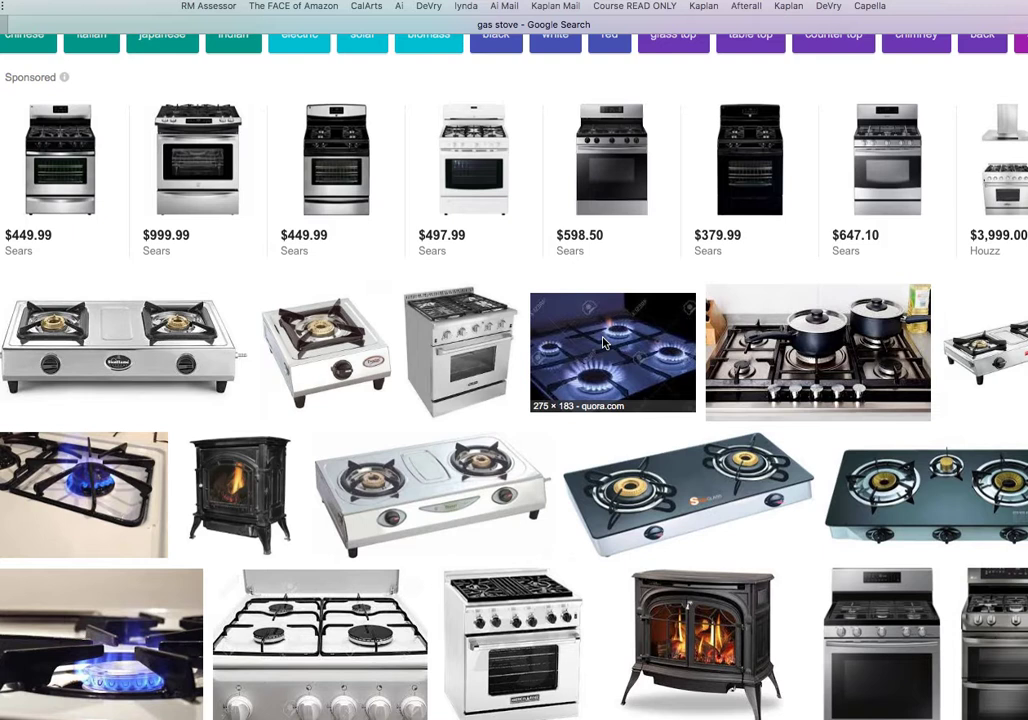
{"action": "left_click", "coordinate": [612, 352]}
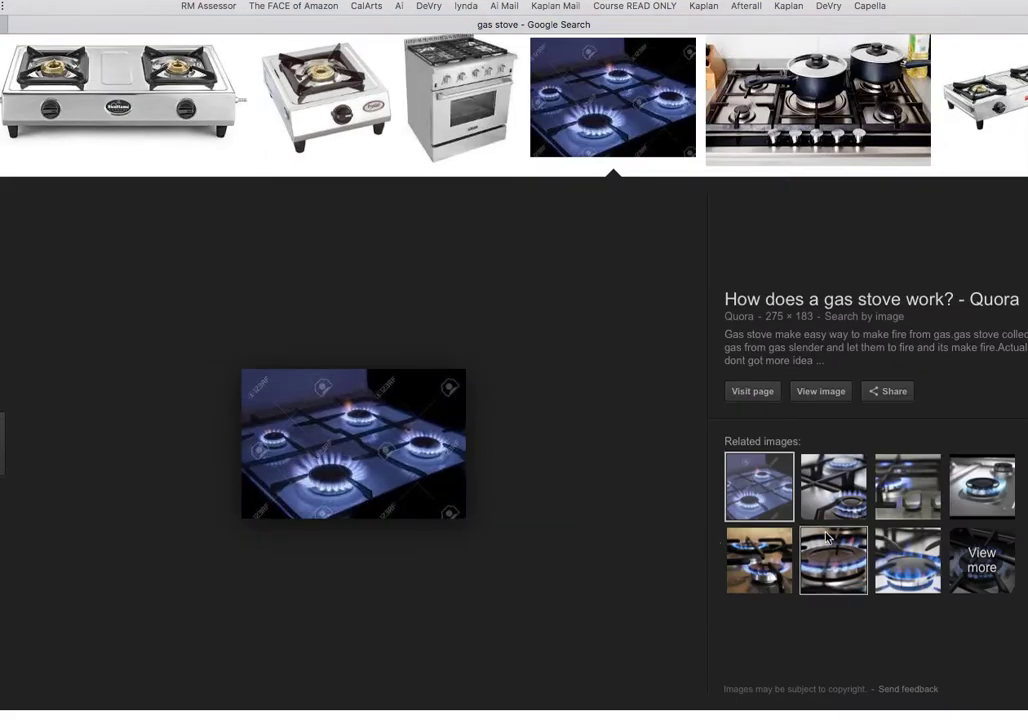
{"action": "left_click", "coordinate": [908, 554]}
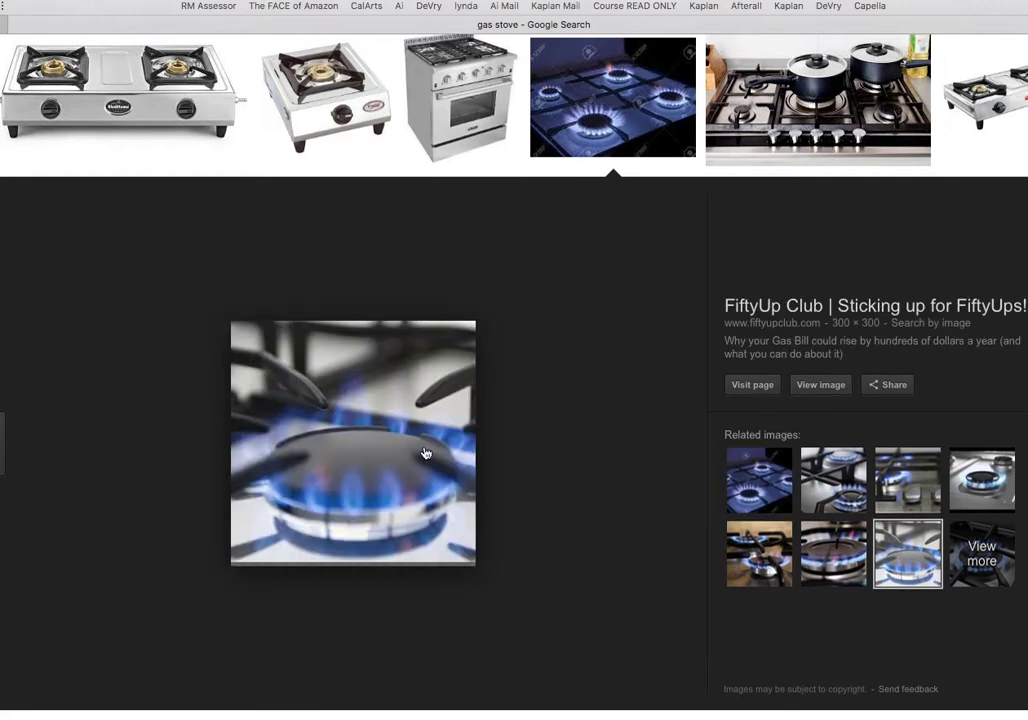
- Scroll down through the gas stove flame results and back up slightly
{"action": "scroll", "scroll_direction": "down", "scroll_amount": 3}
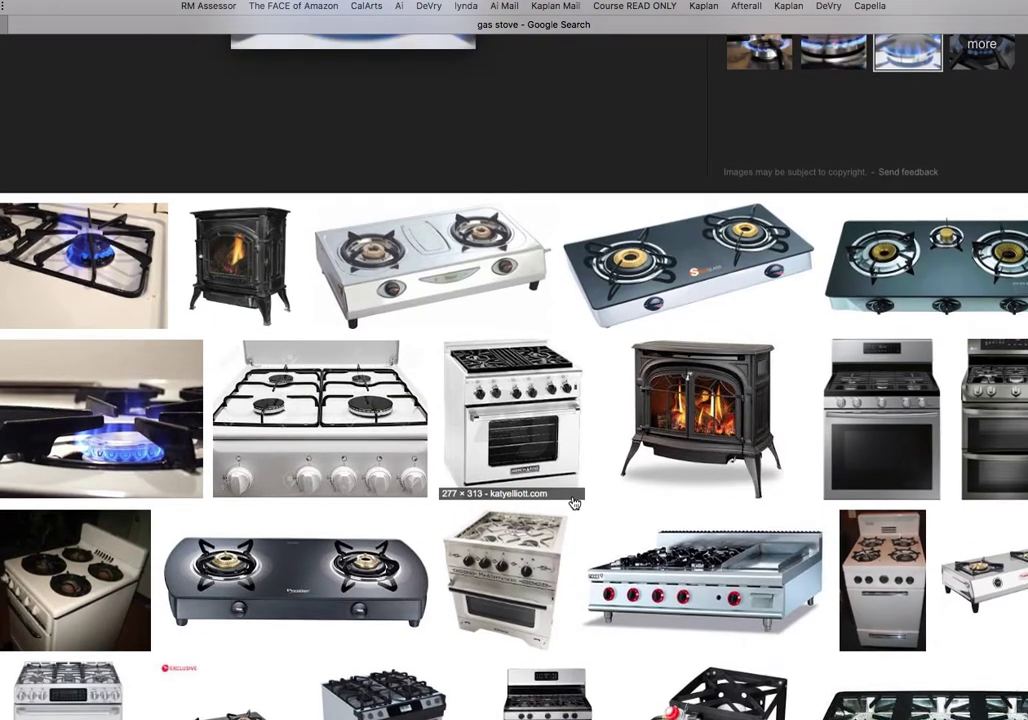
{"action": "scroll", "scroll_direction": "down", "scroll_amount": 3}
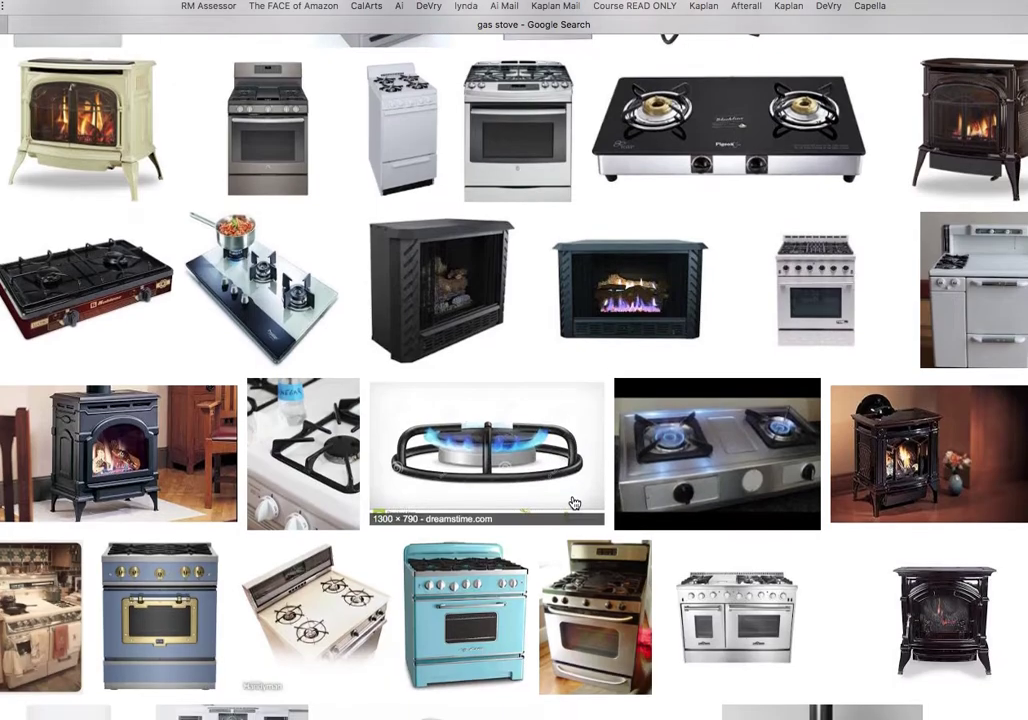
{"action": "scroll", "scroll_direction": "down", "scroll_amount": 3}
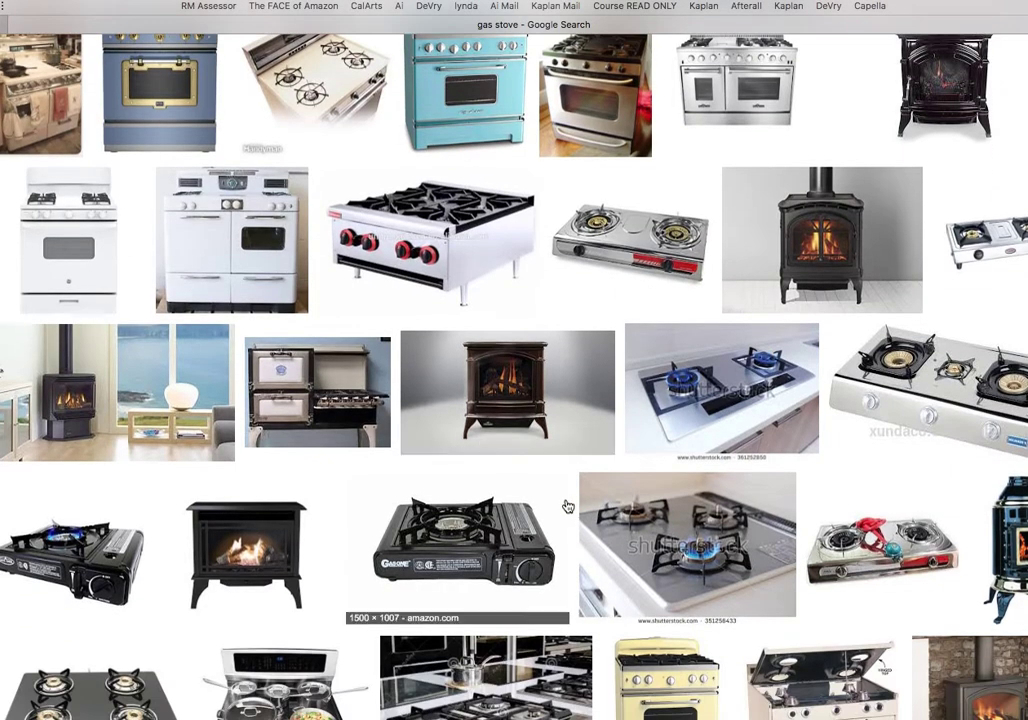
{"action": "scroll", "scroll_direction": "down", "scroll_amount": 3}
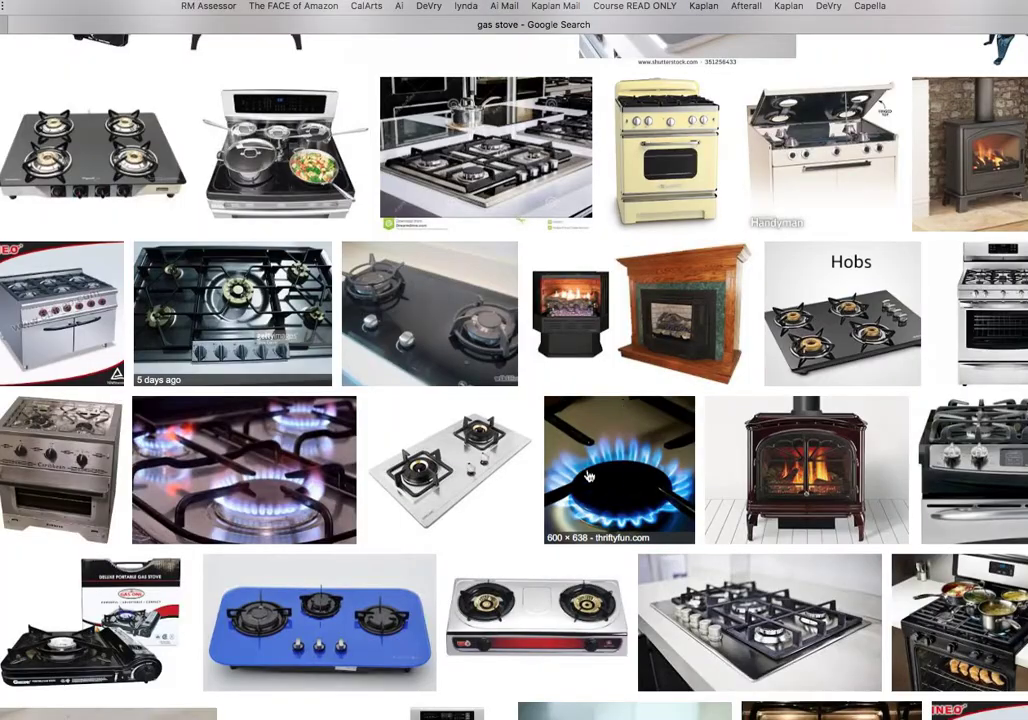
{"action": "mouse_move", "coordinate": [216, 448]}
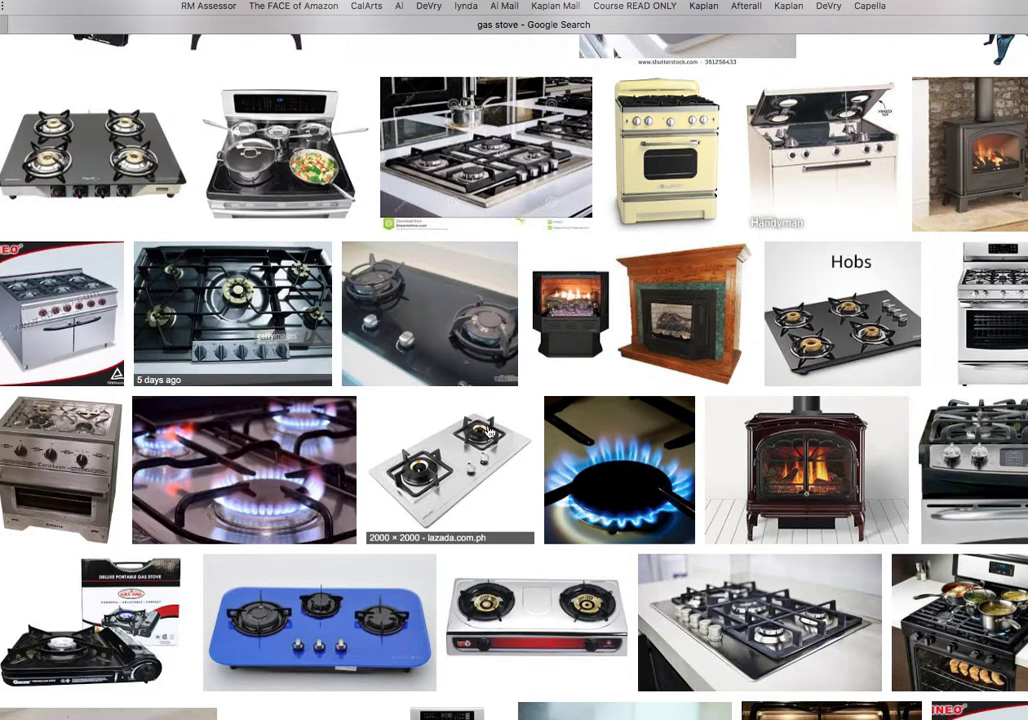
{"action": "scroll", "scroll_direction": "down", "scroll_amount": 3}
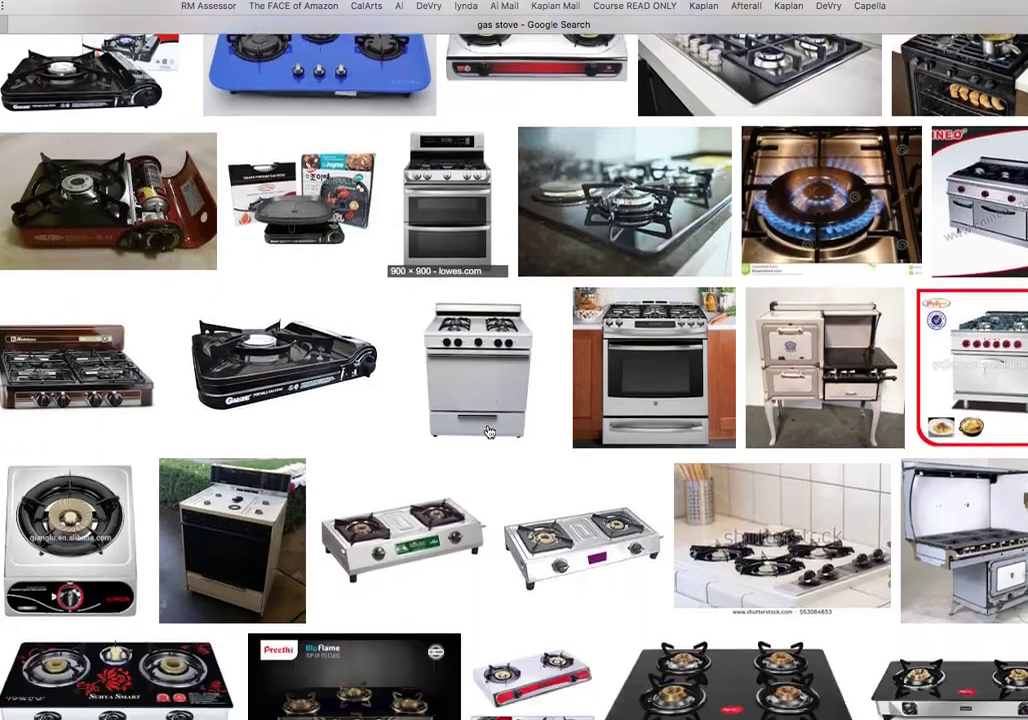
{"action": "scroll", "scroll_direction": "down", "scroll_amount": 3}
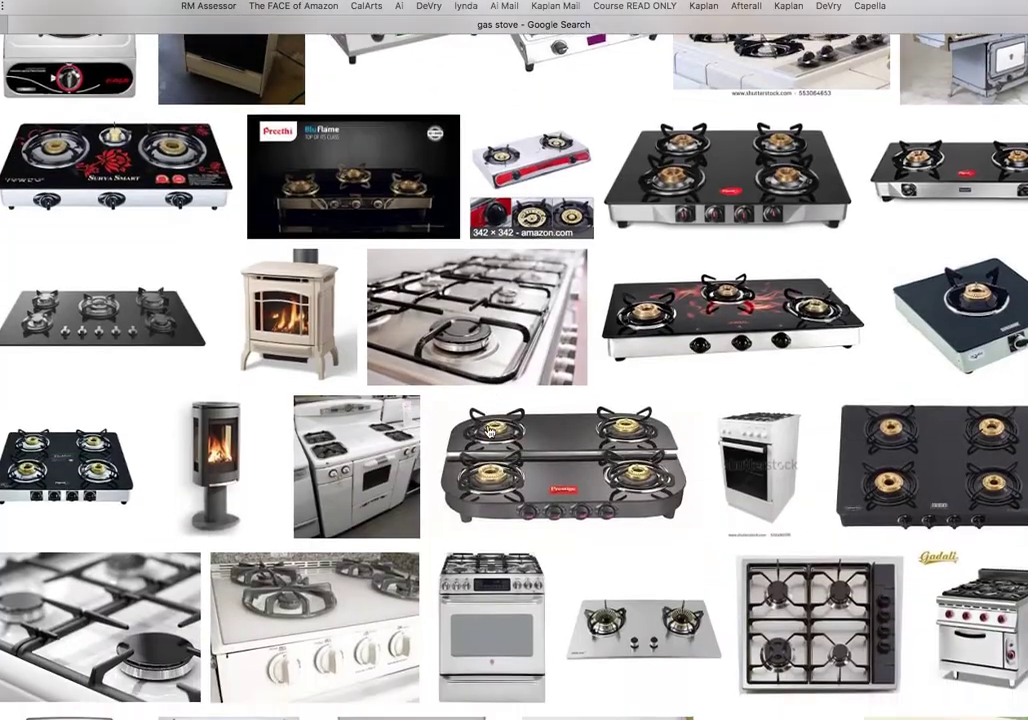
{"action": "scroll", "scroll_direction": "down", "scroll_amount": 3}
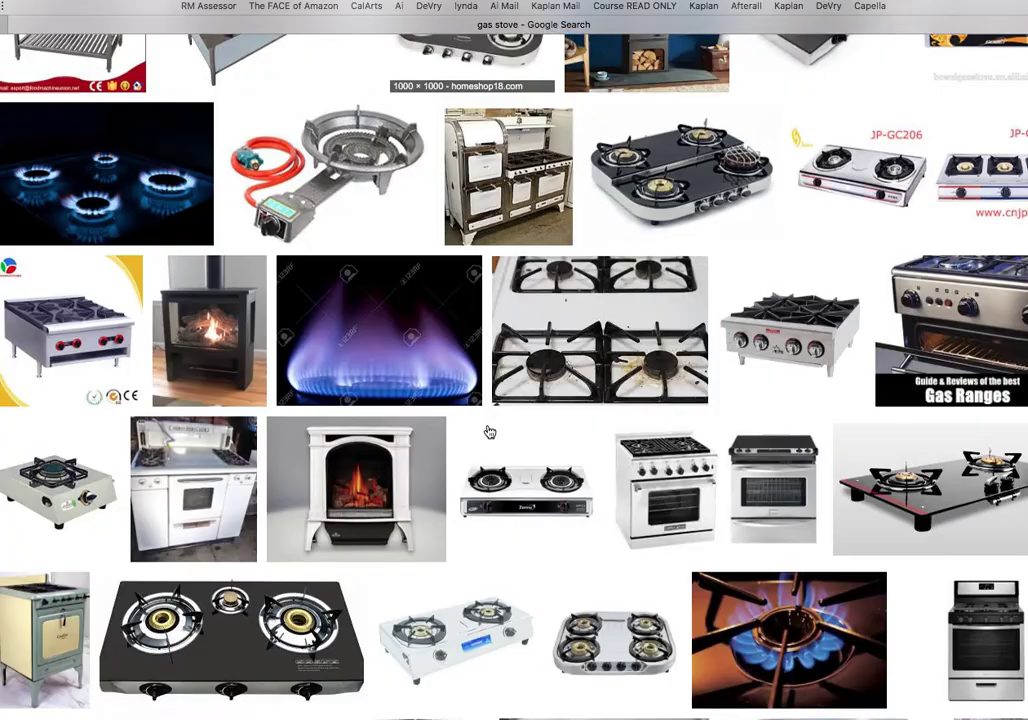
{"action": "scroll", "scroll_direction": "up", "scroll_amount": 3}
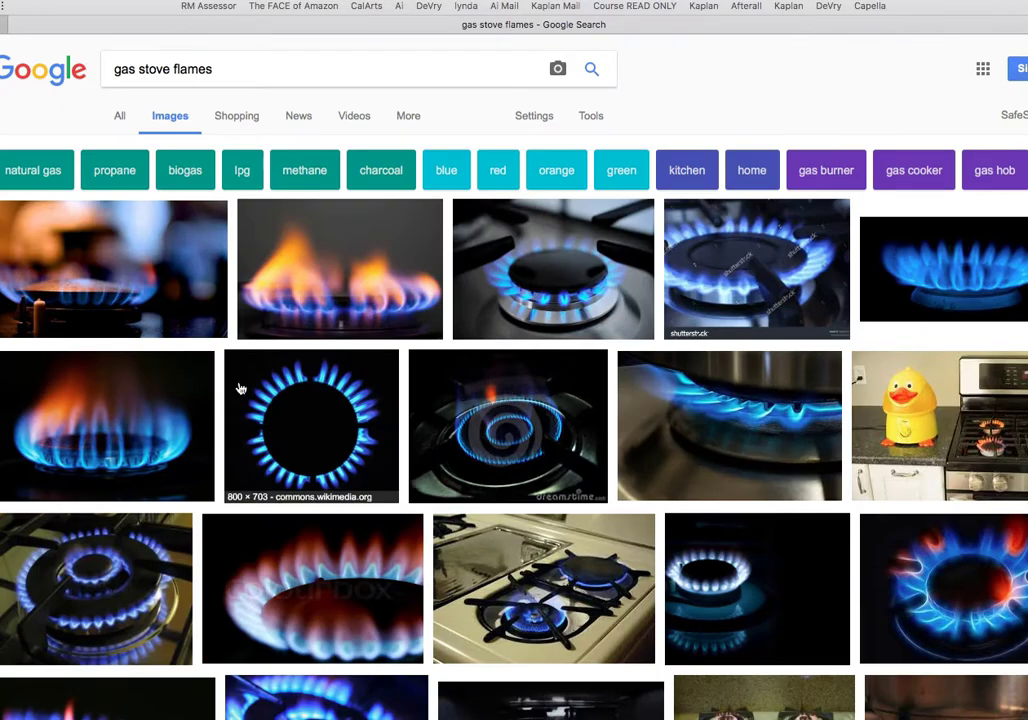
{"action": "mouse_move", "coordinate": [372, 276]}
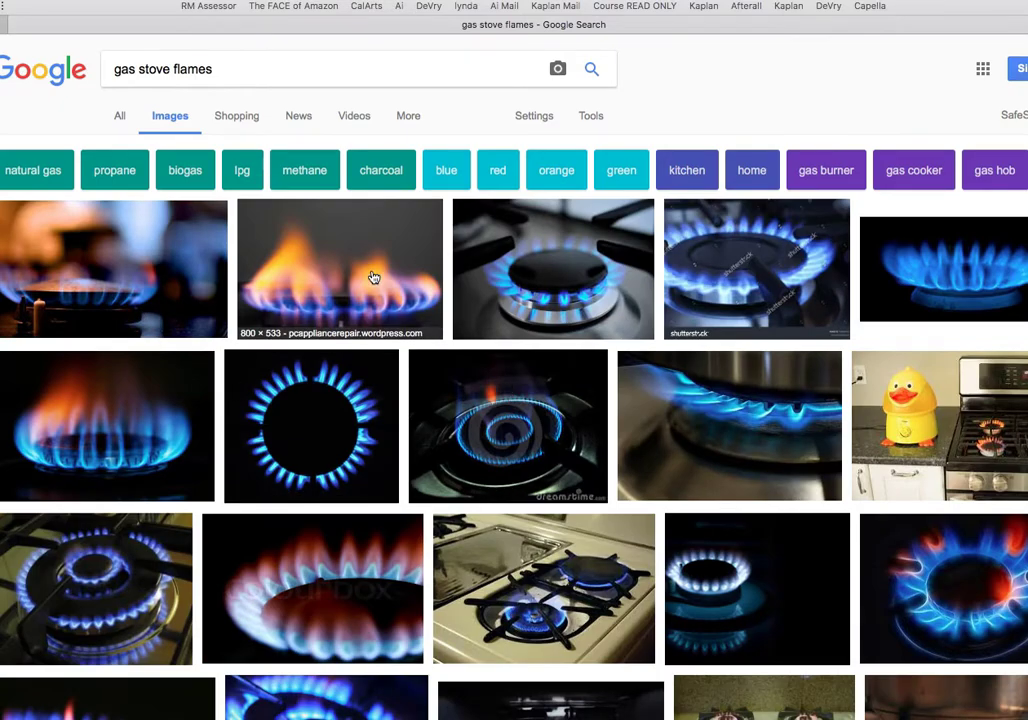
{"action": "mouse_move", "coordinate": [508, 128]}
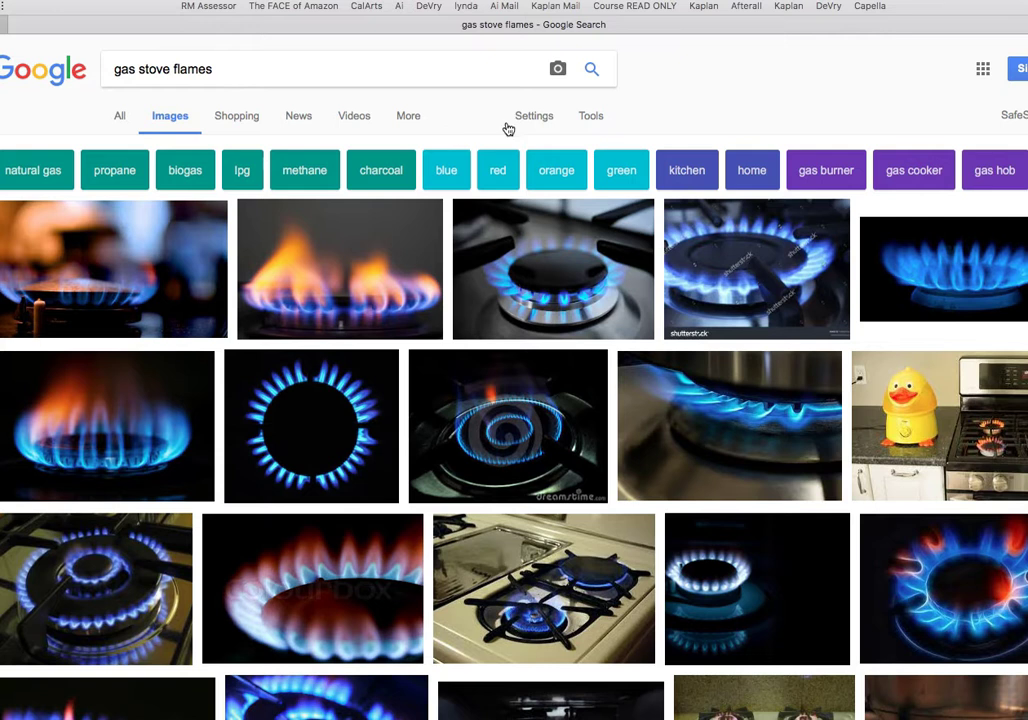
{"action": "left_click", "coordinate": [534, 114]}
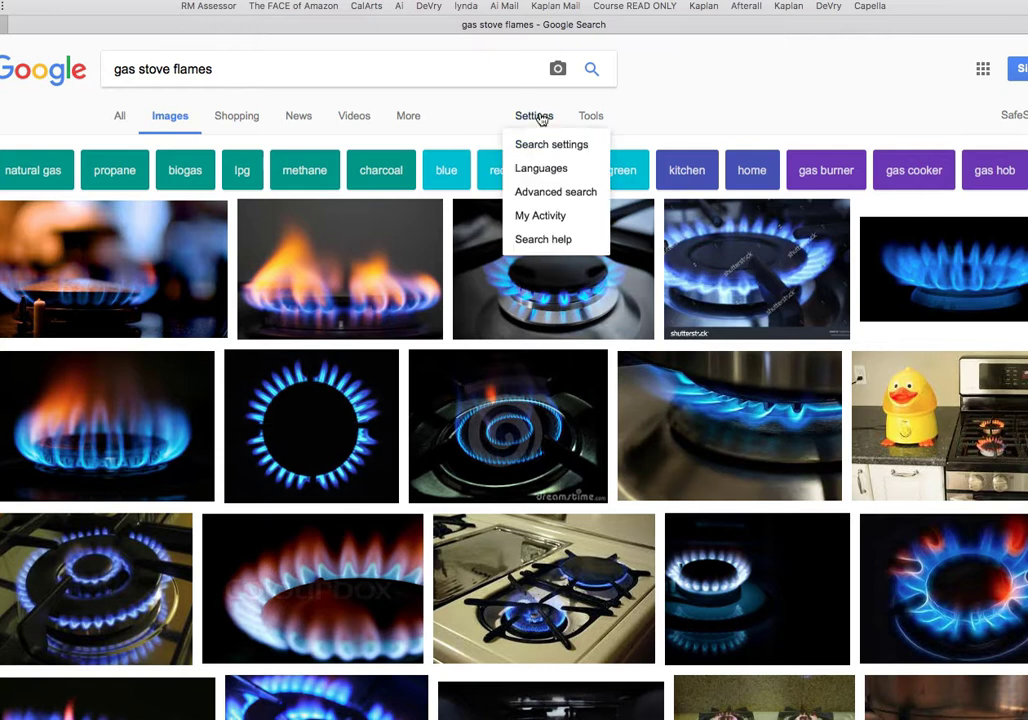
{"action": "left_click", "coordinate": [590, 114]}
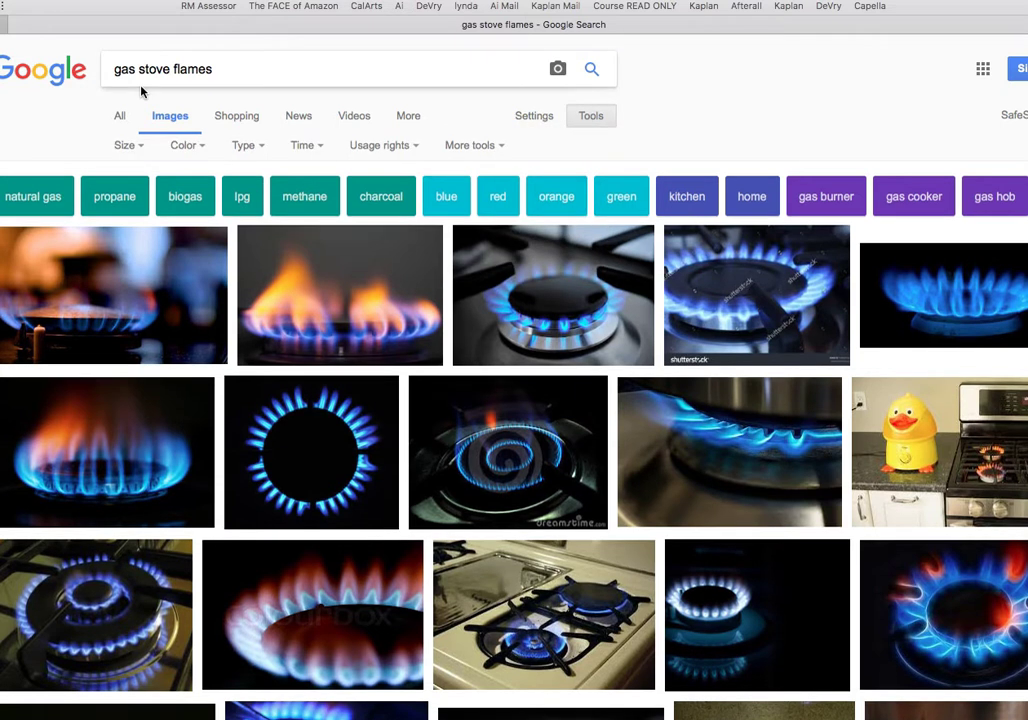
{"action": "left_click", "coordinate": [124, 144]}
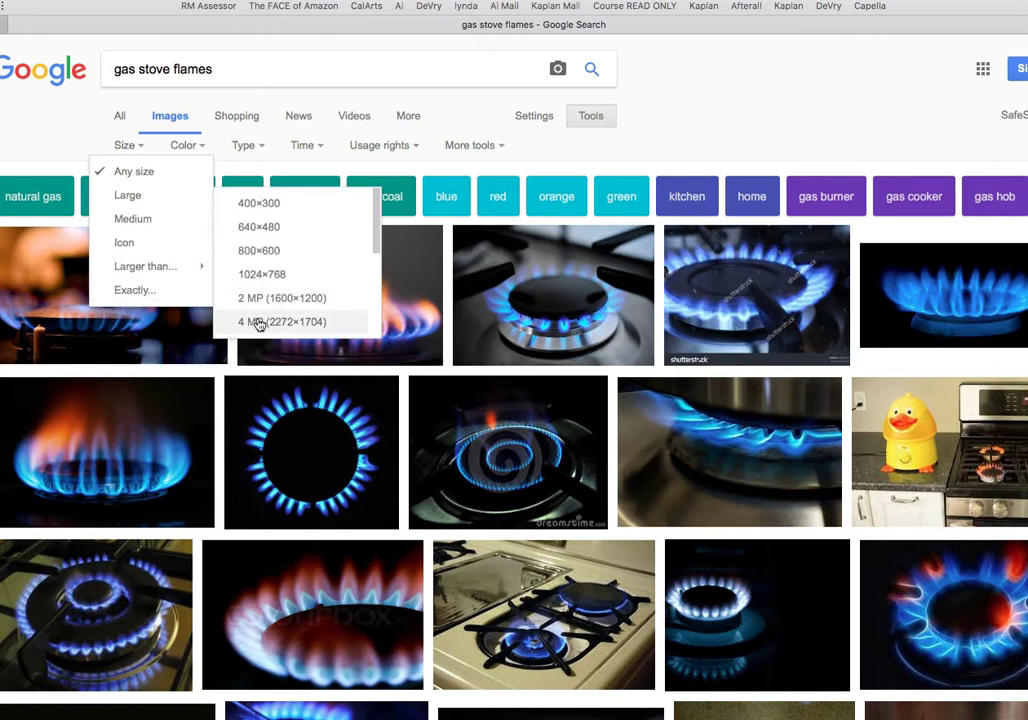
{"action": "left_click", "coordinate": [280, 320]}
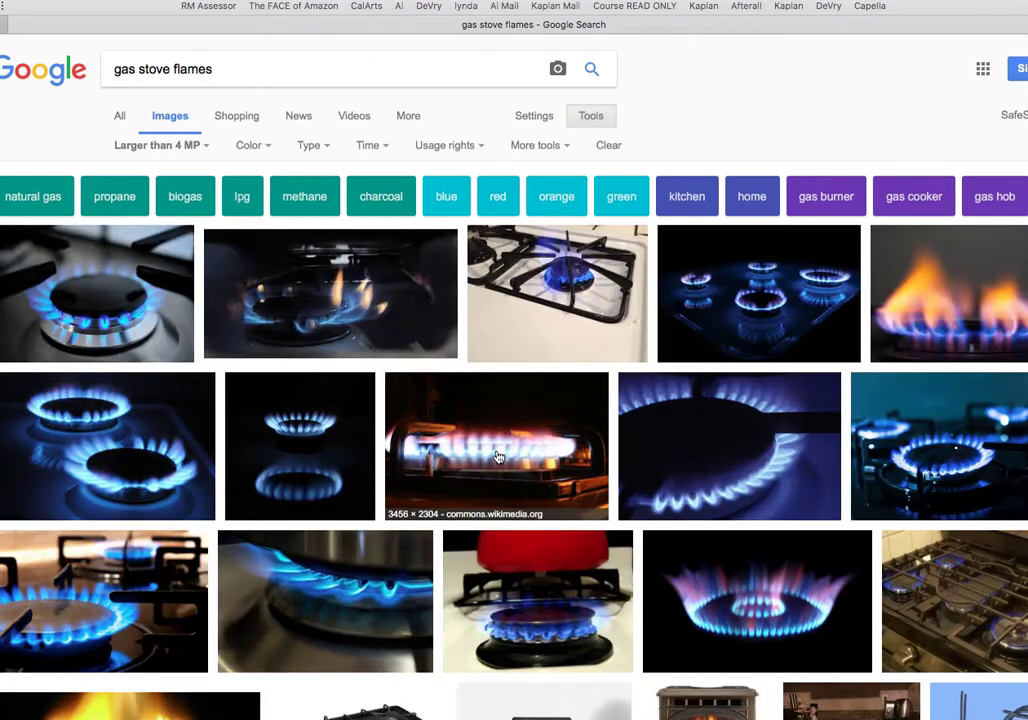
{"action": "scroll", "scroll_direction": "down", "scroll_amount": 3}
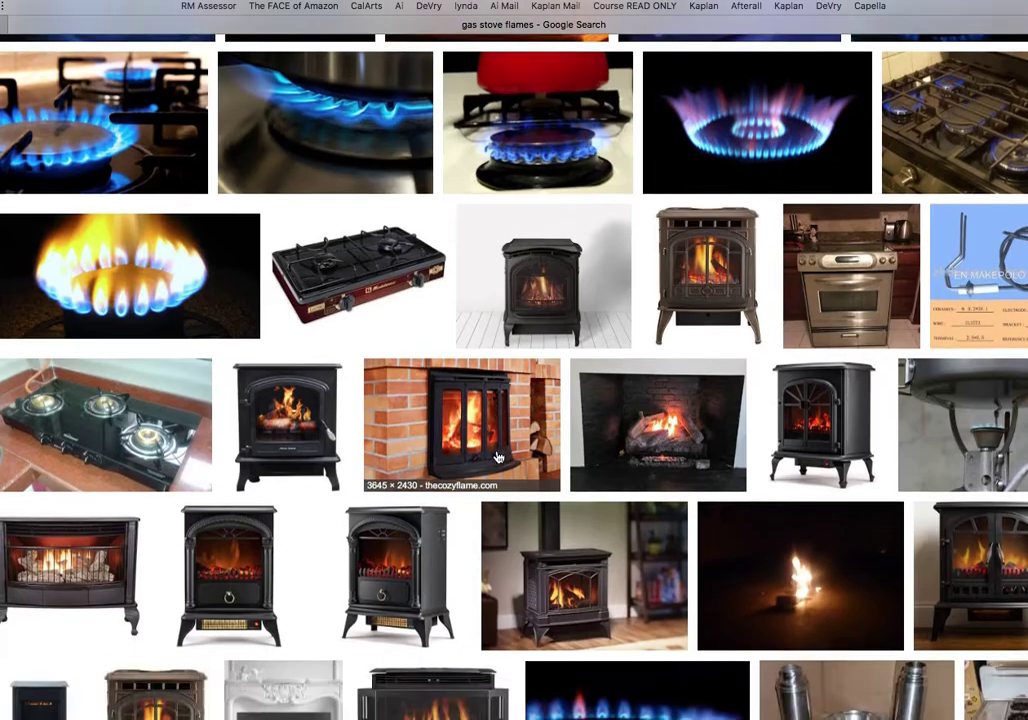
{"action": "scroll", "scroll_direction": "up", "scroll_amount": 3}
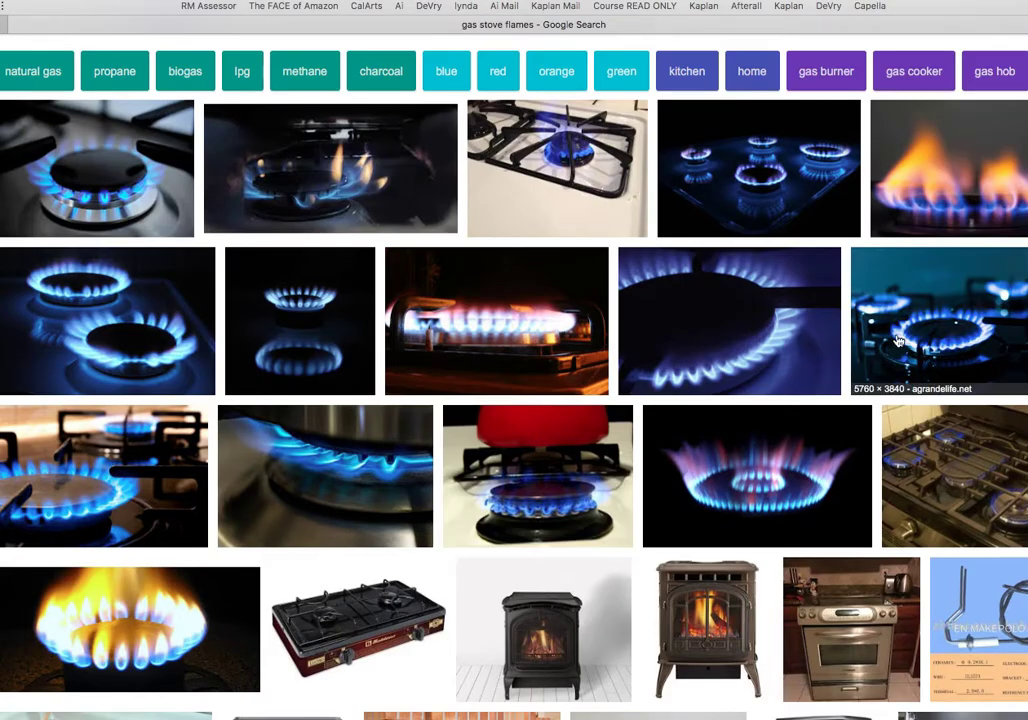
{"action": "mouse_move", "coordinate": [484, 580]}
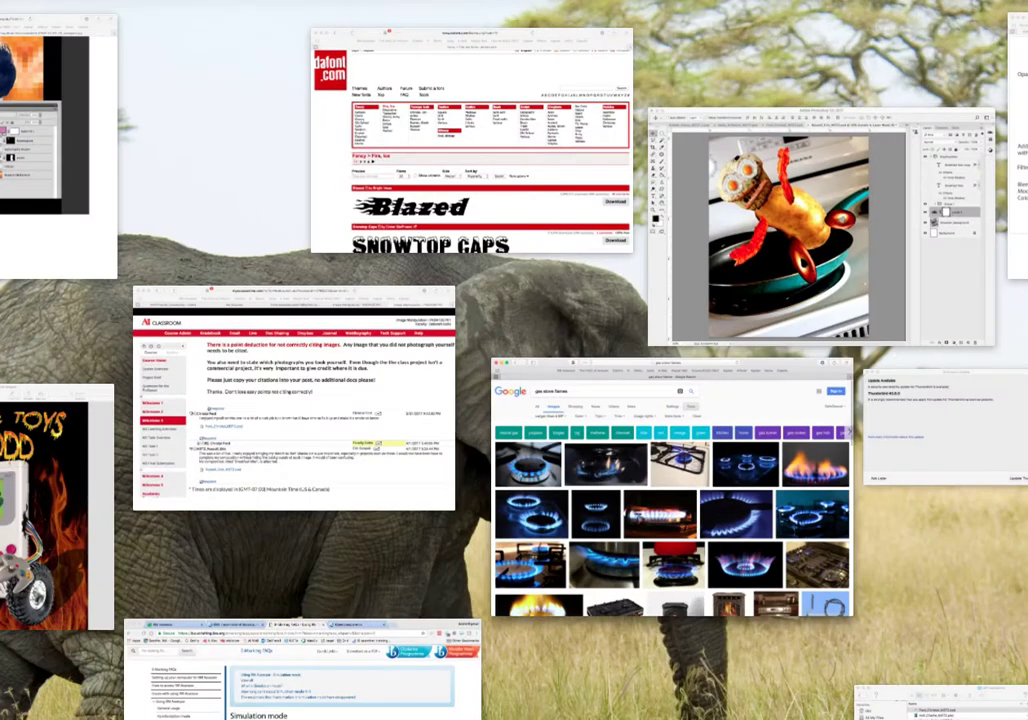
- Bring the Breakfast Man composite forward and select the StovePan_Background layer
{"action": "left_click", "coordinate": [790, 230]}
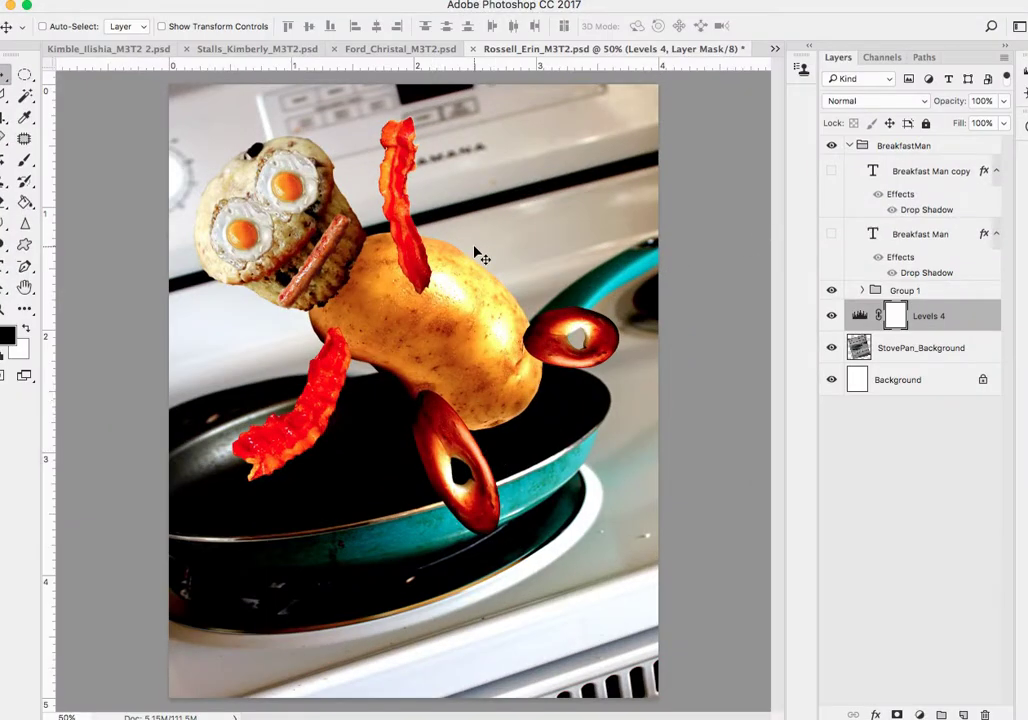
{"action": "mouse_move", "coordinate": [404, 124]}
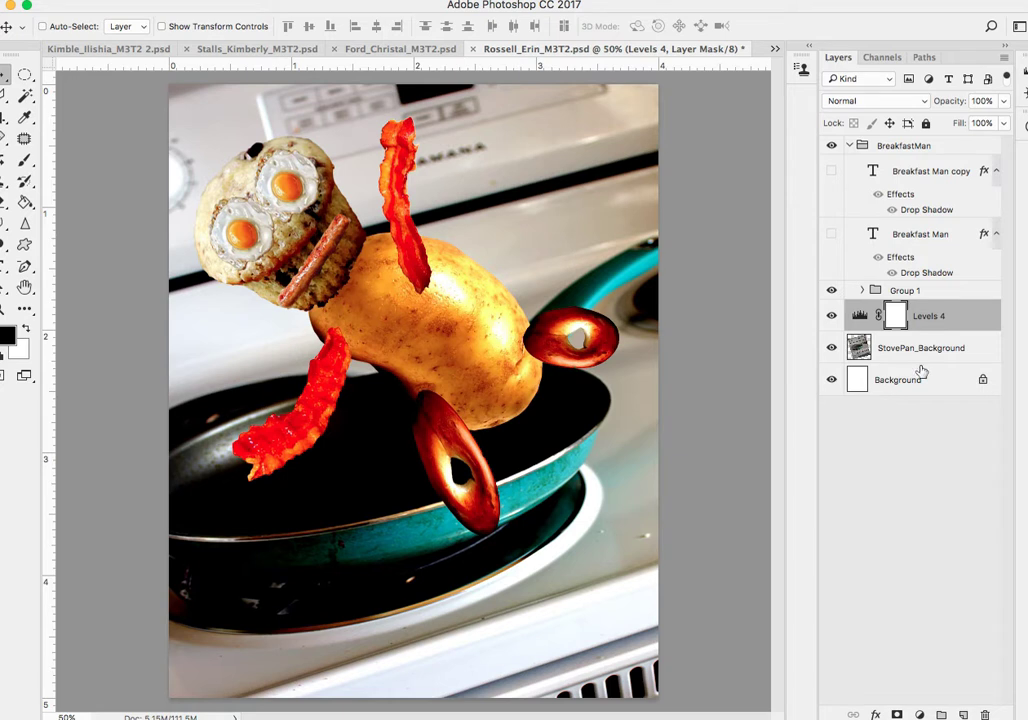
{"action": "left_click", "coordinate": [920, 348]}
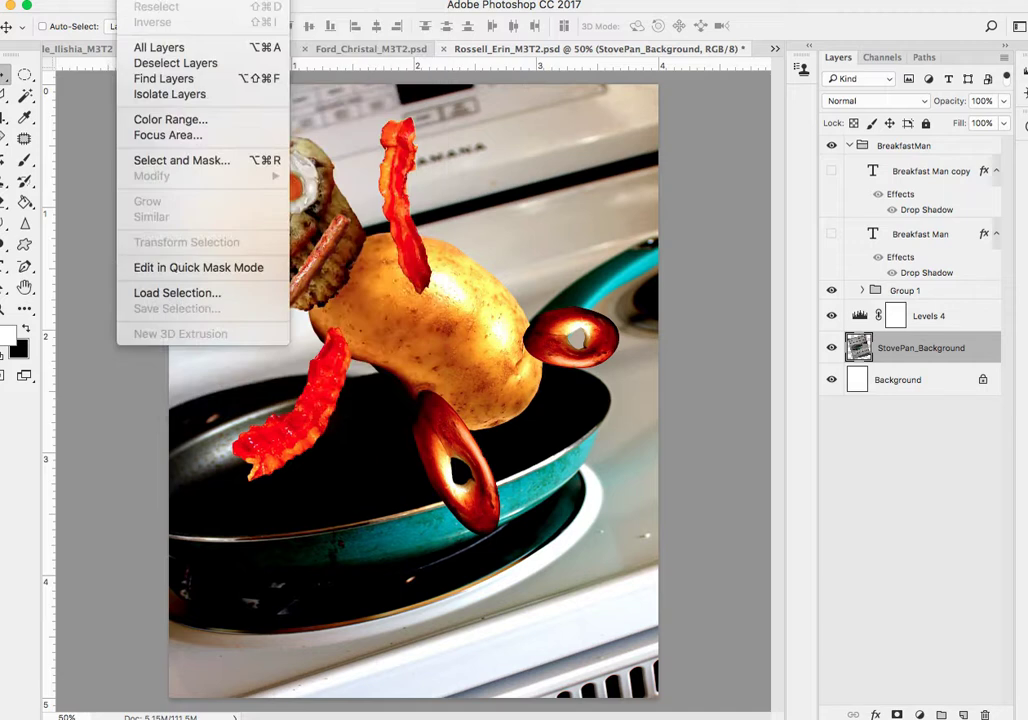
- Apply a Gaussian Blur of radius 8.2 pixels to the stove-and-pan background
{"action": "left_click", "coordinate": [300, 4]}
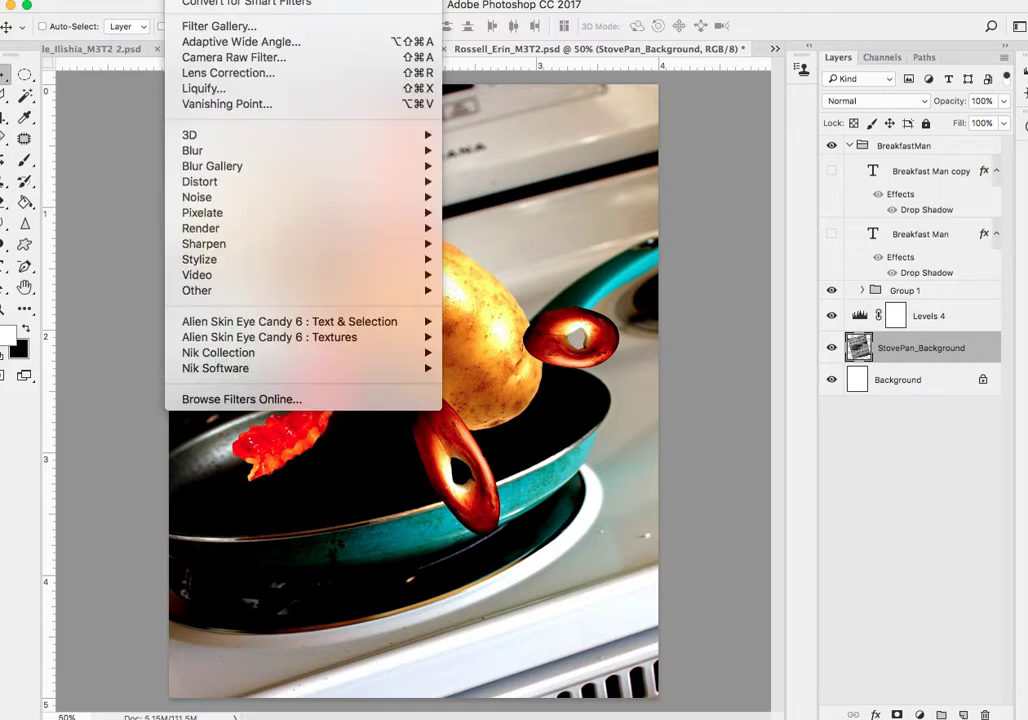
{"action": "mouse_move", "coordinate": [200, 180]}
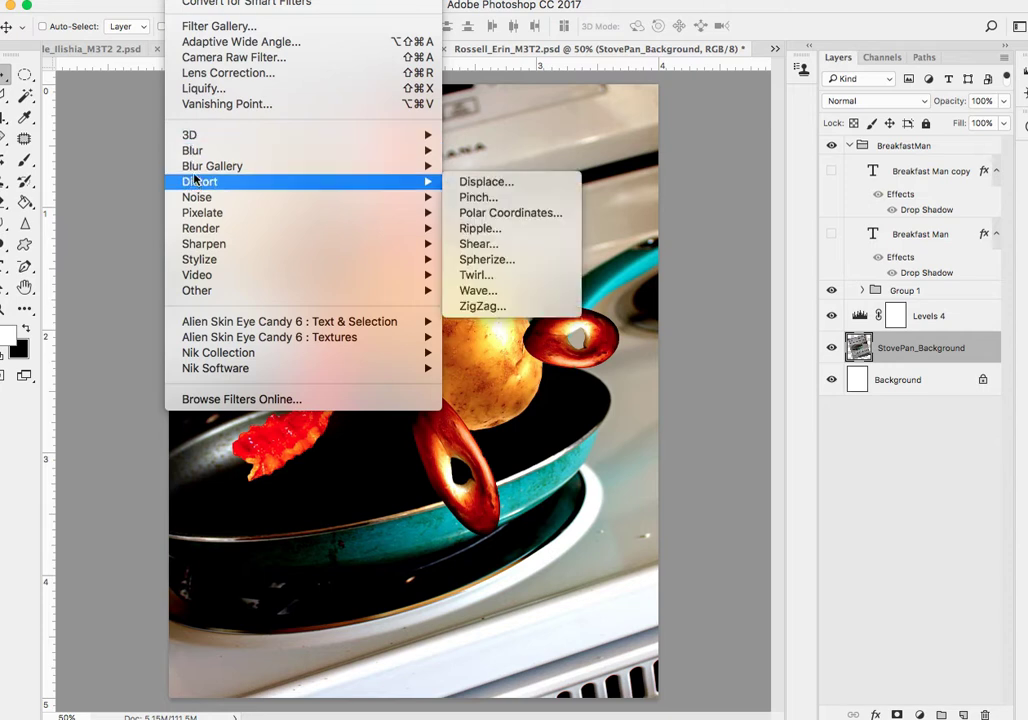
{"action": "mouse_move", "coordinate": [212, 166]}
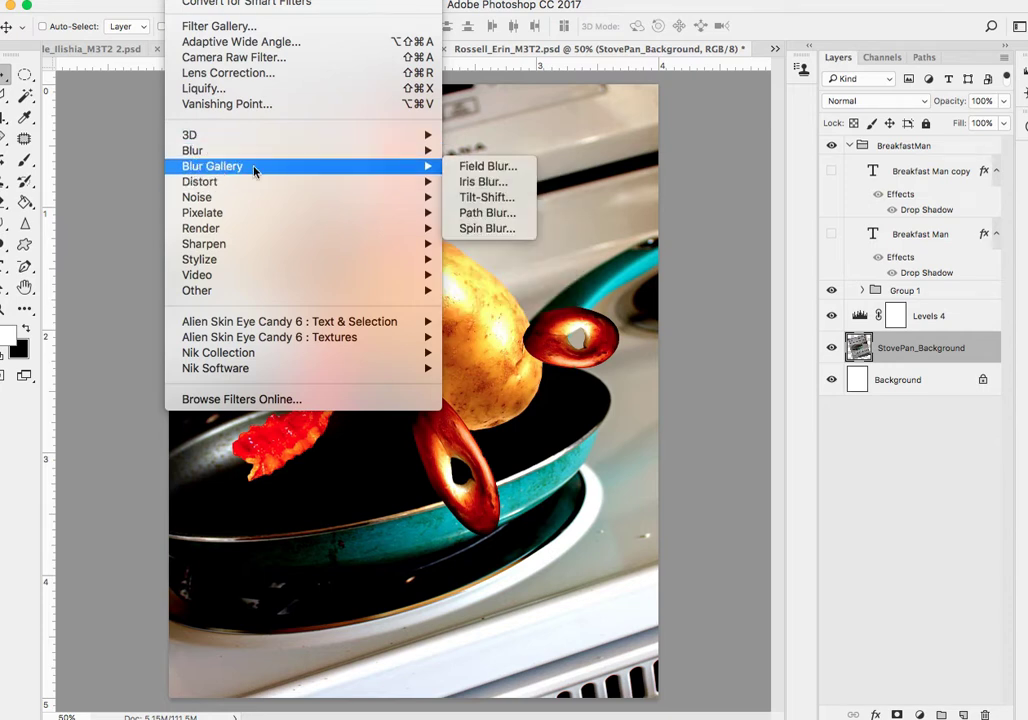
{"action": "mouse_move", "coordinate": [218, 176]}
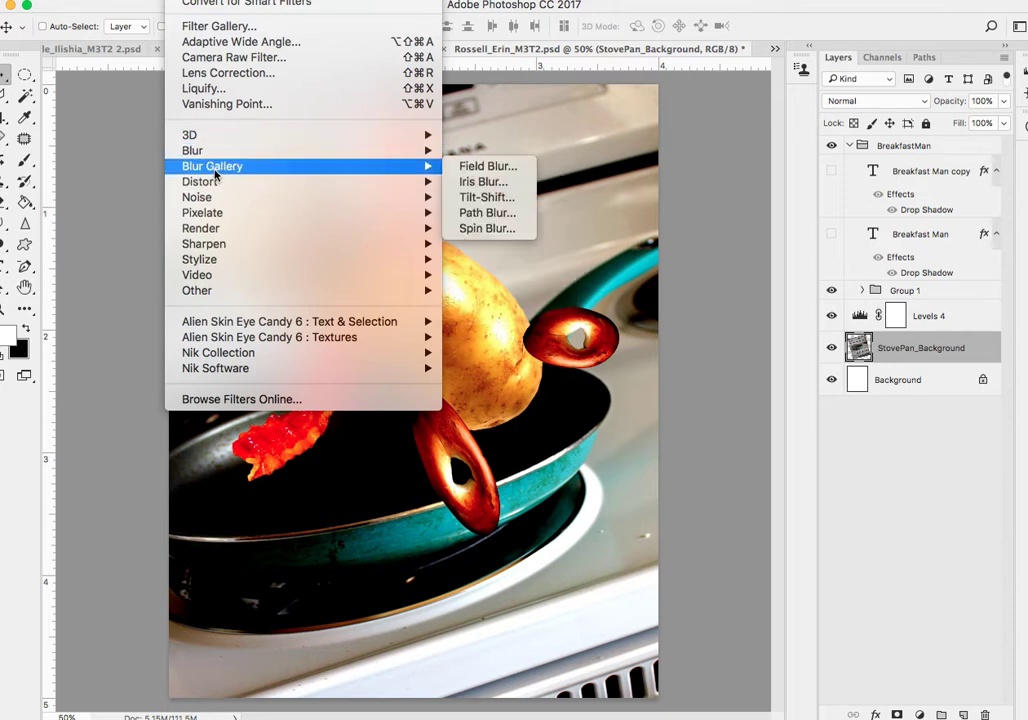
{"action": "mouse_move", "coordinate": [192, 150]}
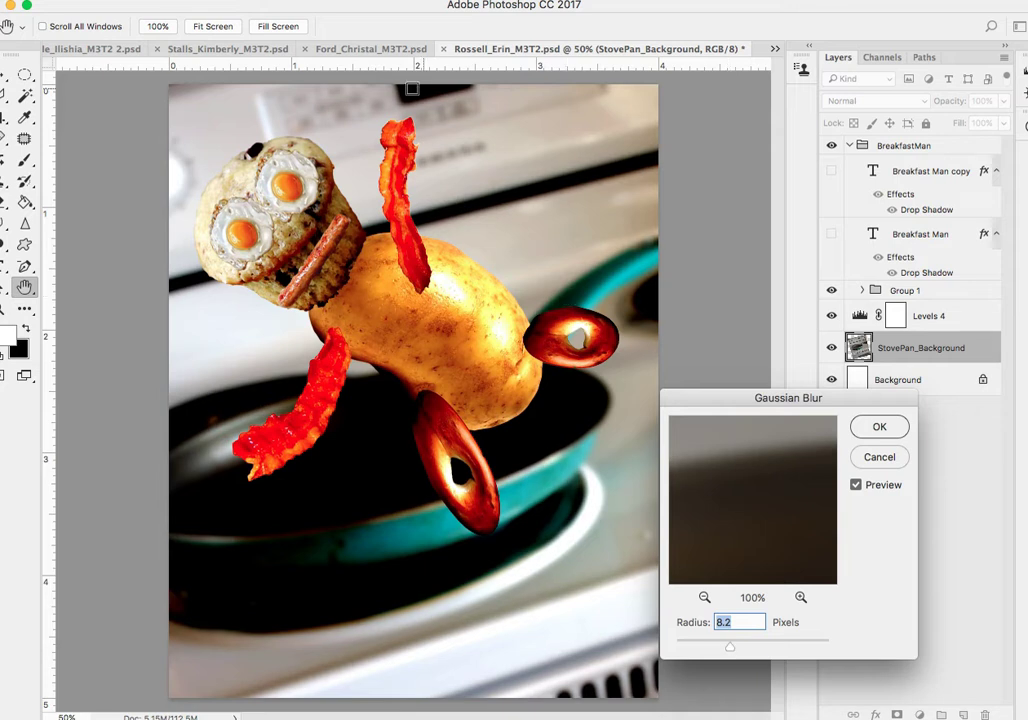
{"action": "mouse_move", "coordinate": [808, 482]}
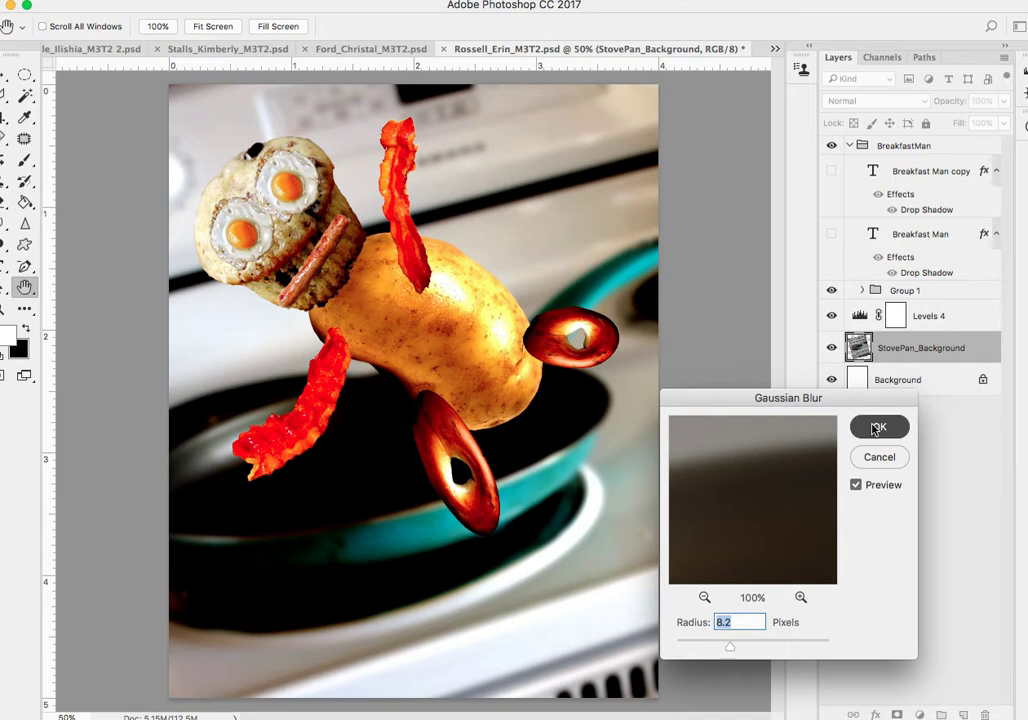
{"action": "left_click", "coordinate": [878, 428]}
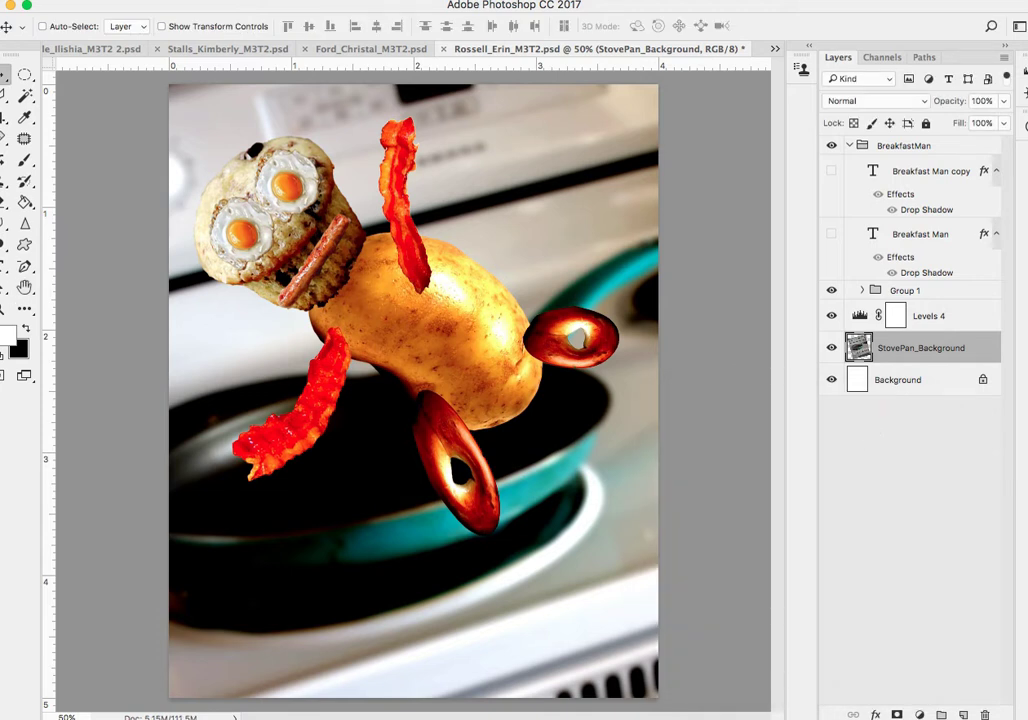
{"action": "mouse_move", "coordinate": [464, 268]}
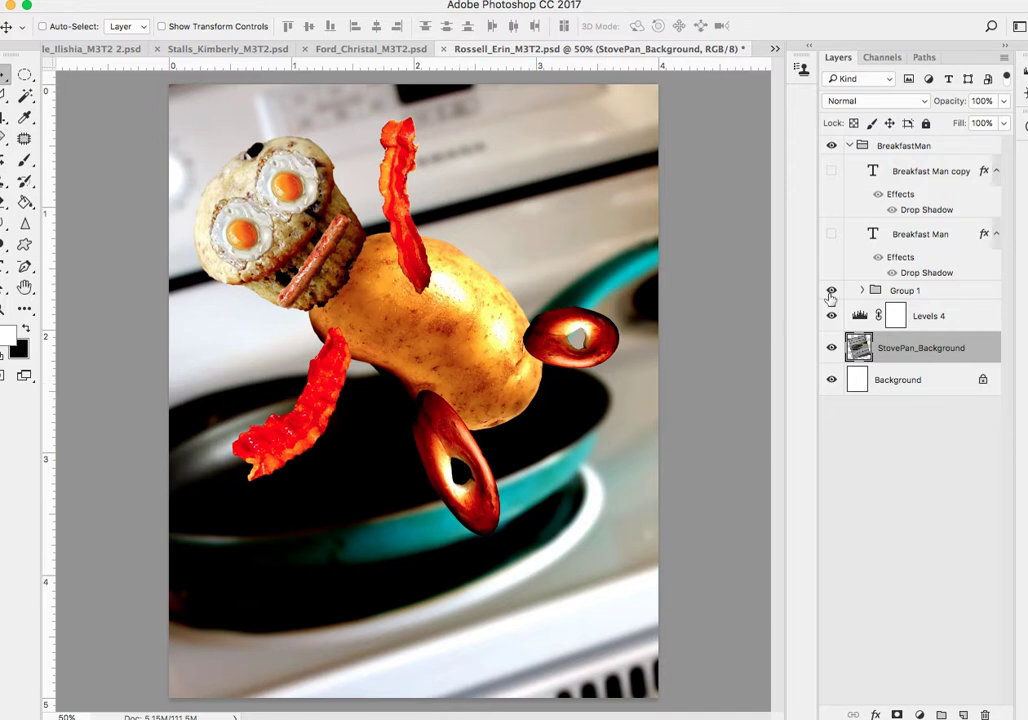
{"action": "left_click", "coordinate": [832, 290]}
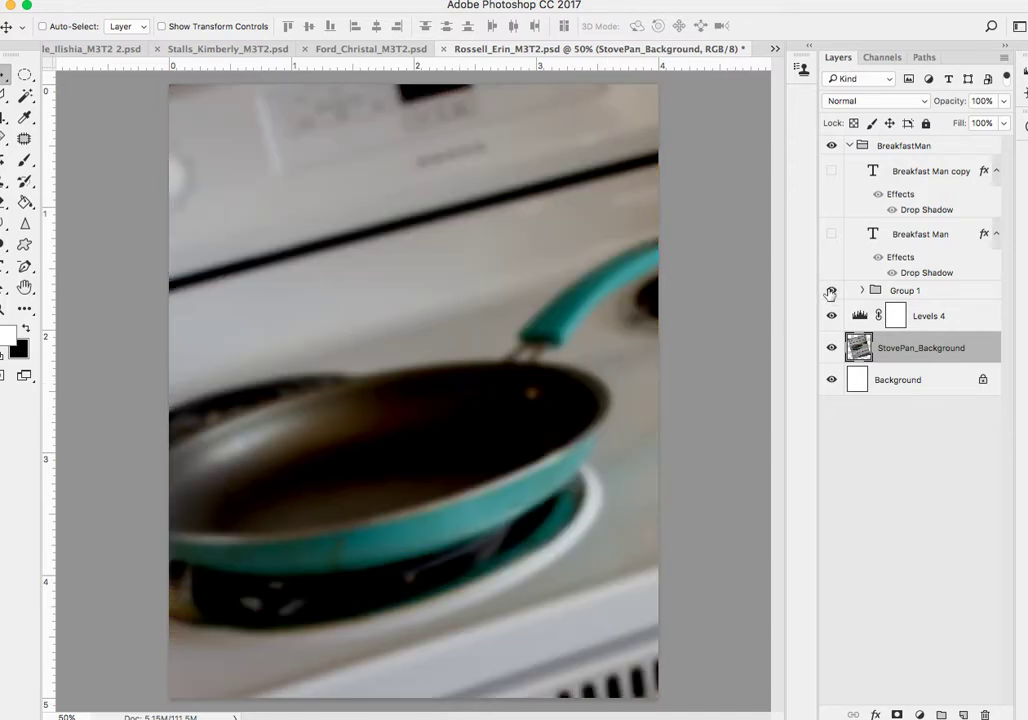
{"action": "left_click", "coordinate": [832, 290]}
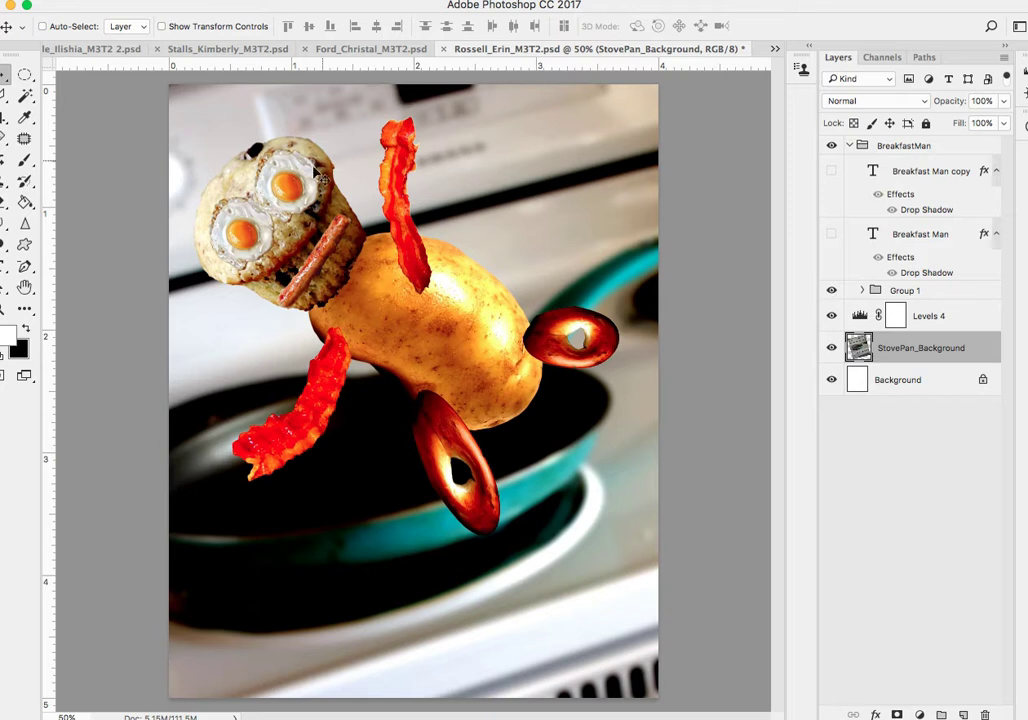
{"action": "mouse_move", "coordinate": [644, 520]}
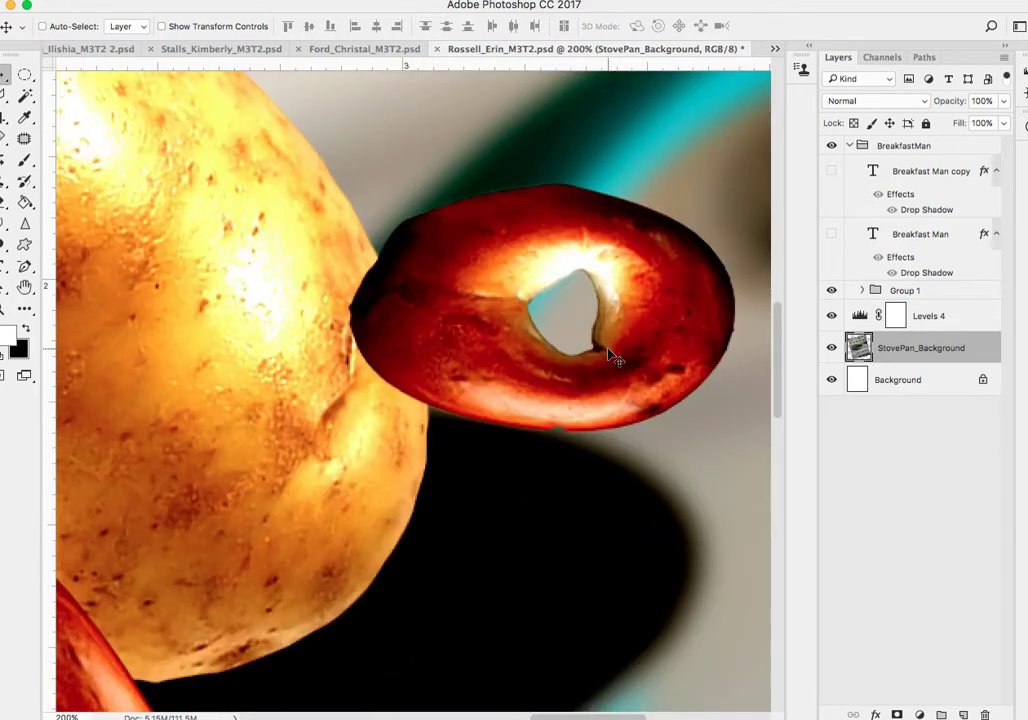
{"action": "mouse_move", "coordinate": [388, 364]}
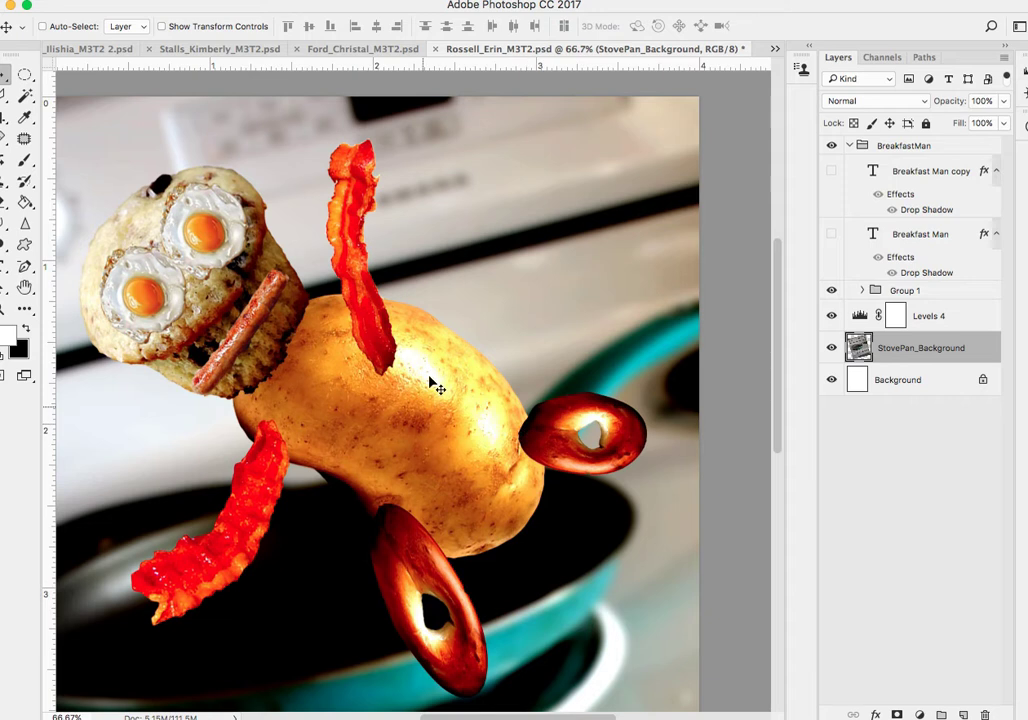
{"action": "mouse_move", "coordinate": [428, 278]}
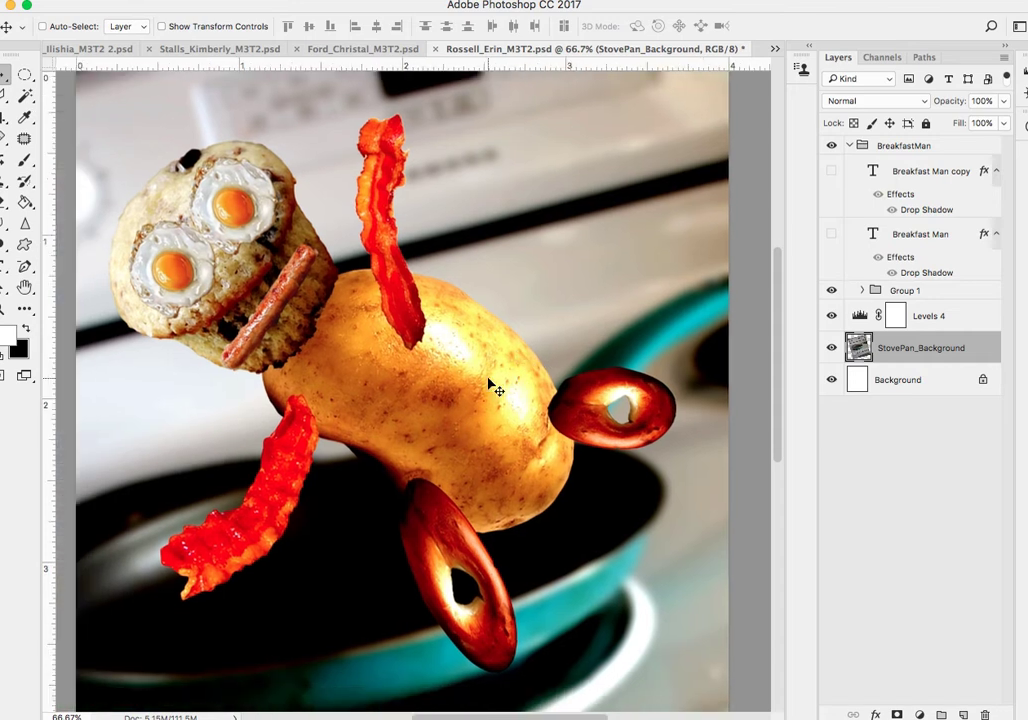
{"action": "mouse_move", "coordinate": [450, 538]}
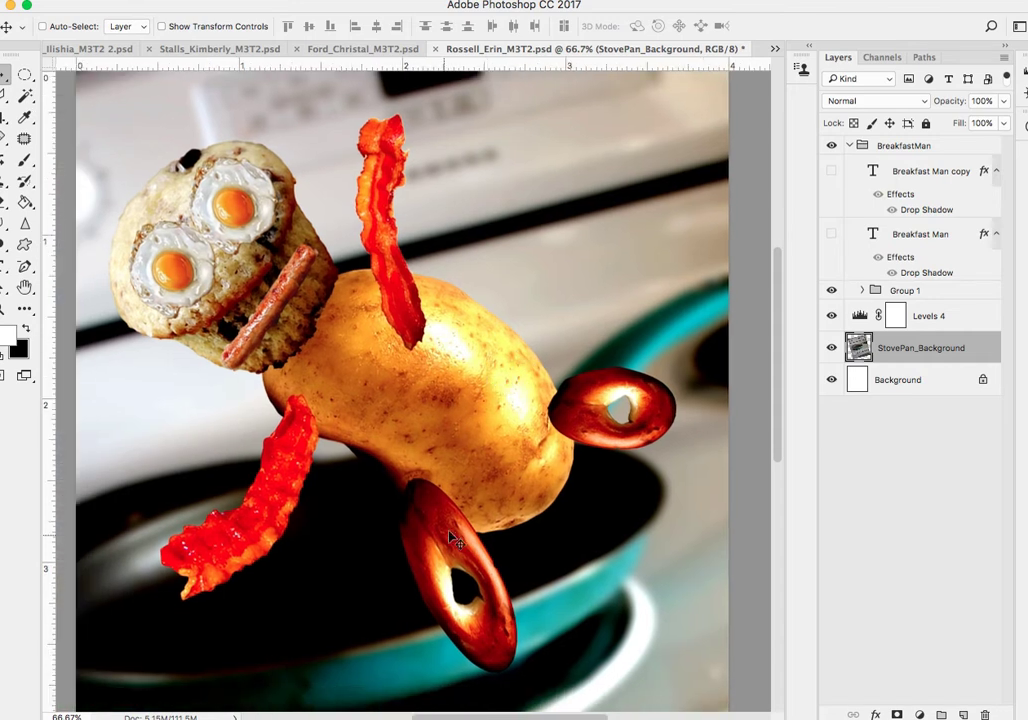
{"action": "mouse_move", "coordinate": [300, 348]}
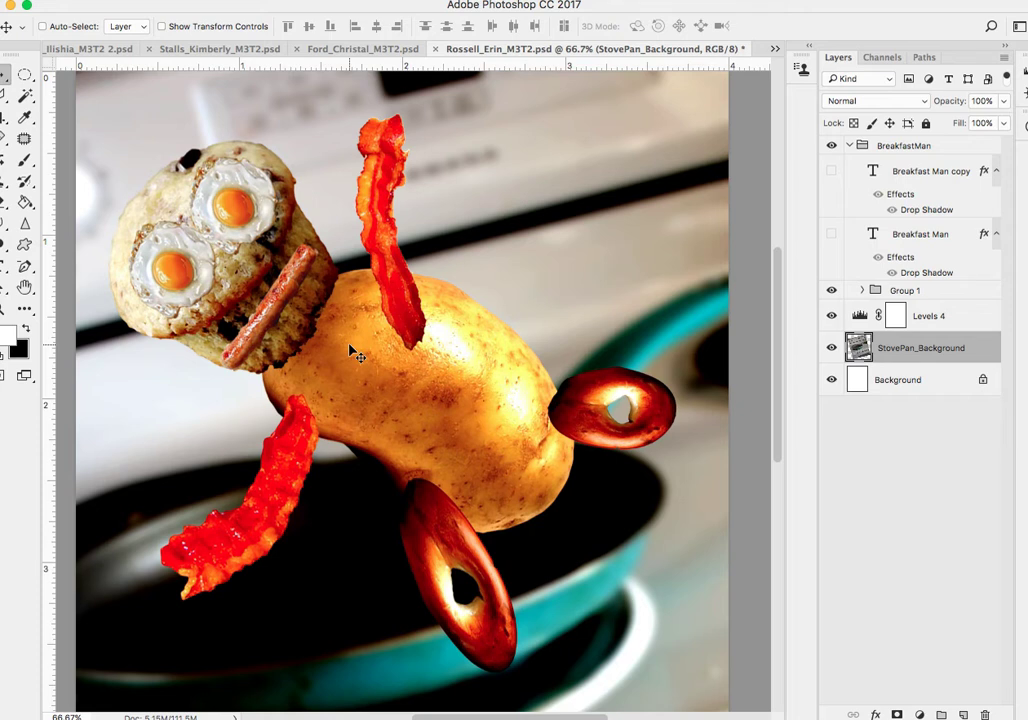
{"action": "mouse_move", "coordinate": [396, 352]}
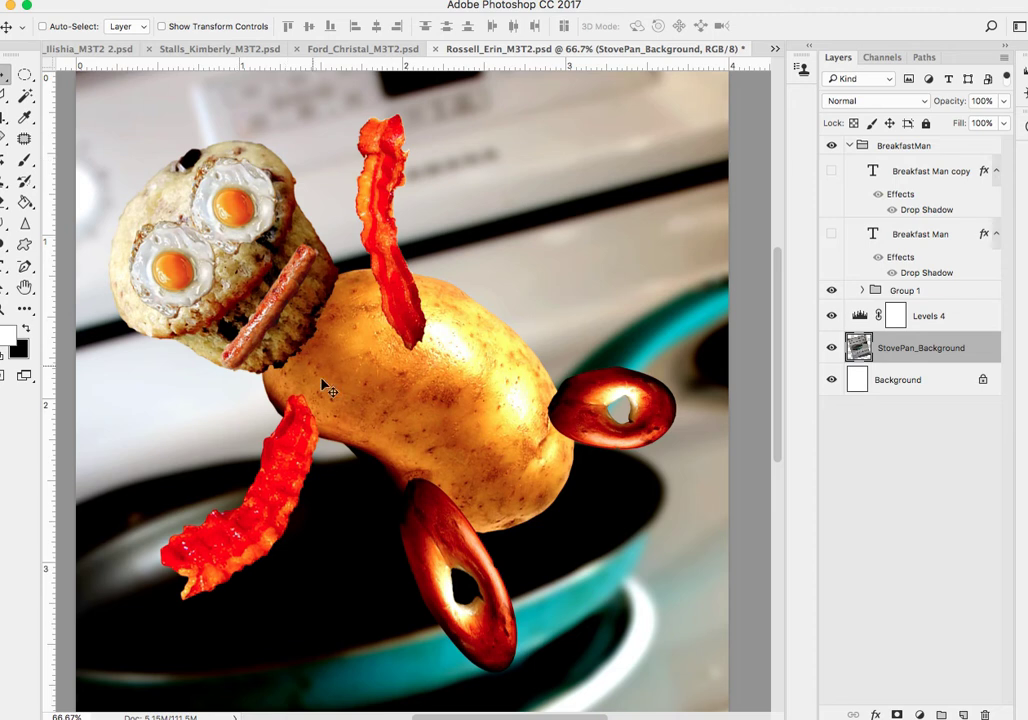
{"action": "mouse_move", "coordinate": [448, 276]}
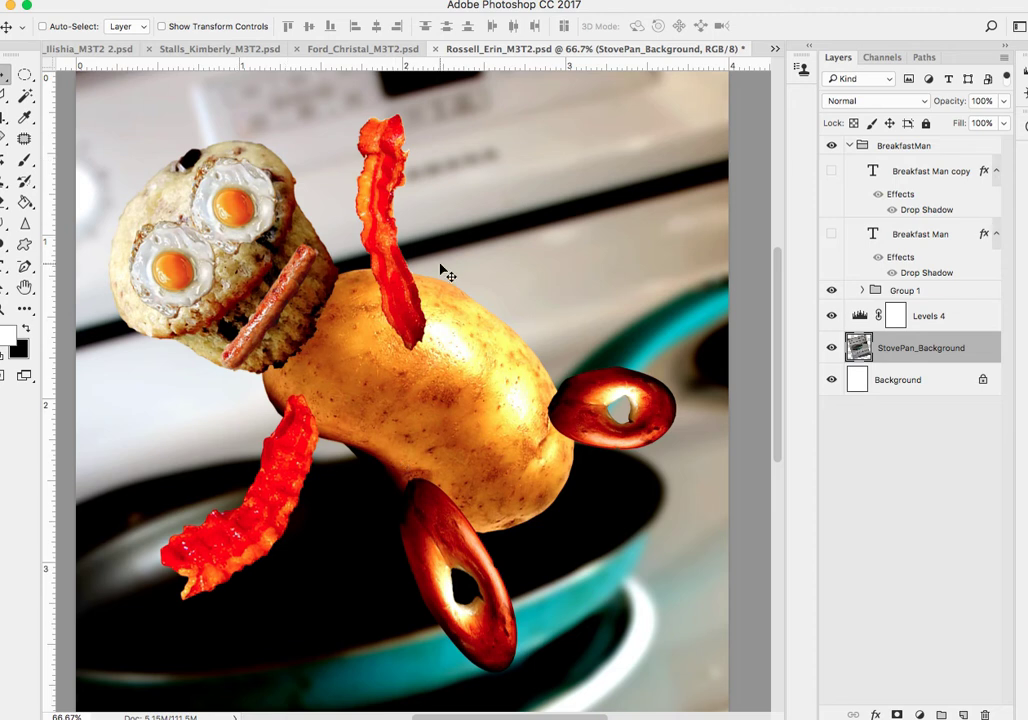